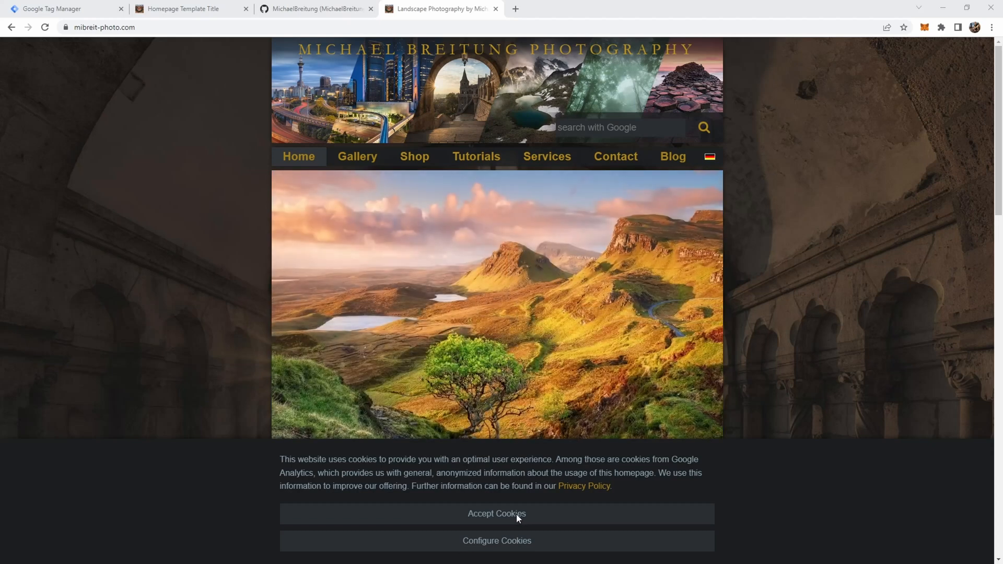
In Configure Cookies, switch off Google Analytics, view its info, and submit the selection
{"action": "left_click", "coordinate": [496, 541]}
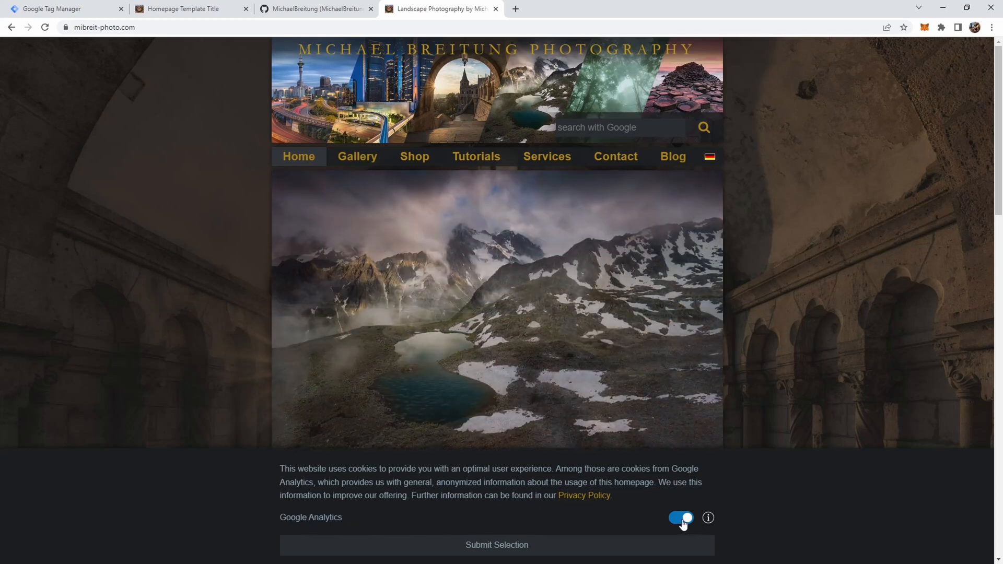
{"action": "left_click", "coordinate": [680, 518]}
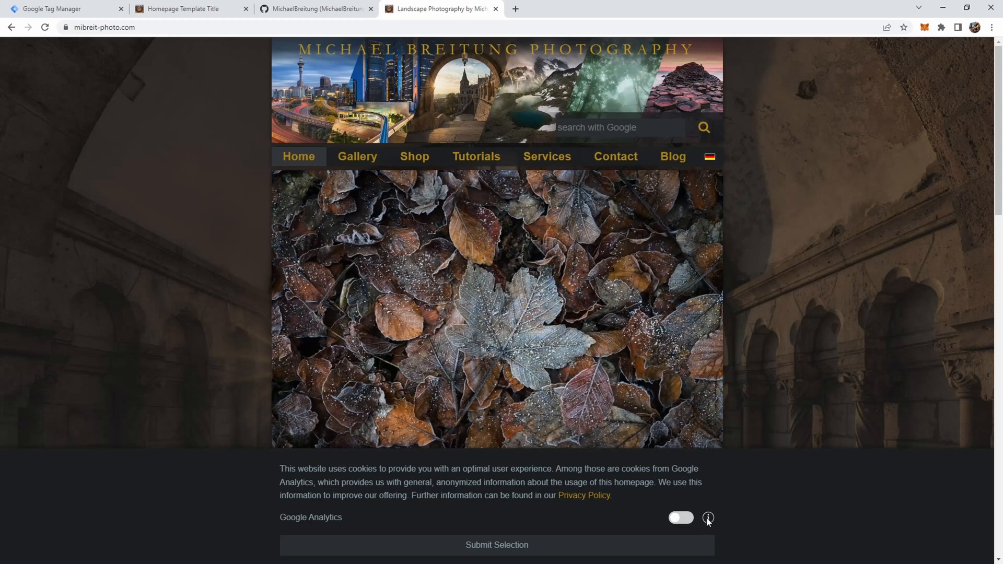
{"action": "left_click", "coordinate": [707, 519]}
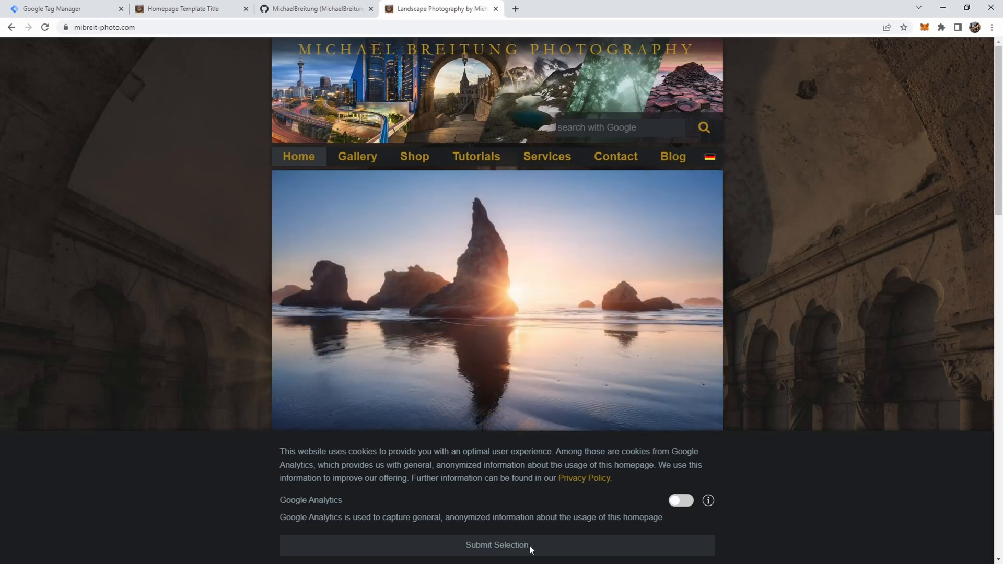
{"action": "left_click", "coordinate": [496, 544]}
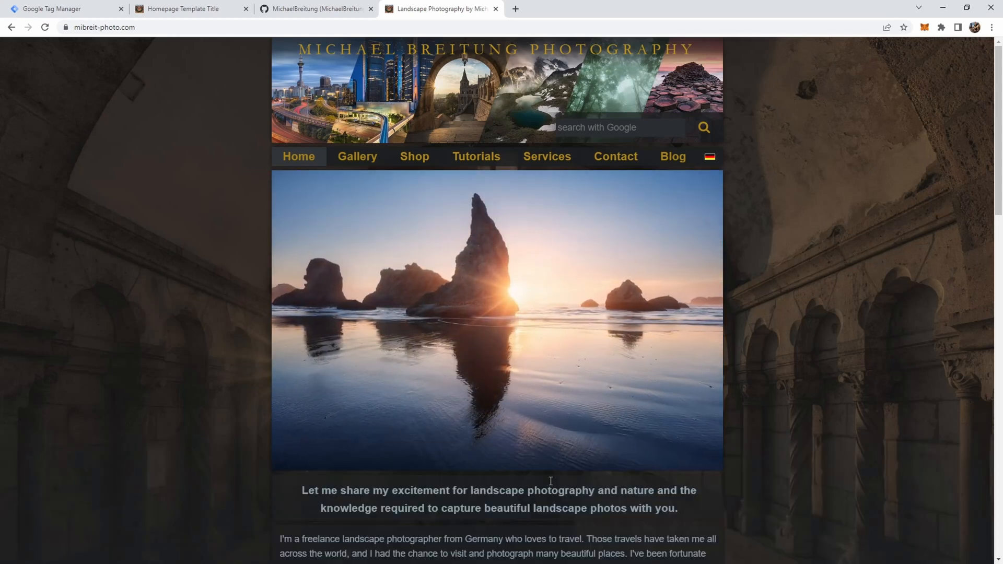
Inspect the consentCookie in DevTools while browsing to the Shop and Services pages
{"action": "key", "text": "F12"}
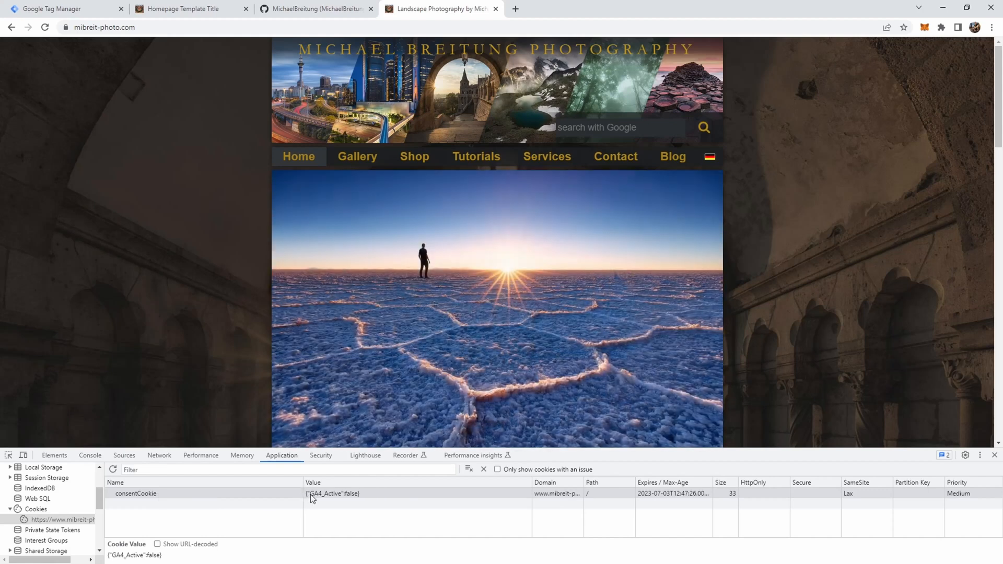
{"action": "mouse_move", "coordinate": [333, 493]}
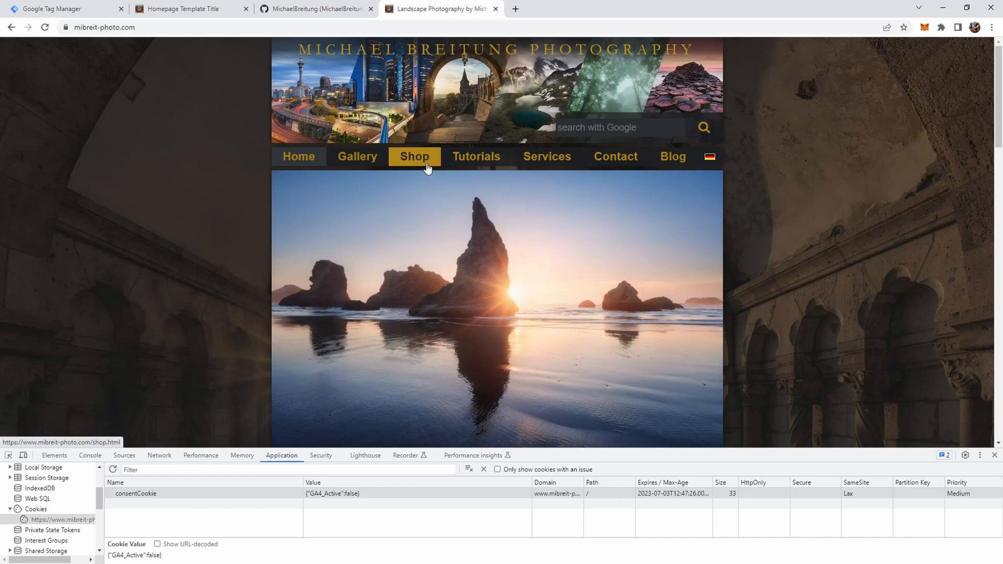
{"action": "left_click", "coordinate": [414, 157]}
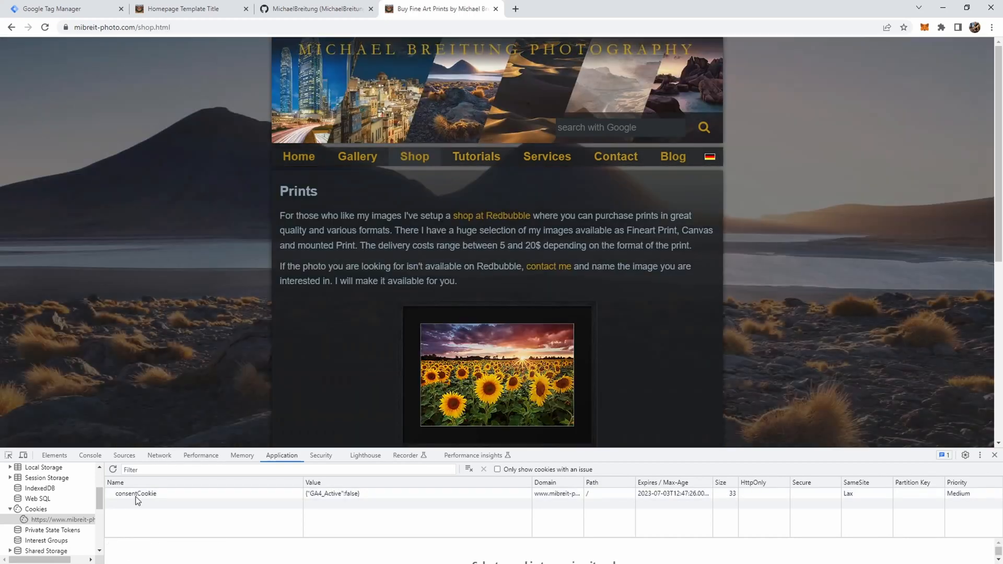
{"action": "mouse_move", "coordinate": [341, 395]}
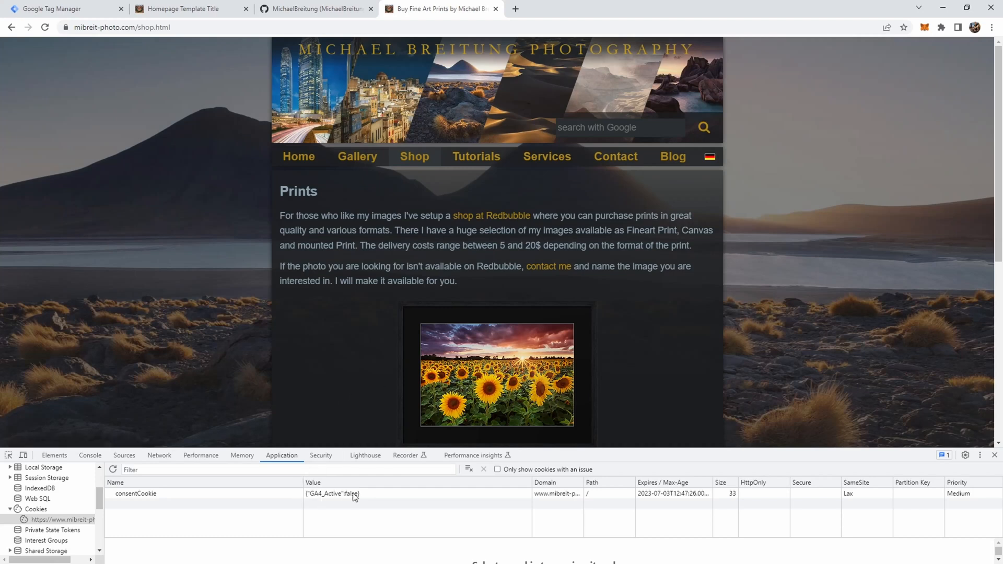
{"action": "mouse_move", "coordinate": [146, 510]}
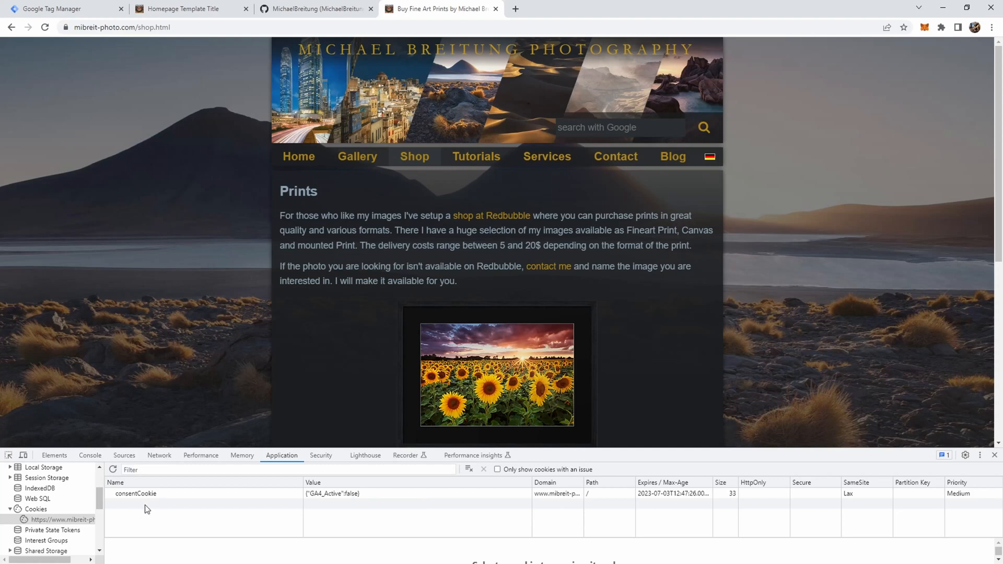
{"action": "mouse_move", "coordinate": [140, 524]}
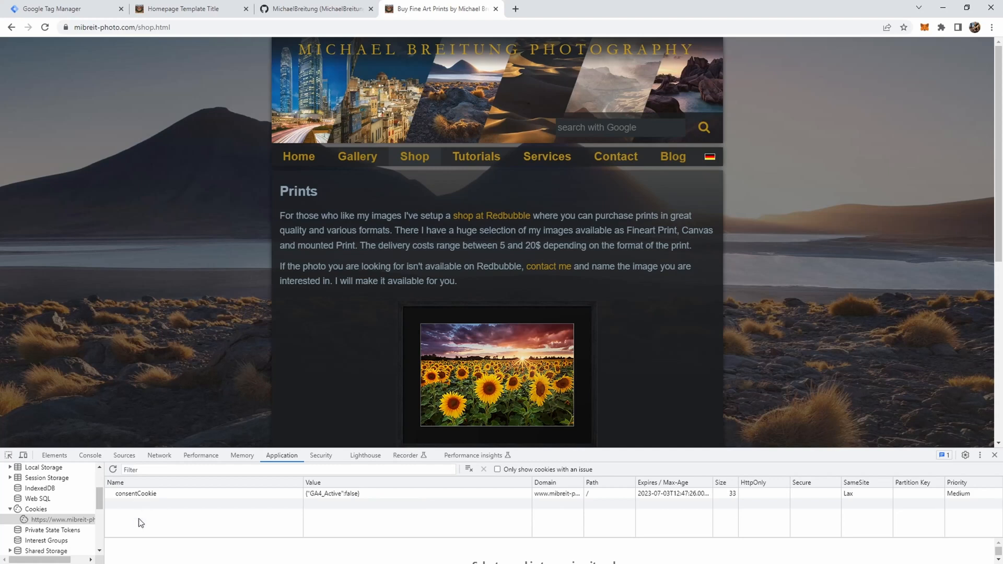
{"action": "left_click", "coordinate": [546, 156]}
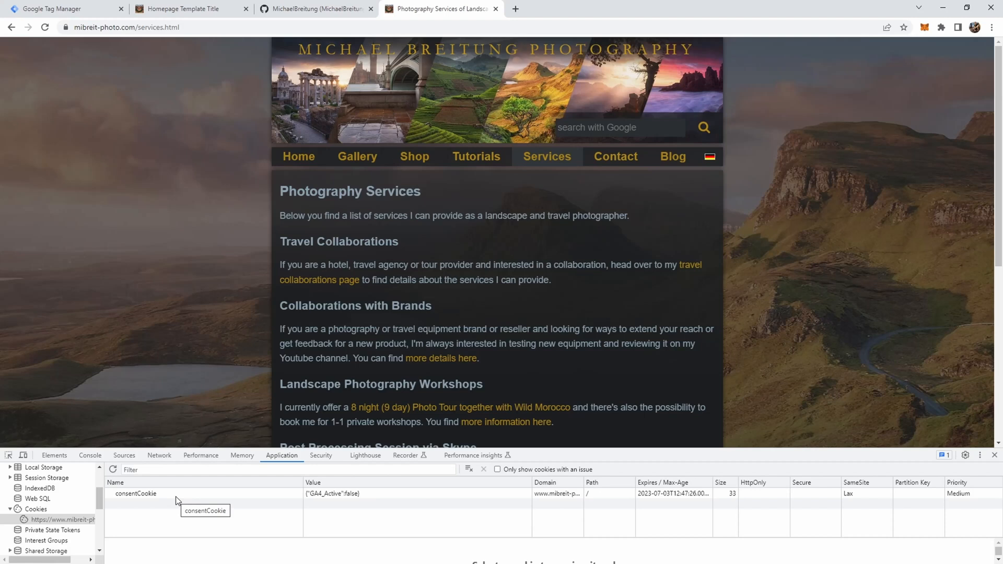
{"action": "mouse_move", "coordinate": [366, 480]}
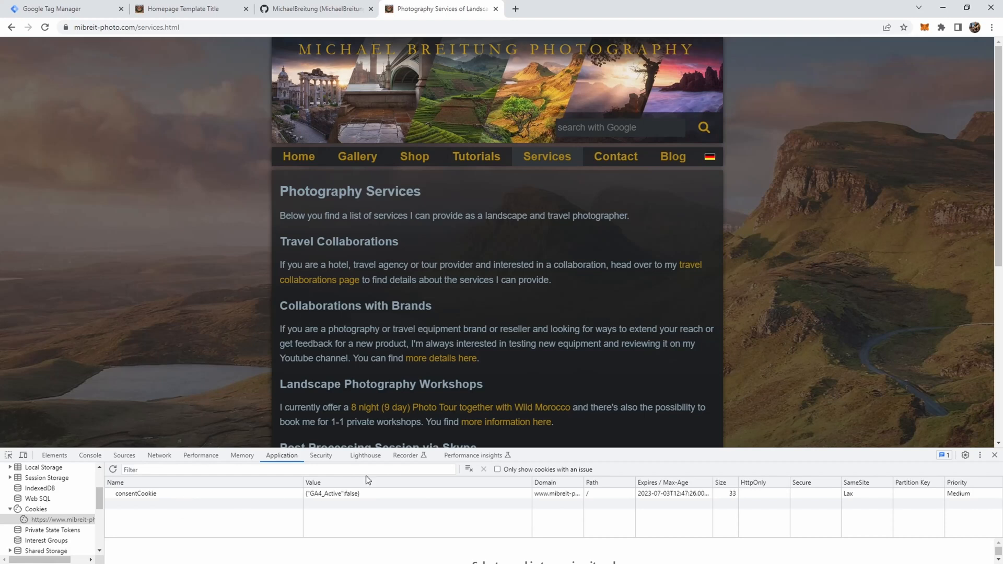
{"action": "mouse_move", "coordinate": [365, 488]}
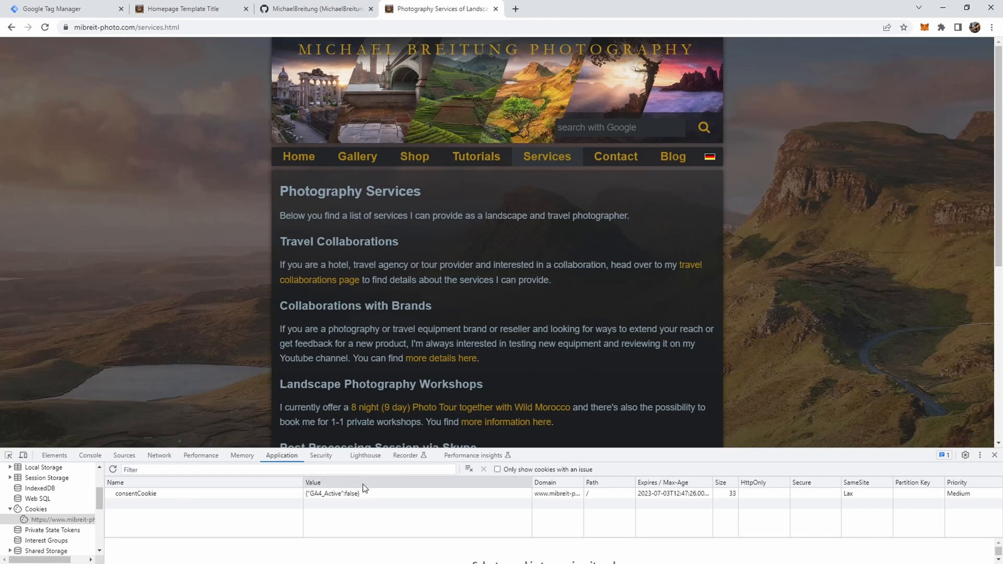
{"action": "mouse_move", "coordinate": [361, 493]}
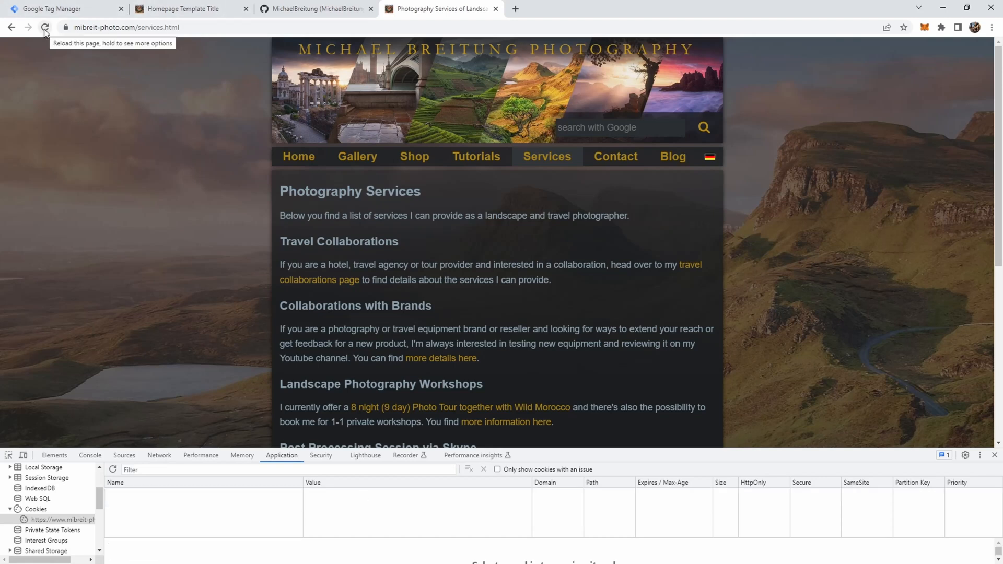
Reload Services, accept all cookies in the consent bar, then go to Tutorials
{"action": "left_click", "coordinate": [43, 26]}
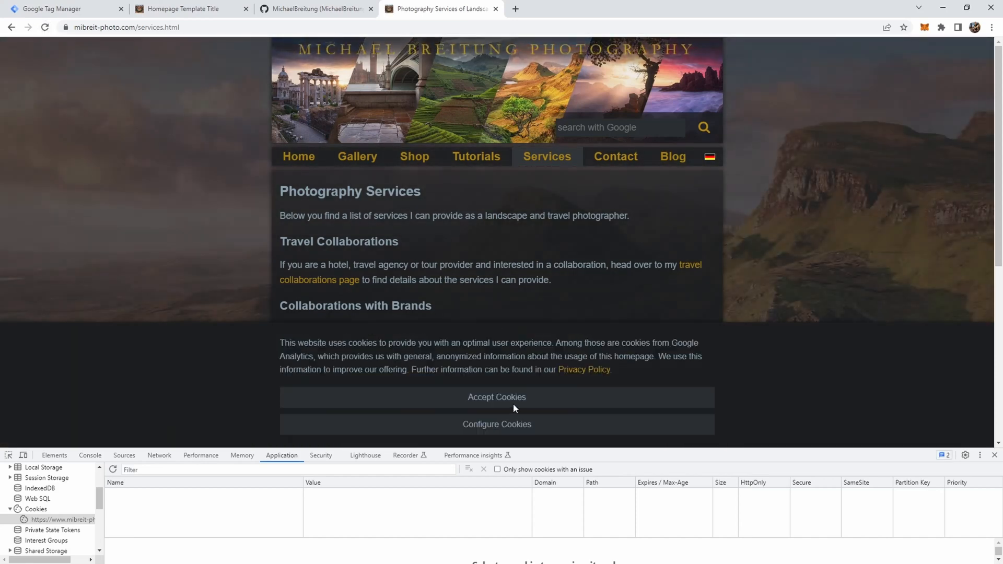
{"action": "scroll", "scroll_direction": "down", "scroll_amount": 3}
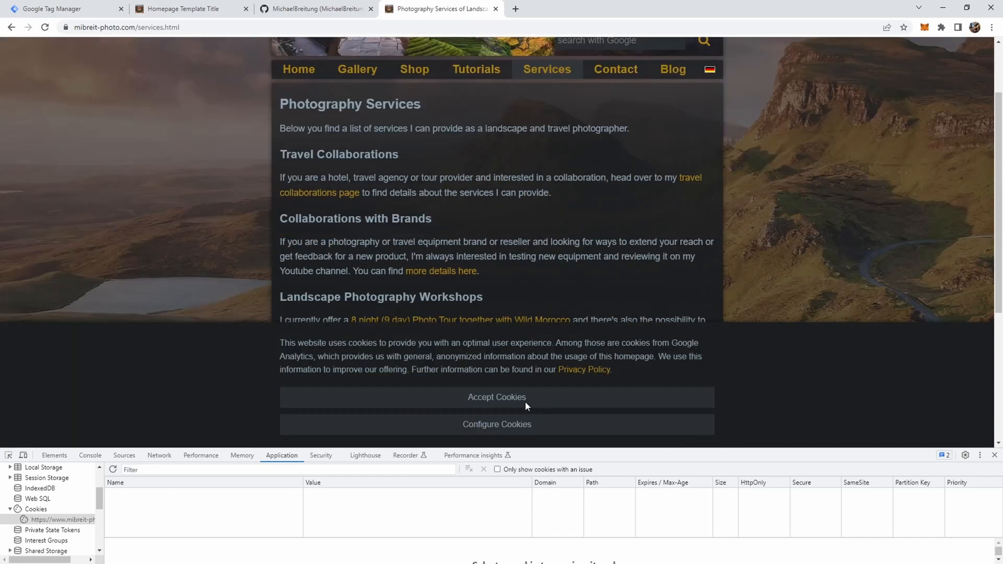
{"action": "left_click", "coordinate": [496, 396]}
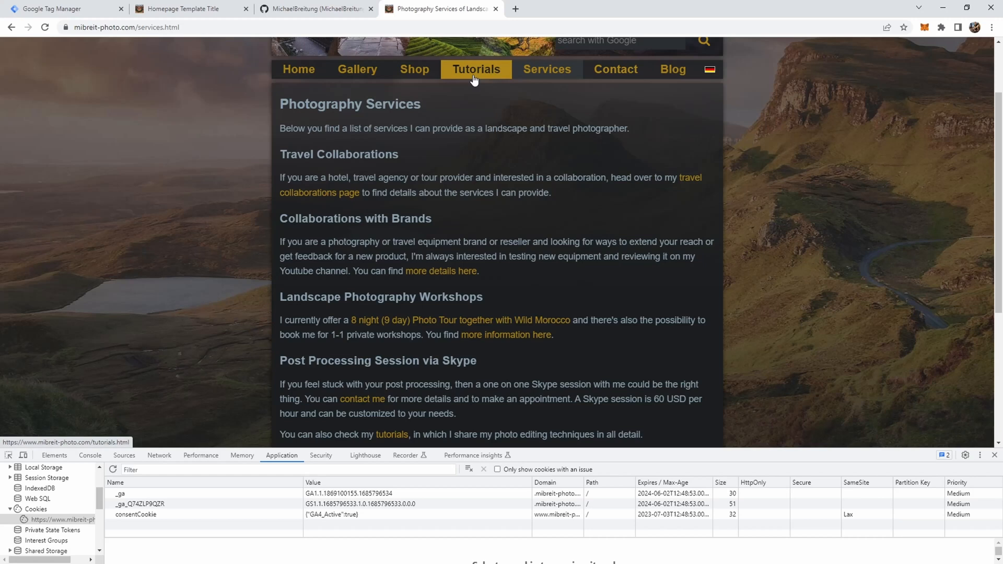
{"action": "left_click", "coordinate": [475, 69]}
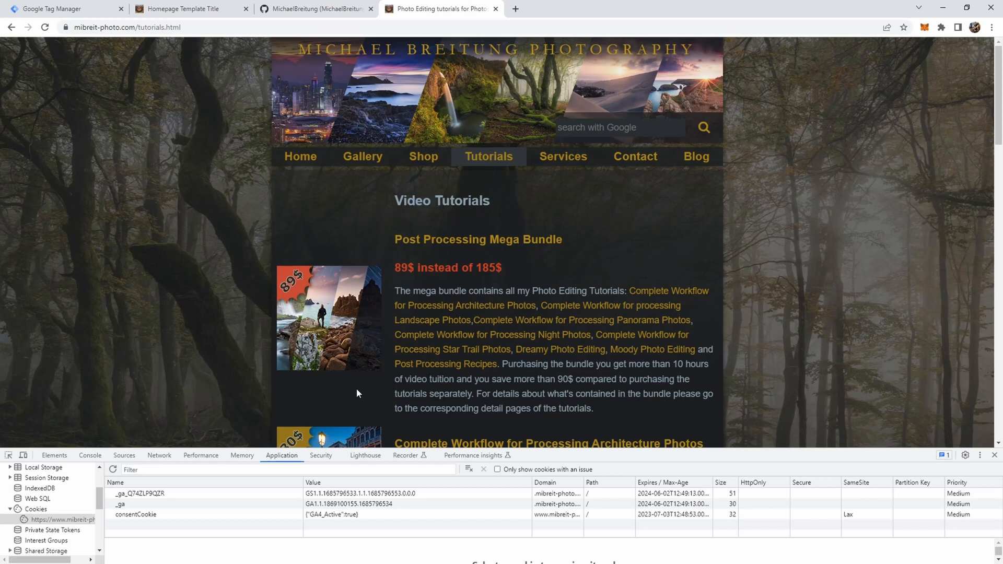
{"action": "left_click", "coordinate": [313, 9]}
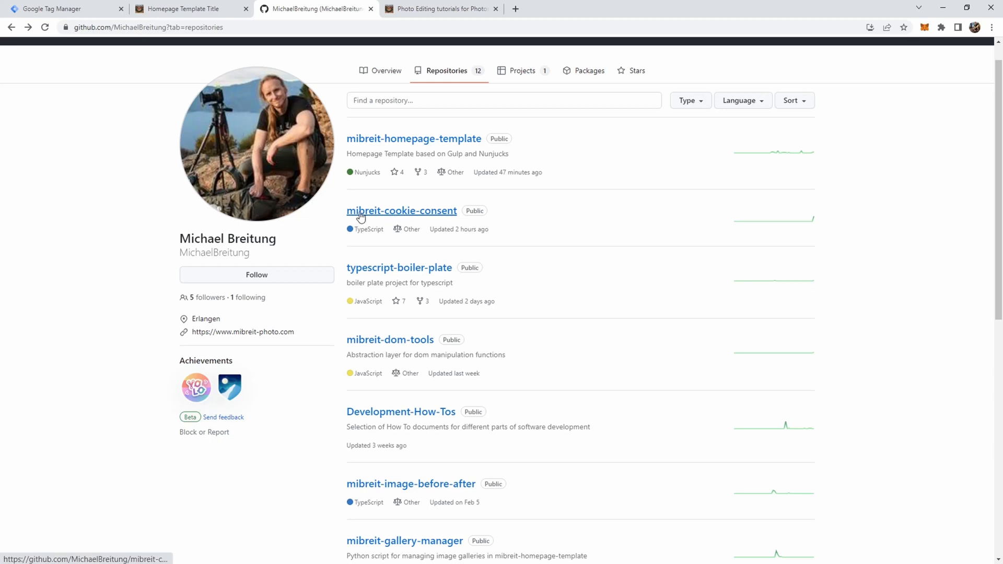
{"action": "mouse_move", "coordinate": [446, 219]}
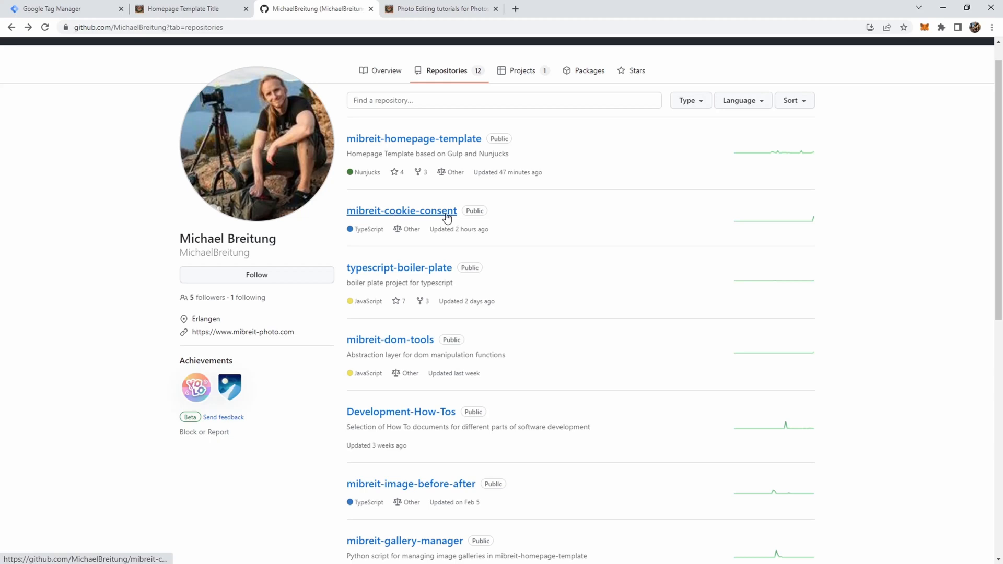
{"action": "left_click", "coordinate": [402, 210]}
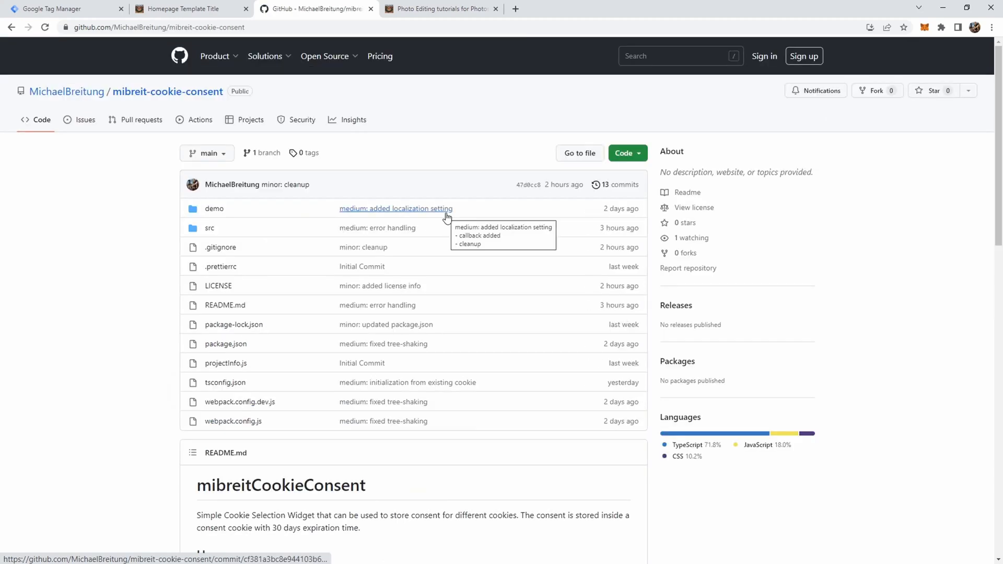
{"action": "scroll", "scroll_direction": "down", "scroll_amount": 3}
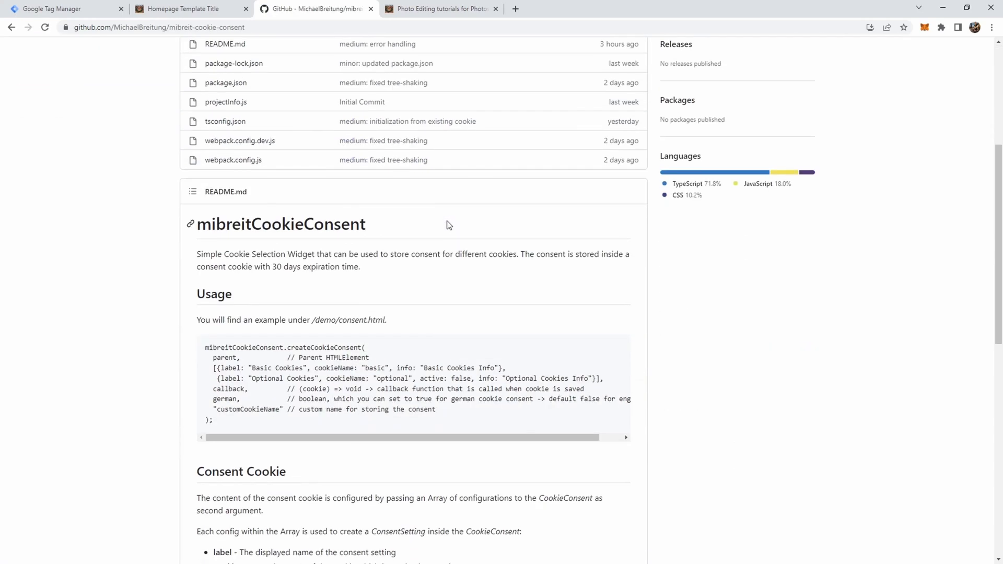
{"action": "mouse_move", "coordinate": [170, 340]}
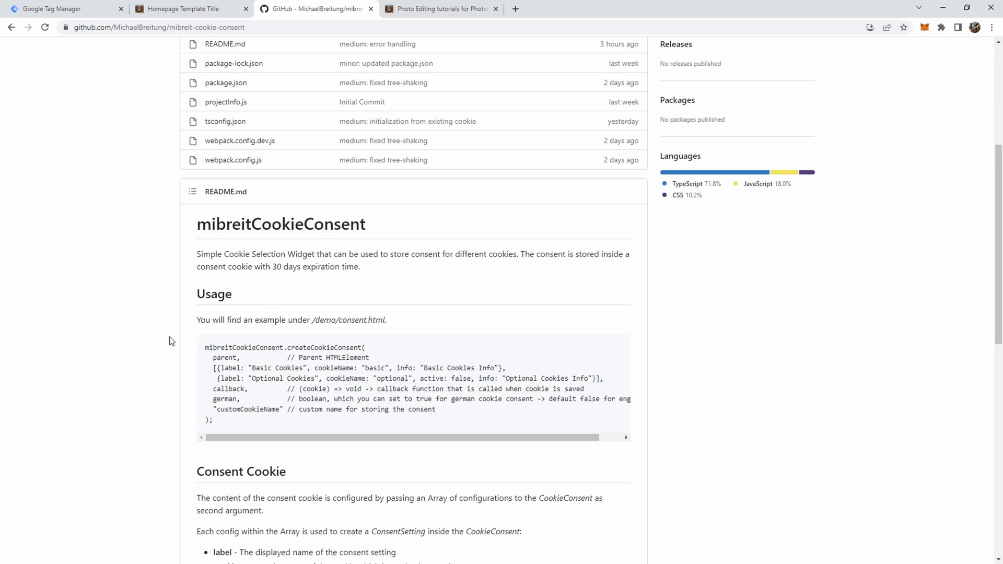
{"action": "scroll", "scroll_direction": "down", "scroll_amount": 3}
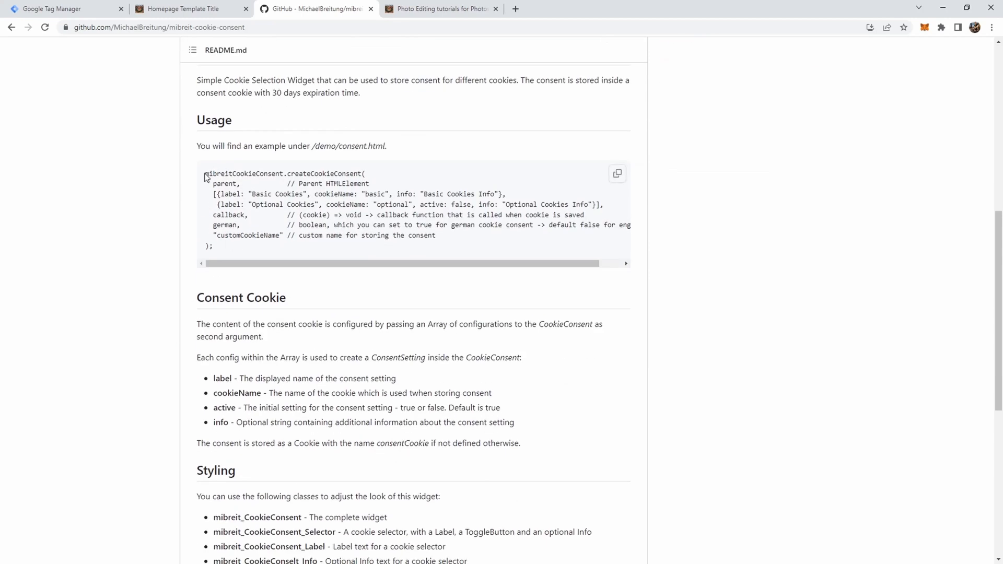
{"action": "mouse_move", "coordinate": [205, 188]}
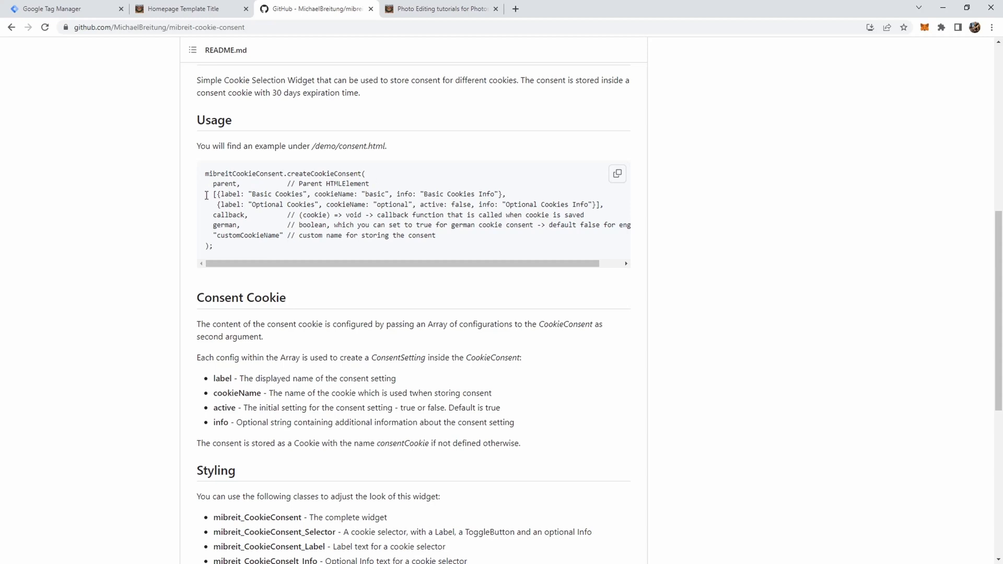
{"action": "double_click", "coordinate": [225, 194]}
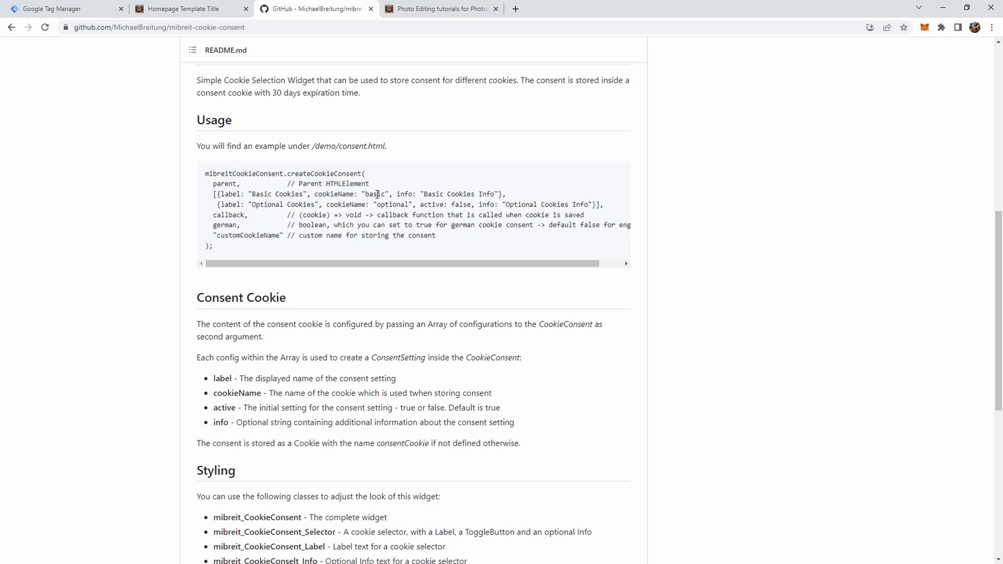
{"action": "double_click", "coordinate": [232, 194]}
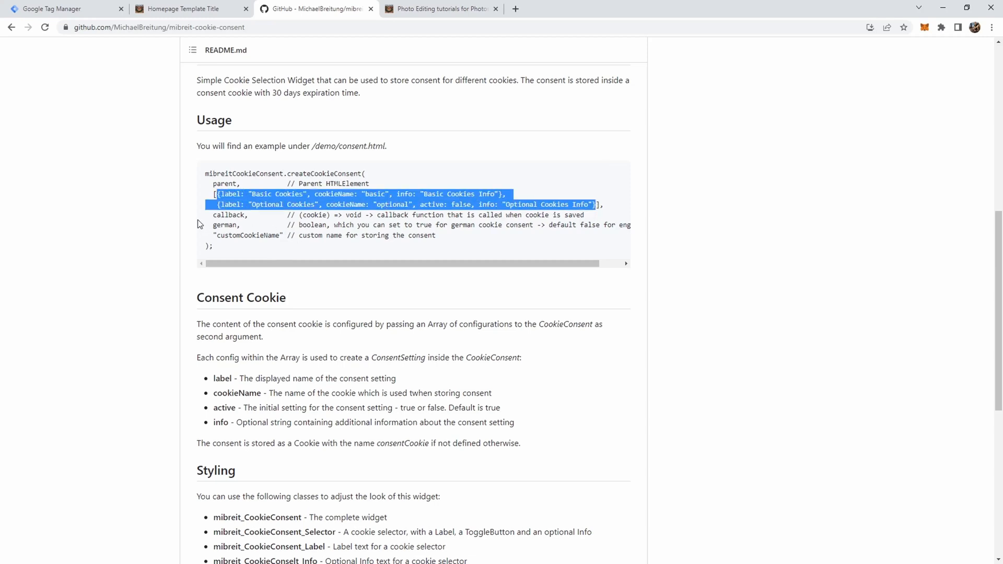
{"action": "double_click", "coordinate": [228, 215]}
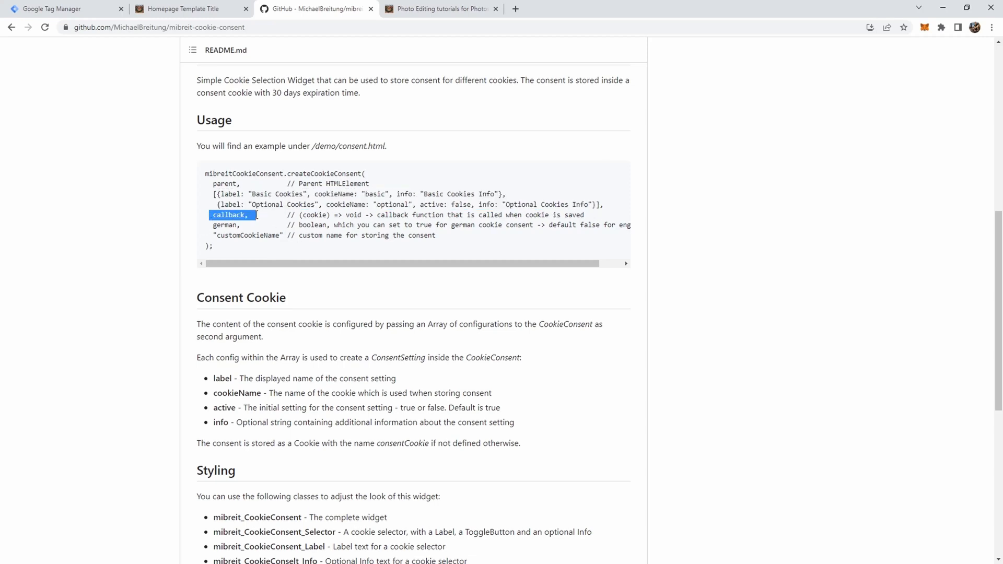
{"action": "scroll", "scroll_direction": "up", "scroll_amount": 3}
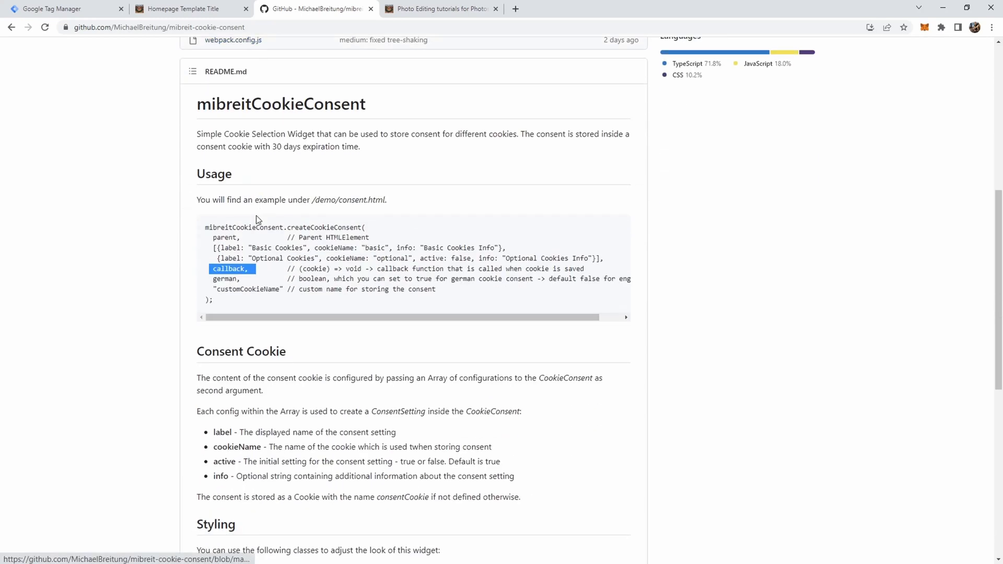
{"action": "mouse_move", "coordinate": [256, 220]}
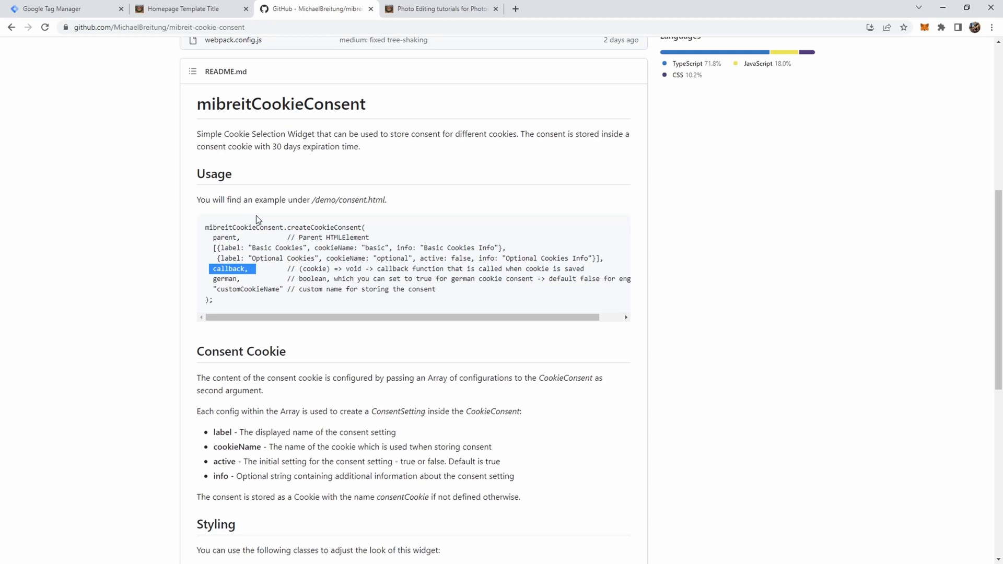
{"action": "mouse_move", "coordinate": [298, 248]}
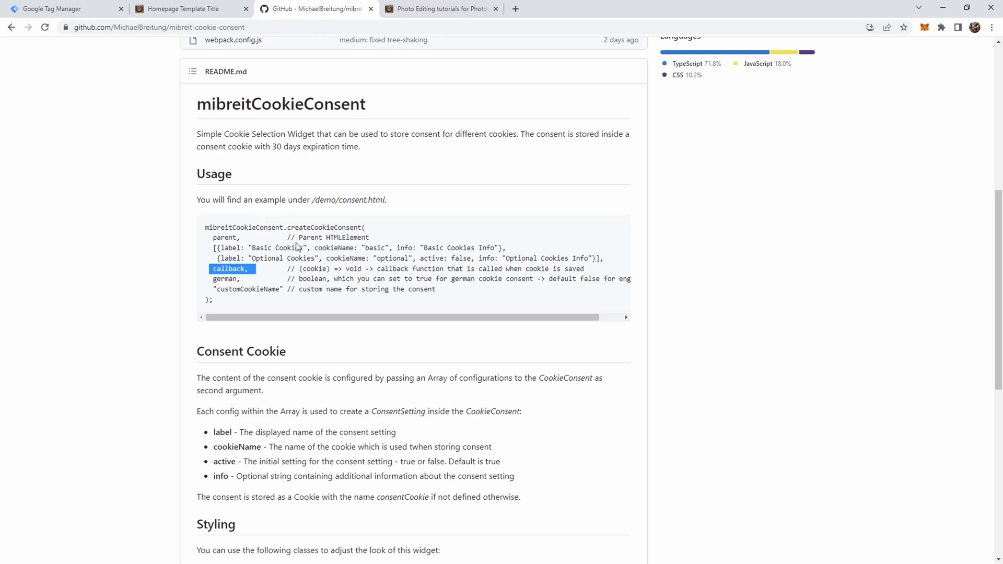
{"action": "mouse_move", "coordinate": [263, 277]}
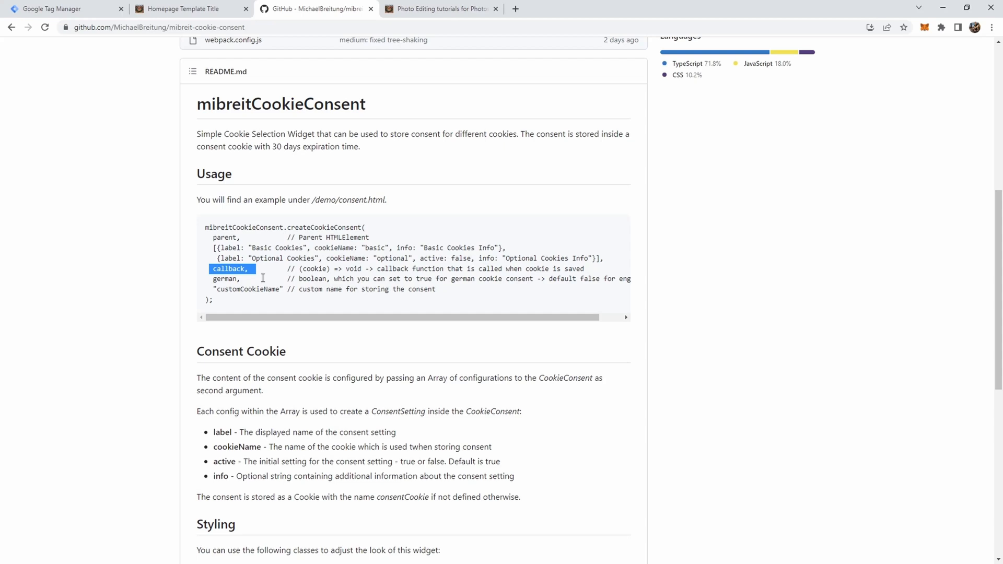
{"action": "mouse_move", "coordinate": [217, 289]}
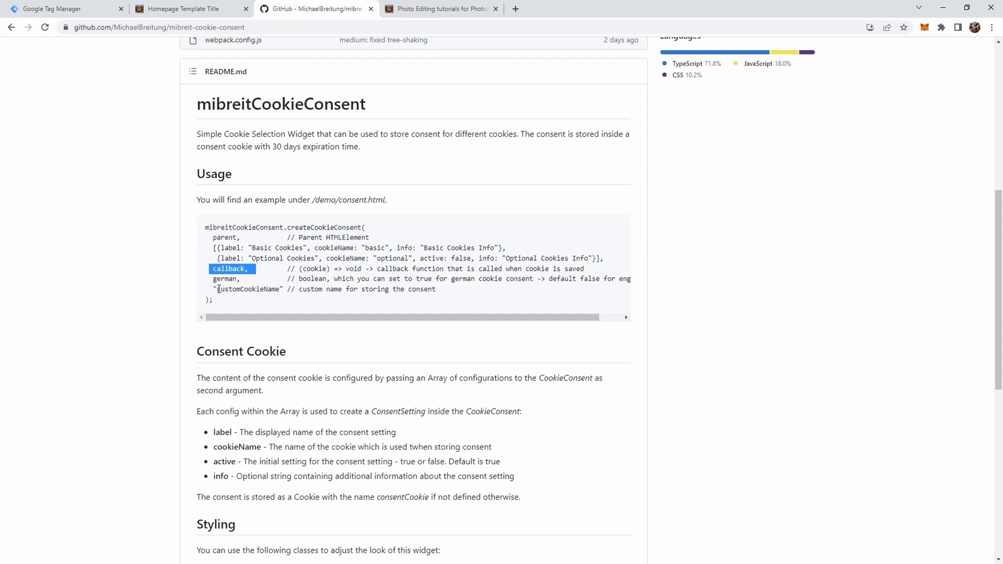
{"action": "double_click", "coordinate": [248, 289]}
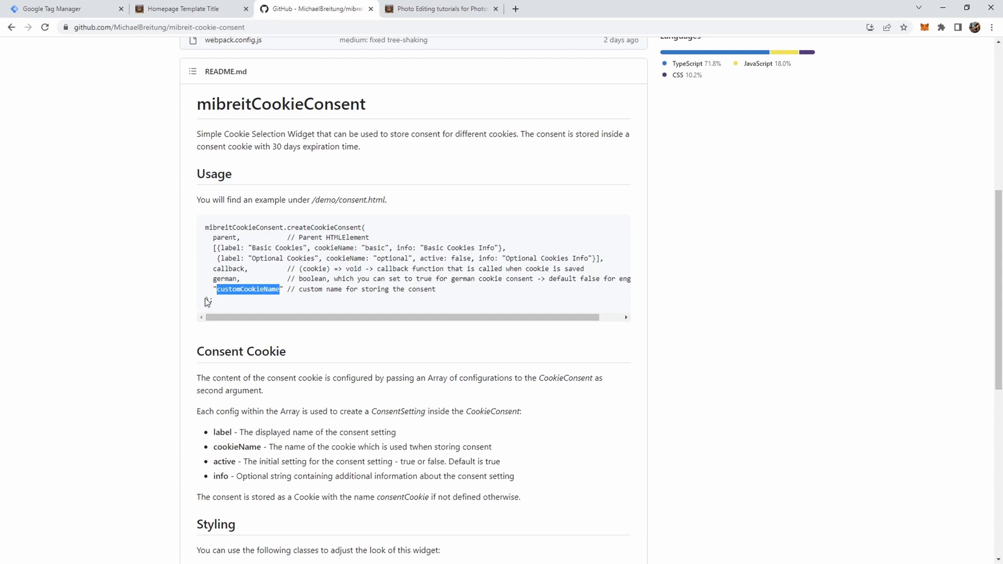
{"action": "scroll", "scroll_direction": "up", "scroll_amount": 3}
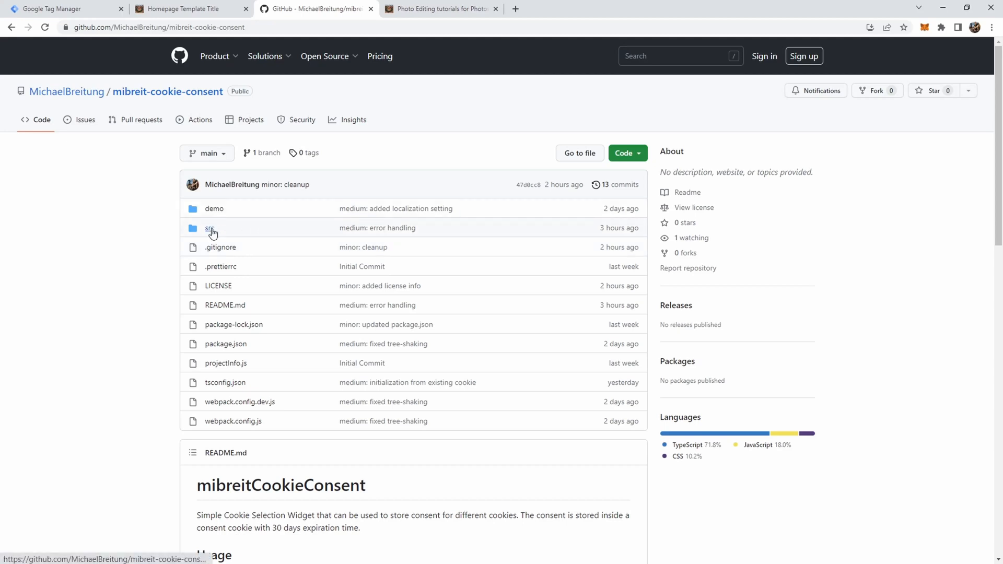
{"action": "mouse_move", "coordinate": [163, 304]}
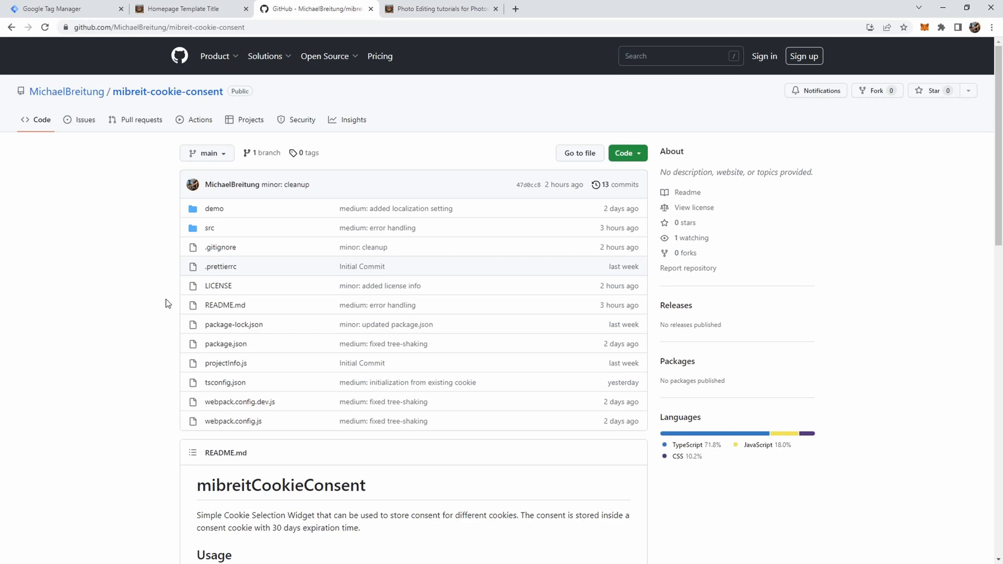
{"action": "mouse_move", "coordinate": [190, 15]}
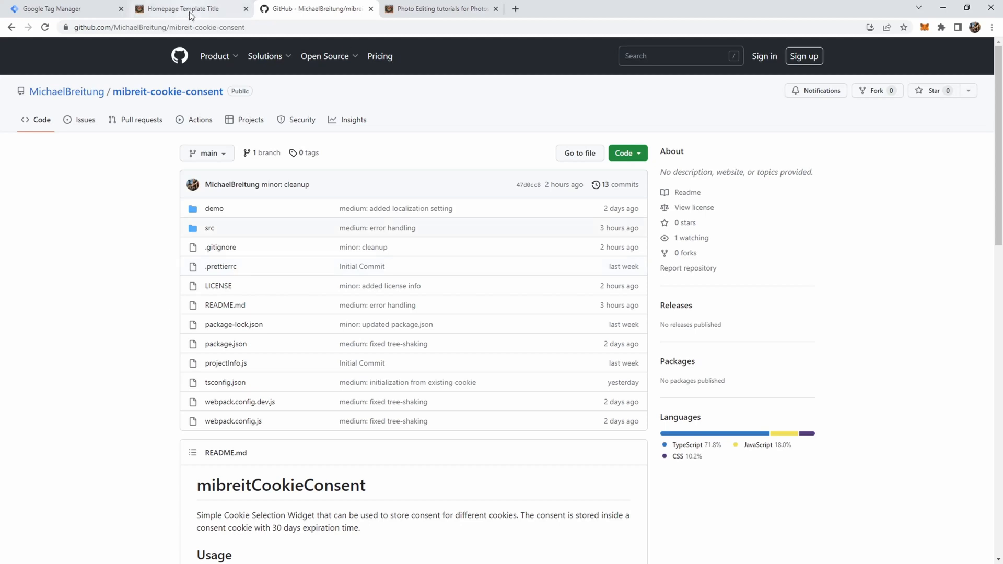
Open MichaelBreitung's repositories list from the repository owner's name
{"action": "left_click", "coordinate": [67, 91]}
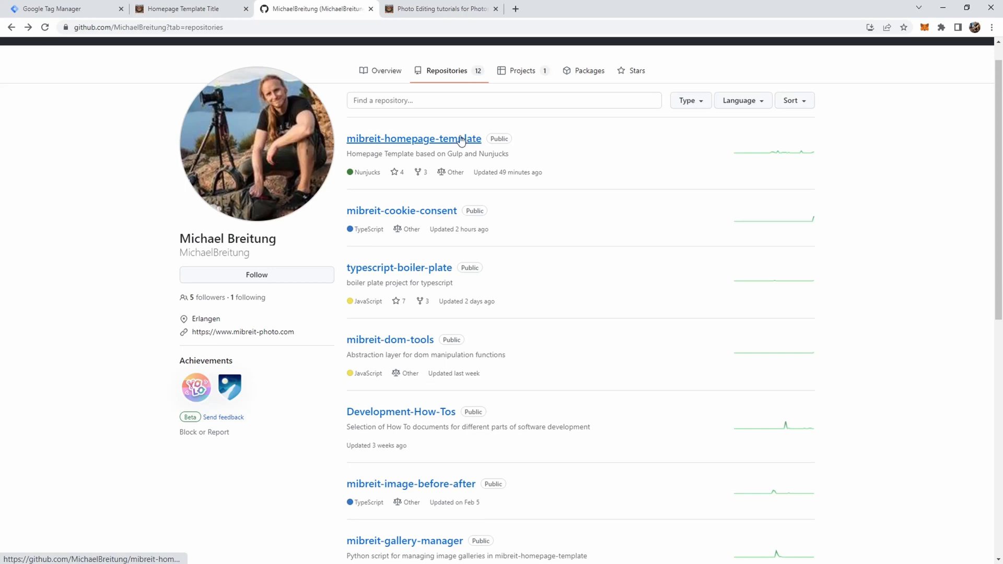
Switch to the local homepage template's About page and open Configure Cookies
{"action": "left_click", "coordinate": [186, 8]}
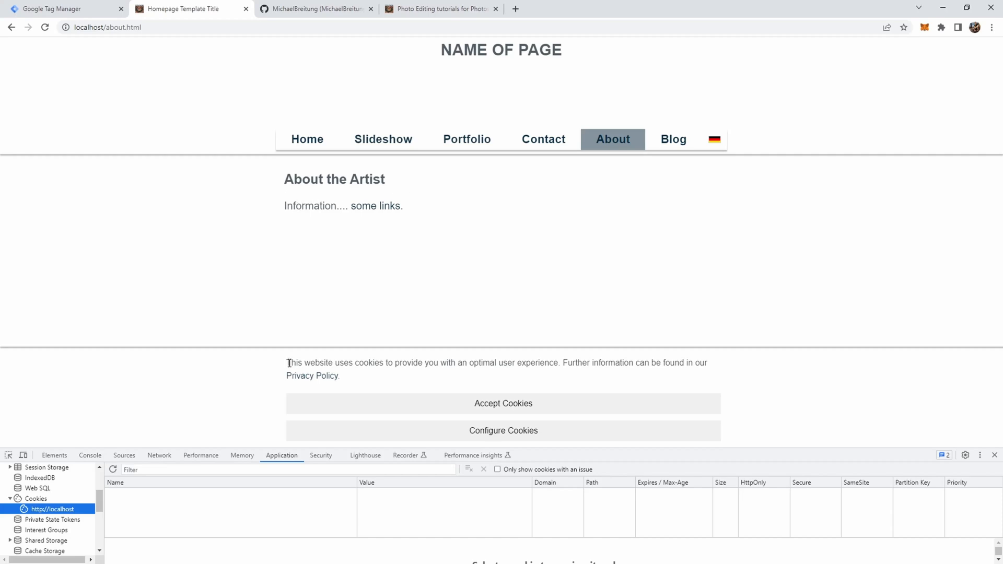
{"action": "left_click", "coordinate": [502, 431]}
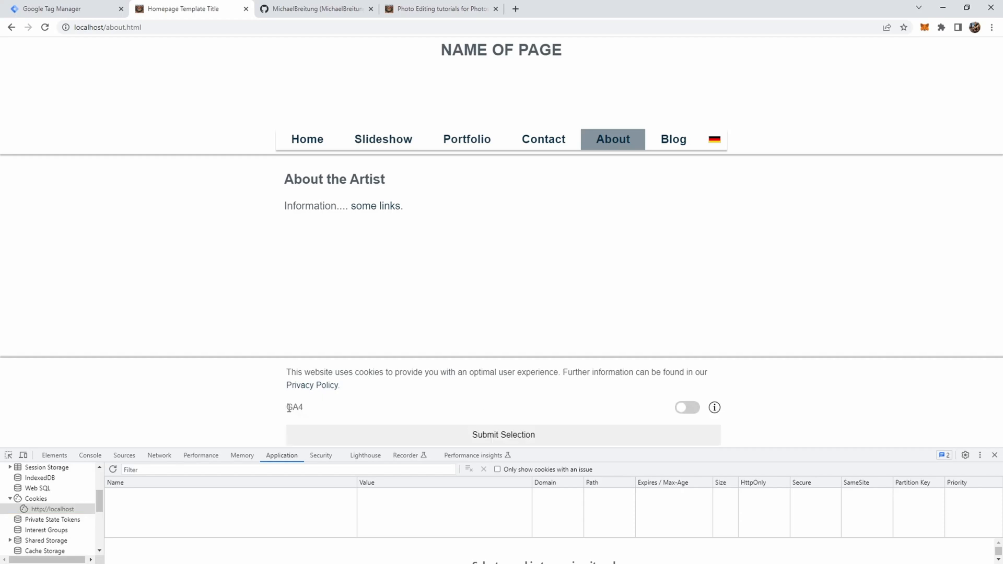
{"action": "mouse_move", "coordinate": [687, 395]}
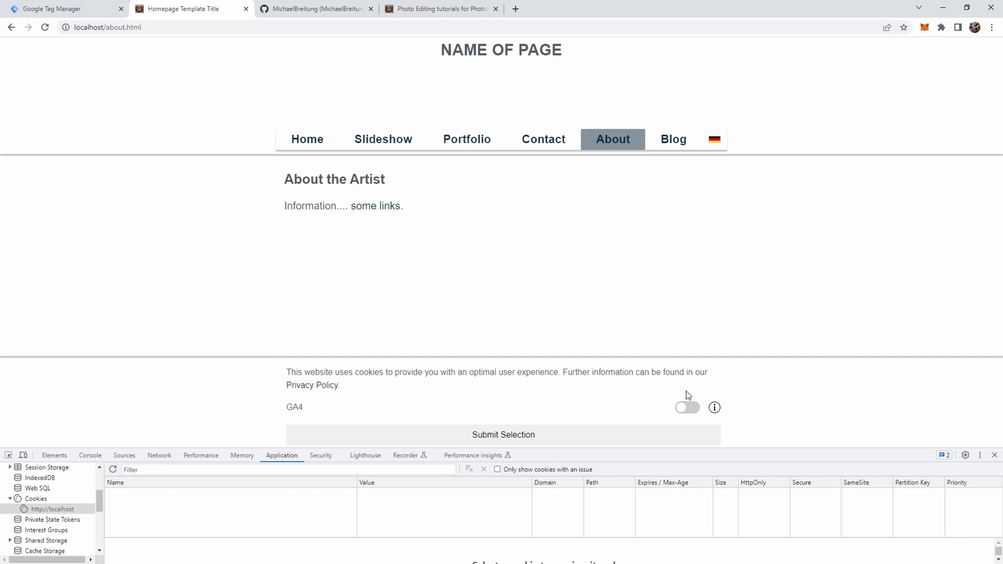
{"action": "mouse_move", "coordinate": [658, 396]}
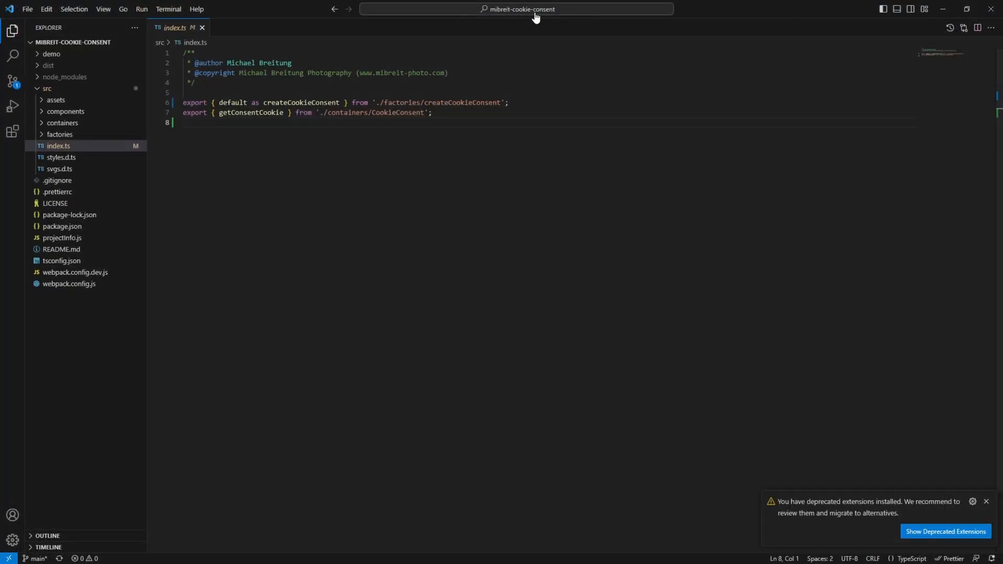
{"action": "mouse_move", "coordinate": [304, 340]}
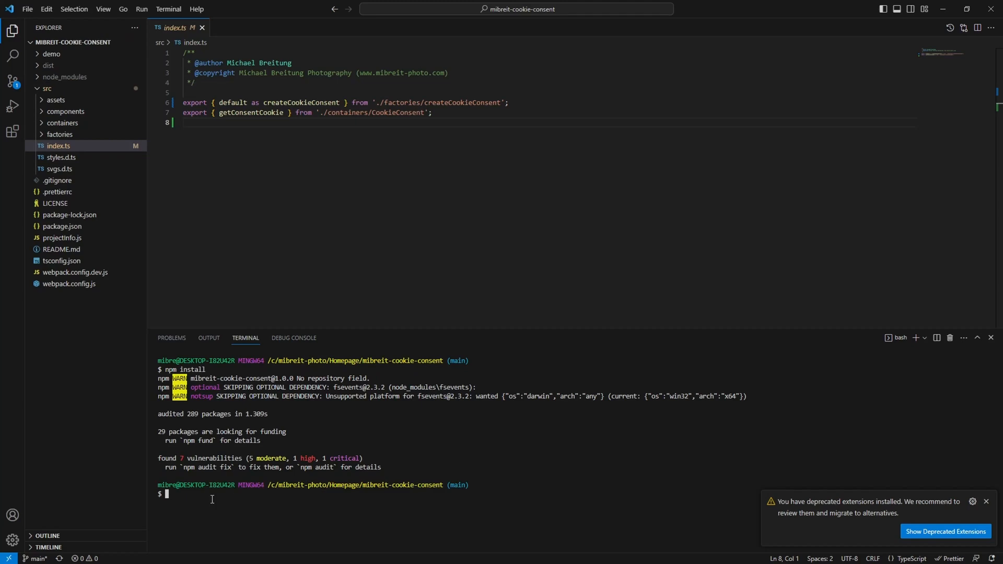
Run npm run build for the cookie-consent library
{"action": "type", "text": "npm run b"}
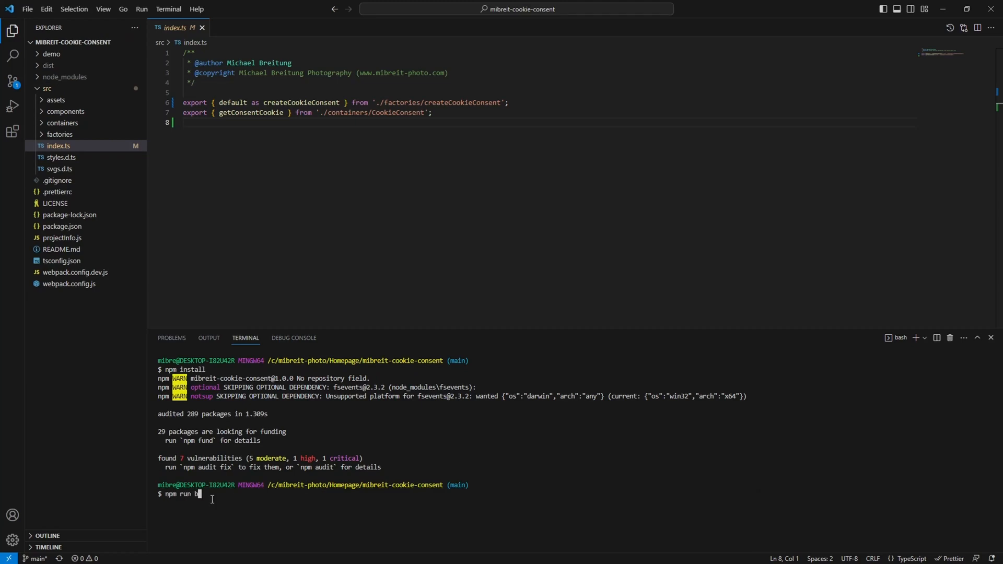
{"action": "key", "text": "Return"}
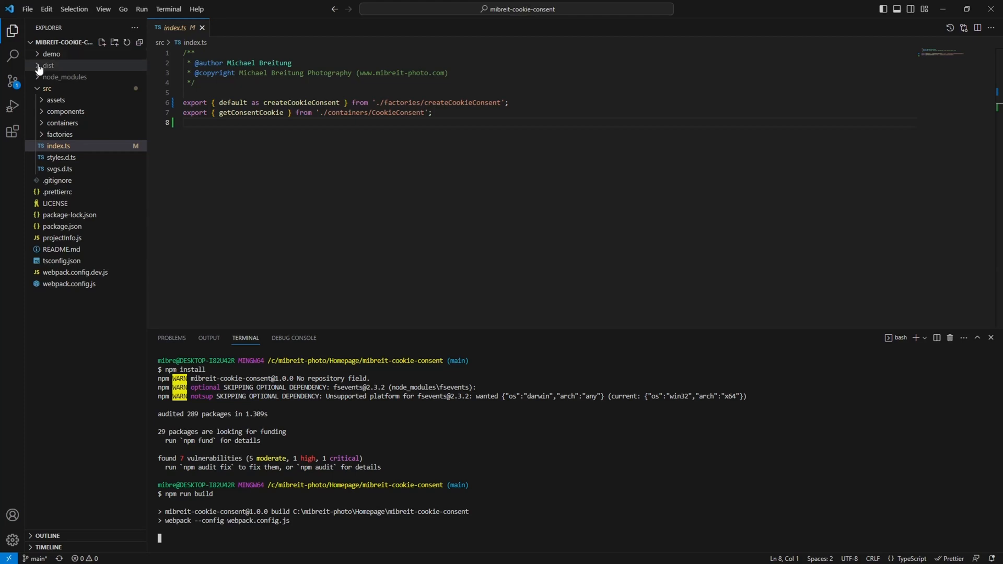
Open dist/mibreitCookieConsent.min.js and select the mibreitCookieConsent global name
{"action": "left_click", "coordinate": [46, 65]}
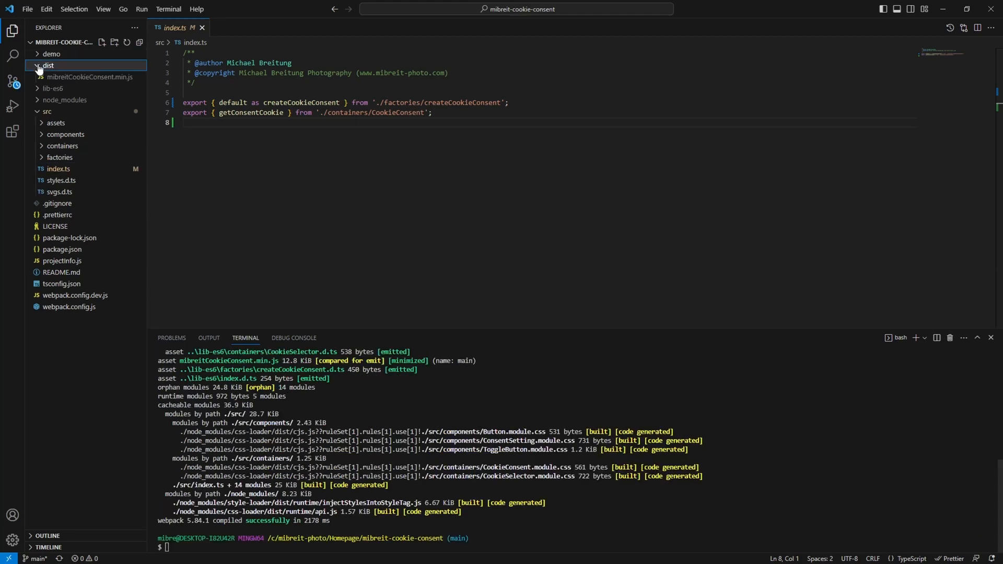
{"action": "left_click", "coordinate": [90, 76]}
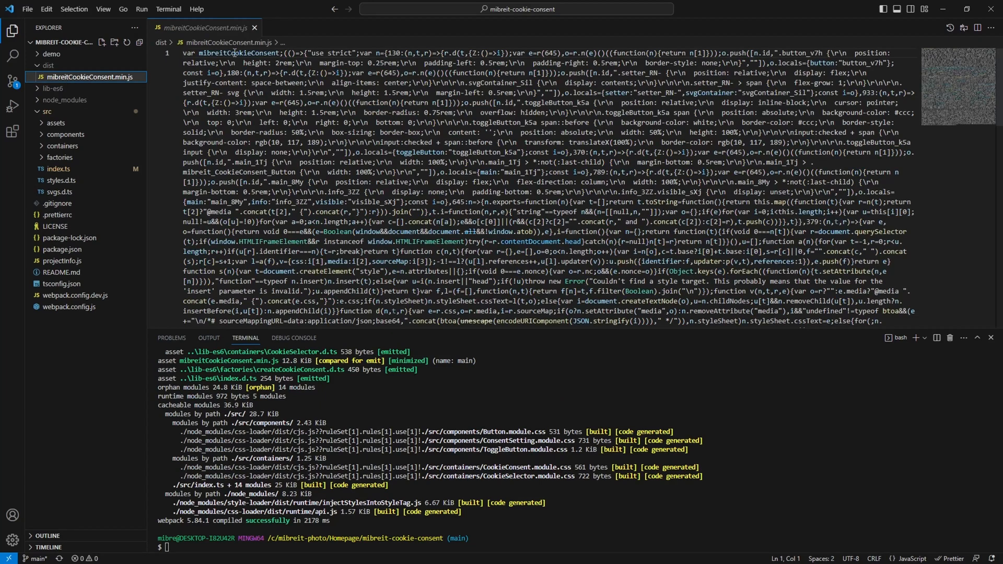
{"action": "double_click", "coordinate": [236, 52]}
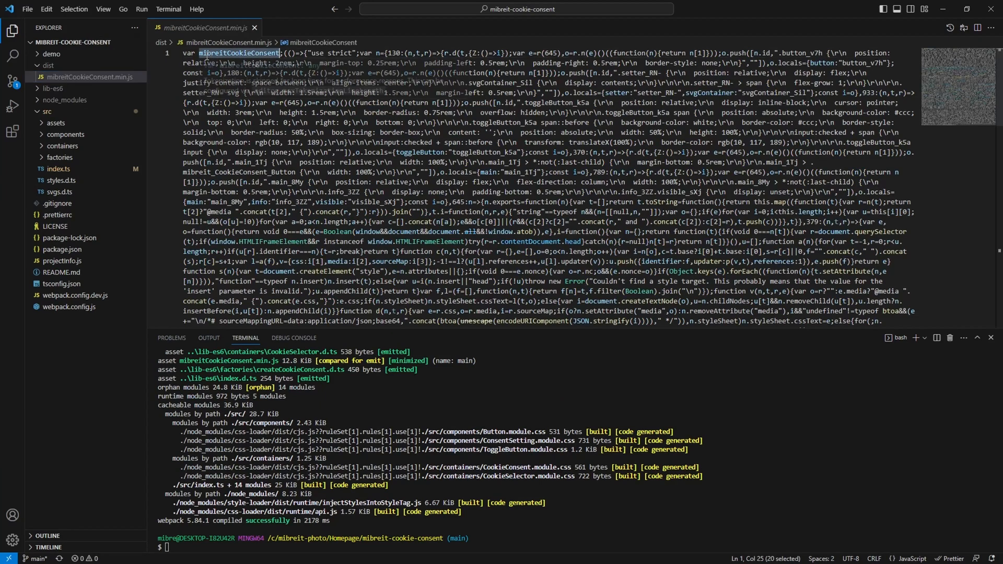
{"action": "mouse_move", "coordinate": [237, 52]}
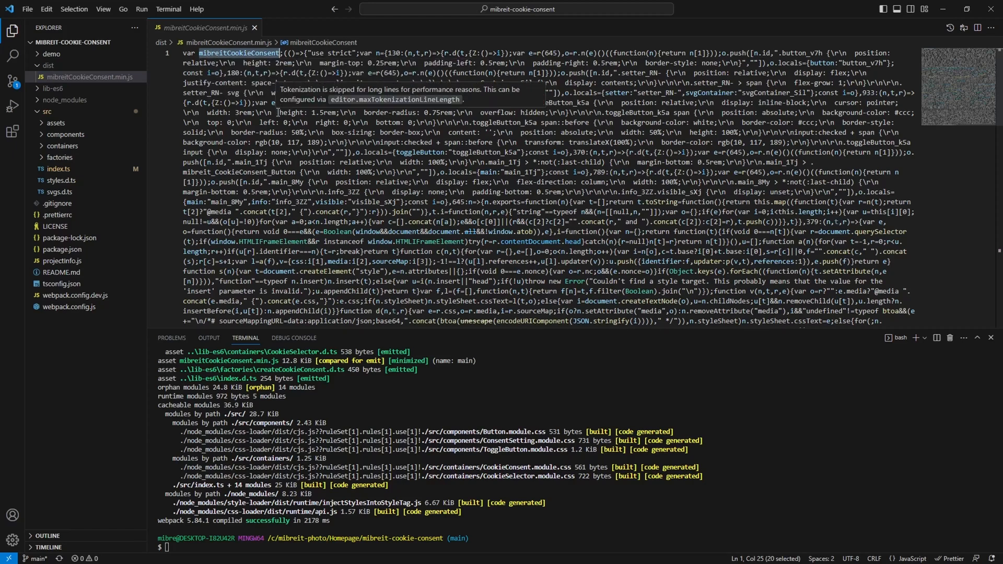
{"action": "mouse_move", "coordinate": [89, 76]}
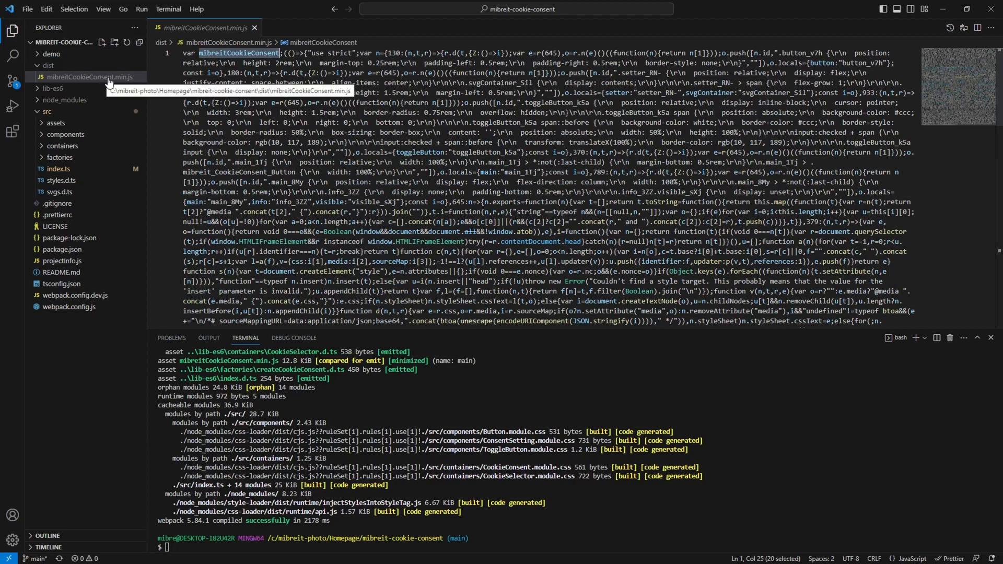
{"action": "mouse_move", "coordinate": [128, 82]}
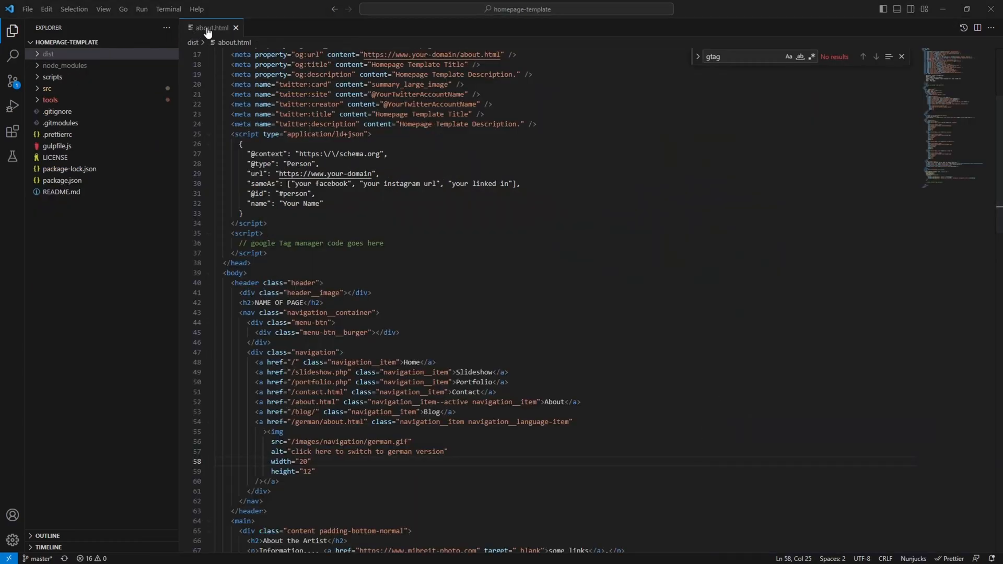
{"action": "scroll", "scroll_direction": "down", "scroll_amount": 3}
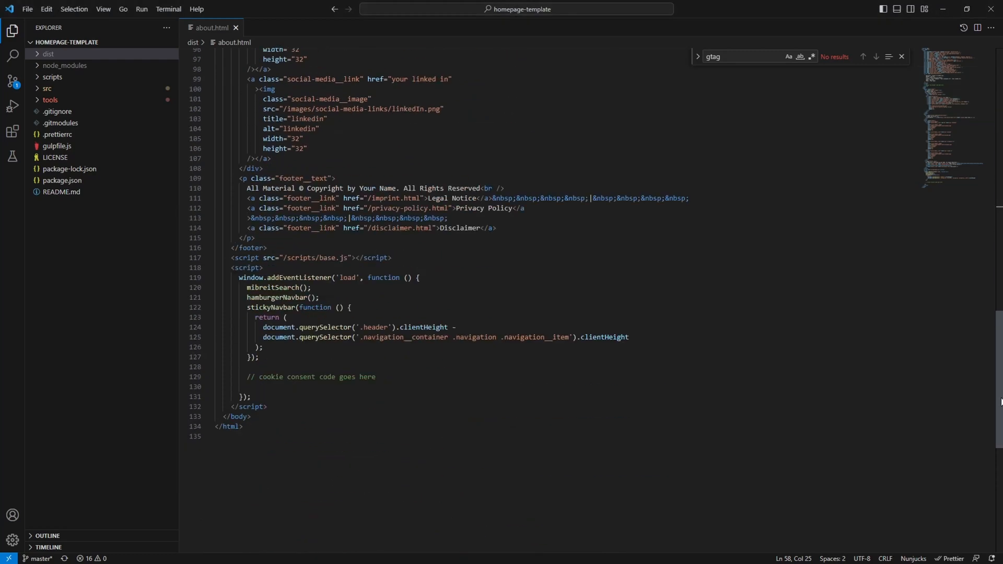
{"action": "scroll", "scroll_direction": "up", "scroll_amount": 3}
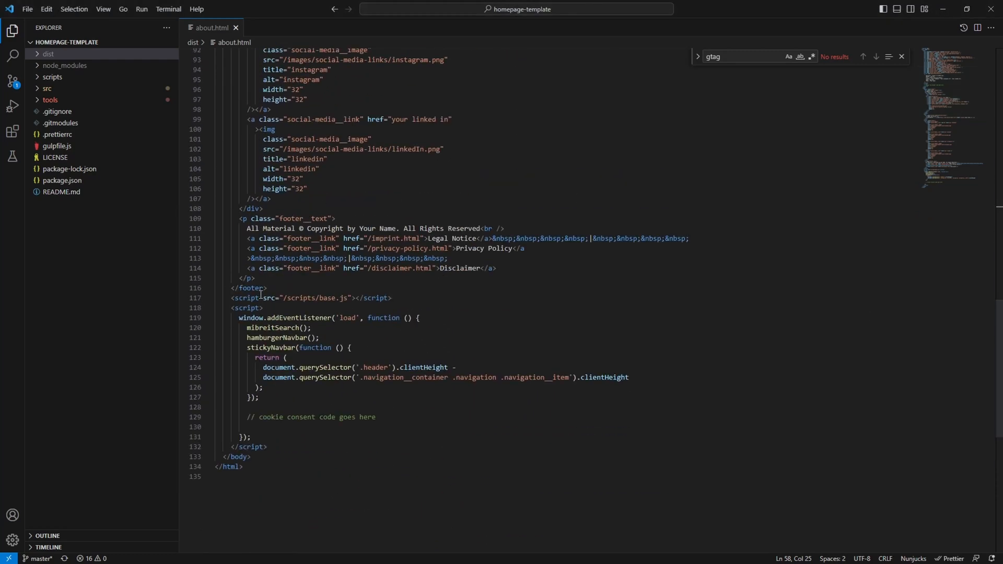
{"action": "triple_click", "coordinate": [310, 298]}
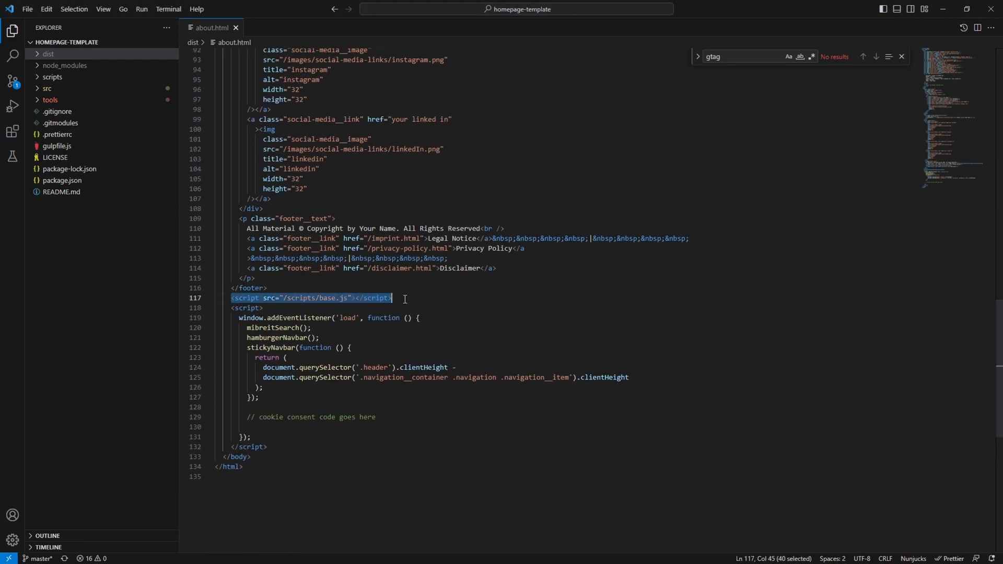
{"action": "double_click", "coordinate": [327, 299]}
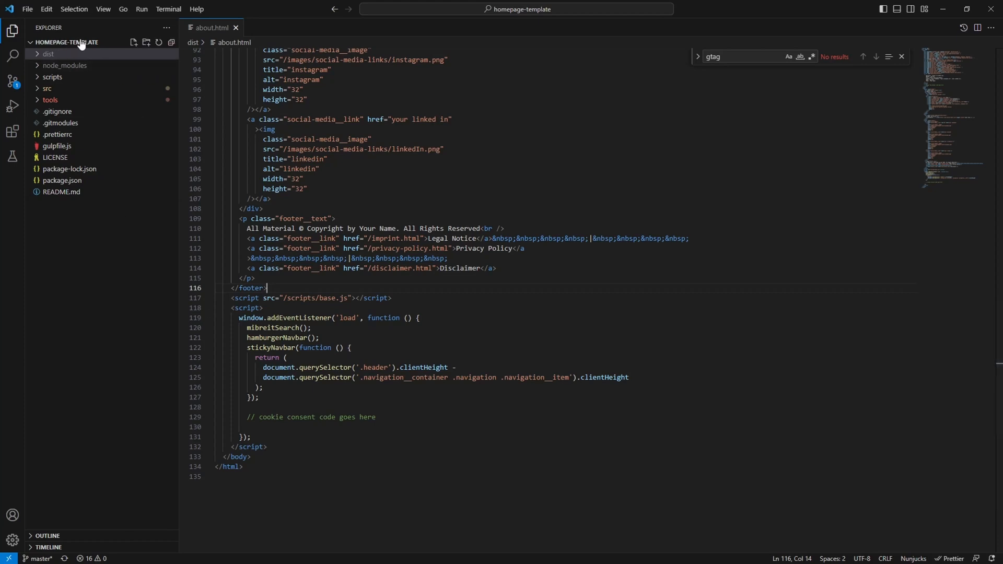
{"action": "mouse_move", "coordinate": [328, 298]}
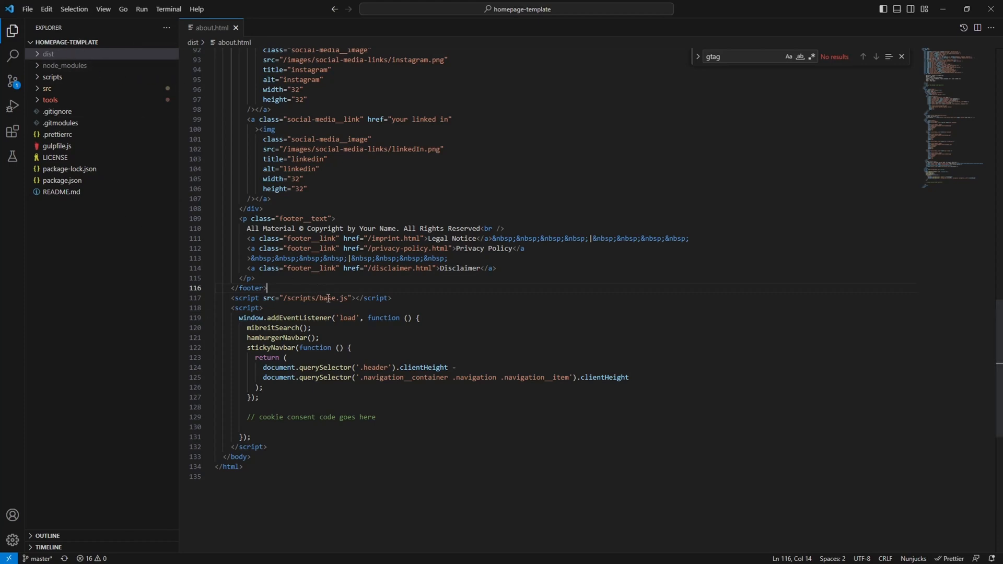
{"action": "double_click", "coordinate": [326, 298]}
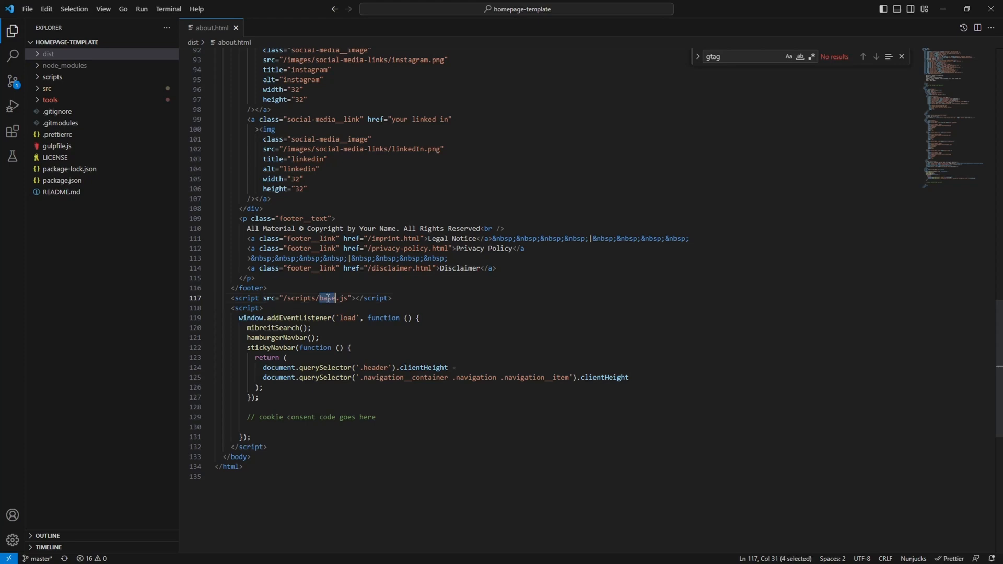
{"action": "type", "text": "mibreitCookieConsent.min.js"}
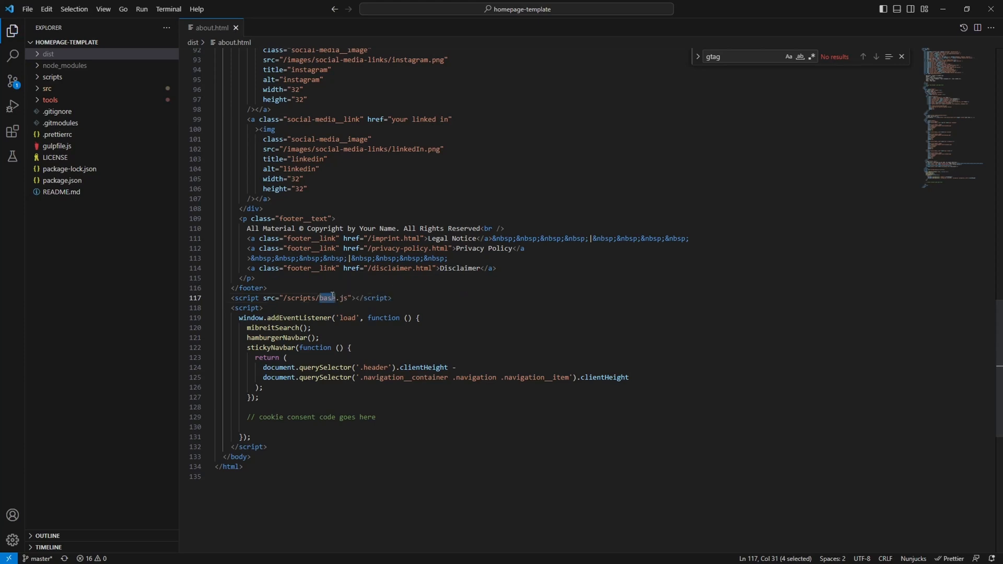
{"action": "mouse_move", "coordinate": [262, 337]}
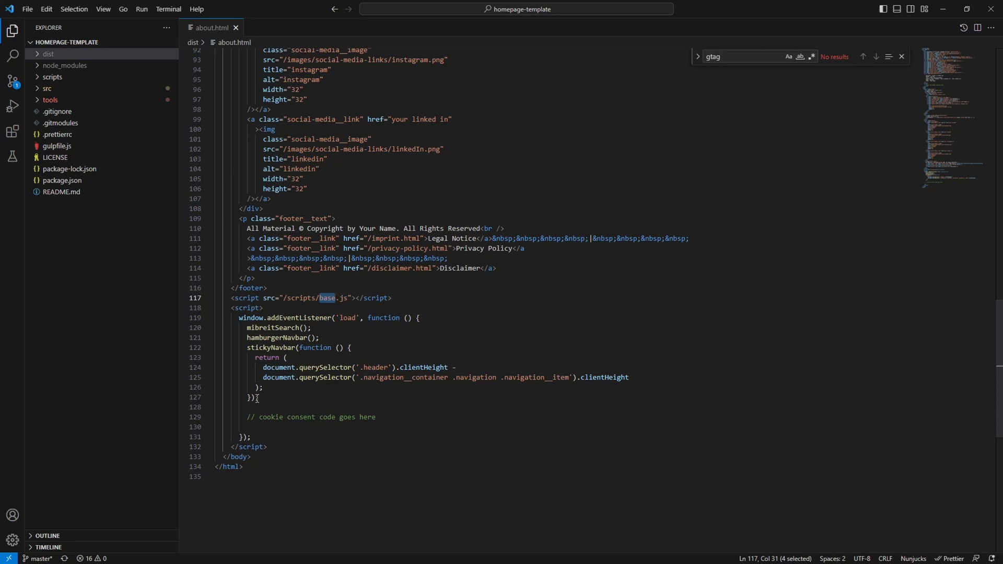
{"action": "scroll", "scroll_direction": "down", "scroll_amount": 3}
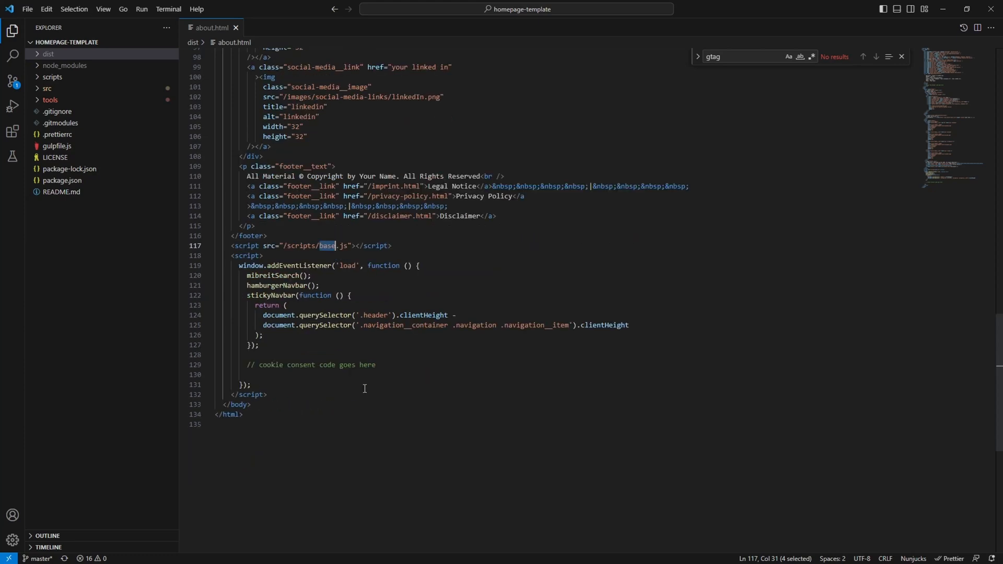
{"action": "mouse_move", "coordinate": [278, 370]}
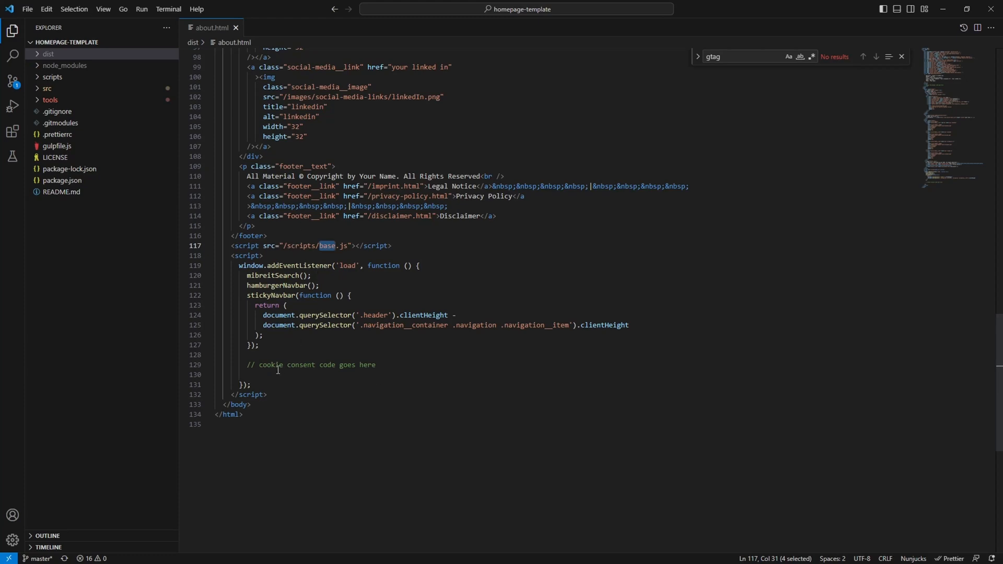
{"action": "left_click", "coordinate": [250, 374]}
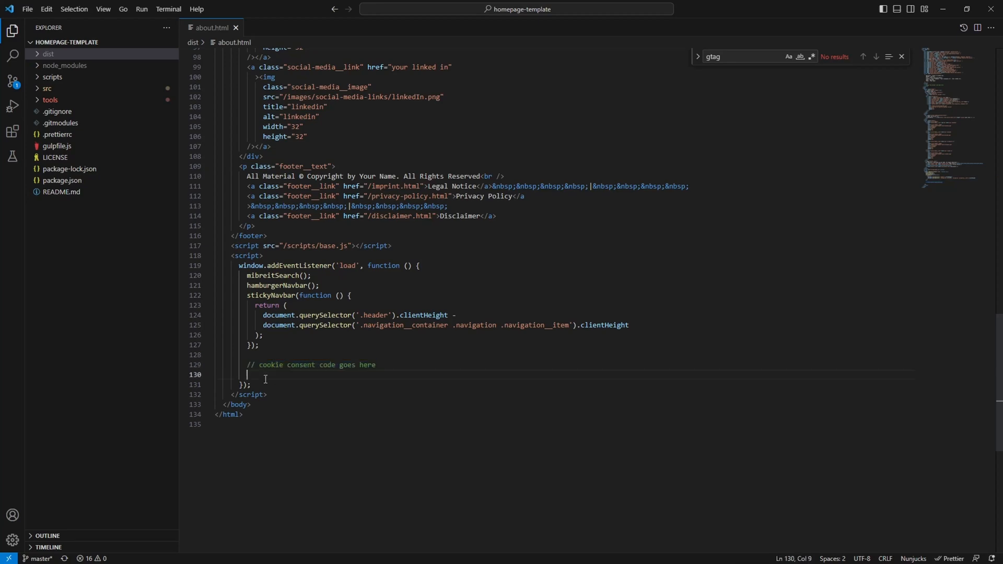
{"action": "mouse_move", "coordinate": [305, 374]}
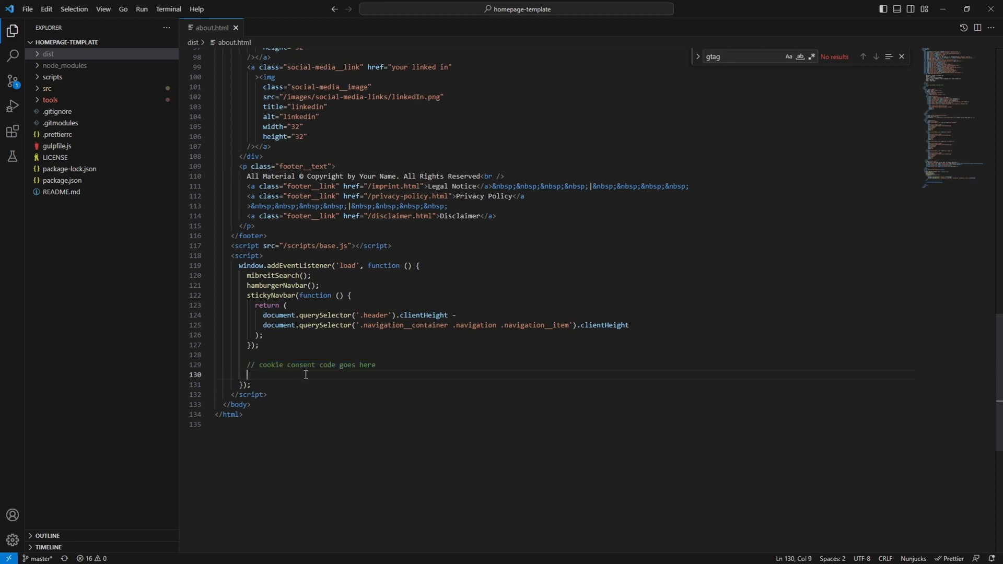
{"action": "scroll", "scroll_direction": "down", "scroll_amount": 3}
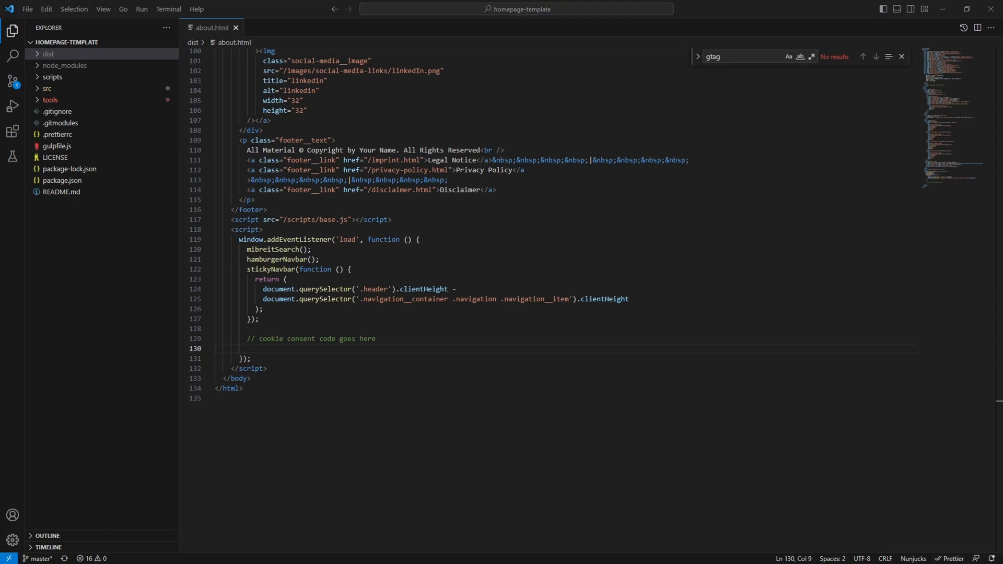
Add var cookieName = 'consentCookie'; below the comment, then highlight 'load' and addEventListener
{"action": "left_click", "coordinate": [259, 348]}
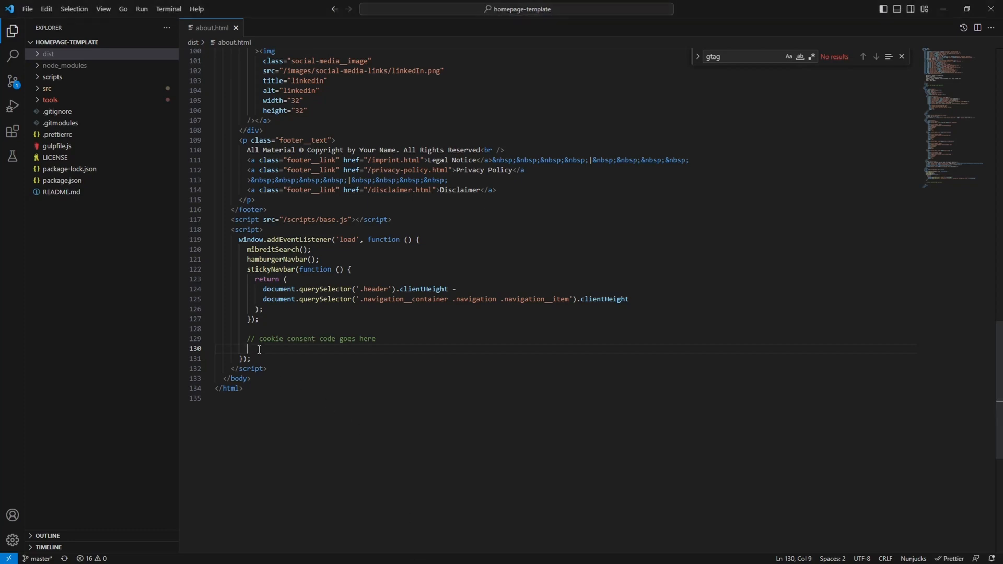
{"action": "type", "text": "var cookieName = 'consentCookie';"}
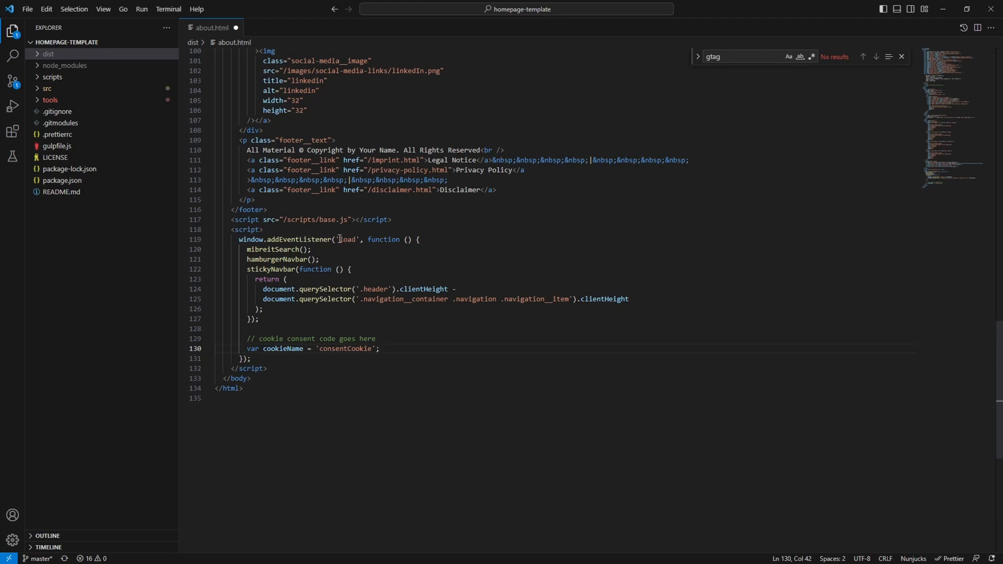
{"action": "double_click", "coordinate": [345, 240]}
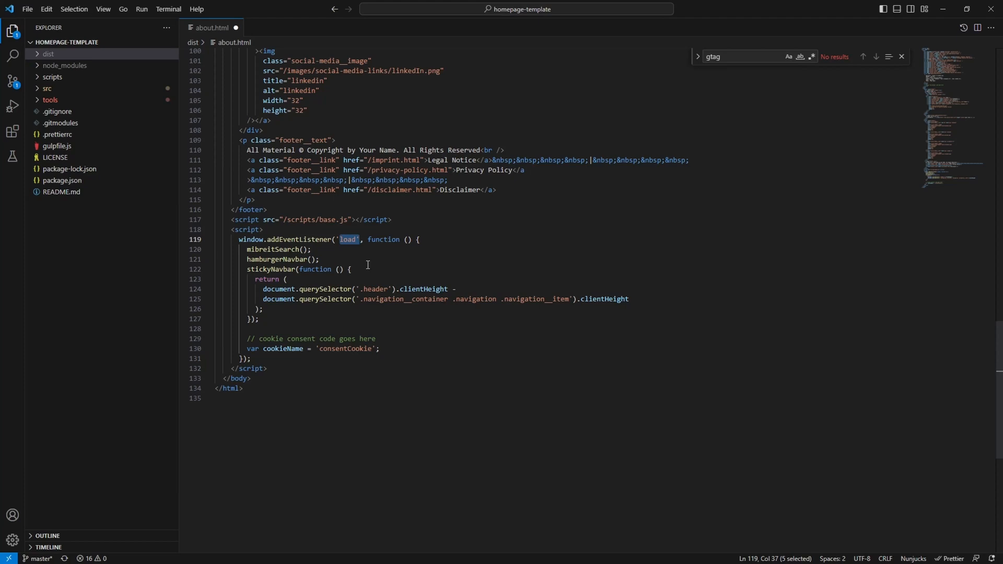
{"action": "mouse_move", "coordinate": [230, 236]}
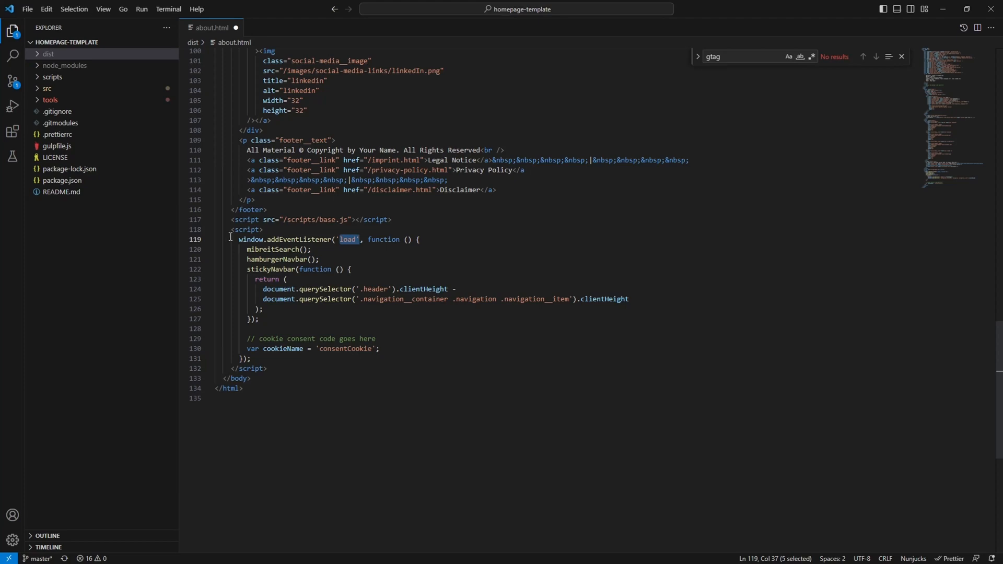
{"action": "mouse_move", "coordinate": [237, 242]}
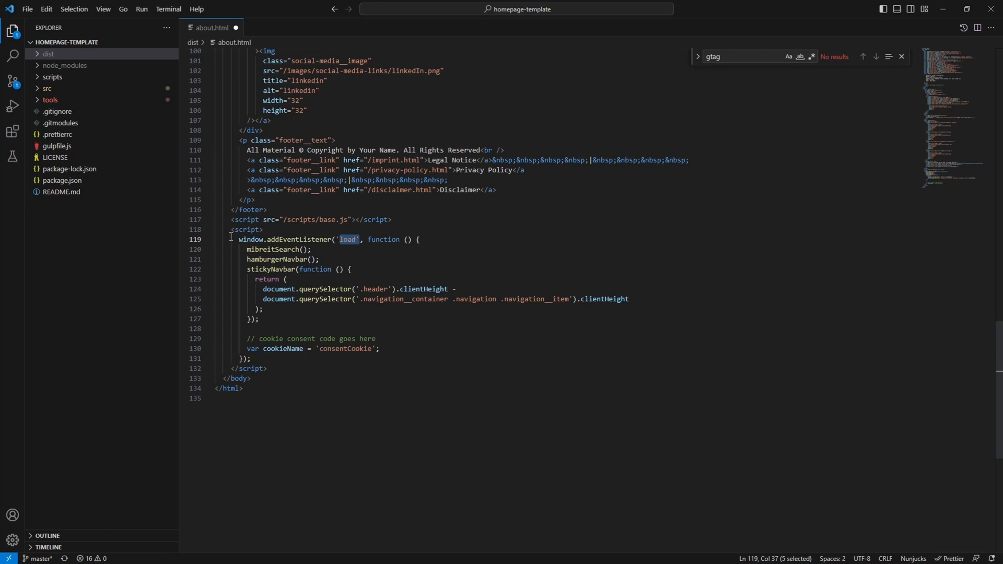
{"action": "mouse_move", "coordinate": [285, 240]}
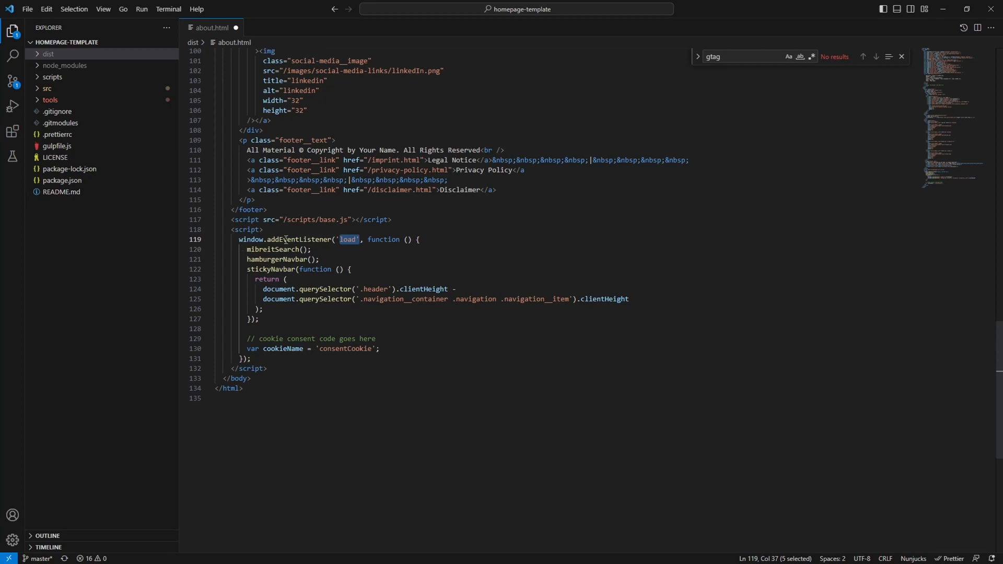
{"action": "double_click", "coordinate": [298, 239]}
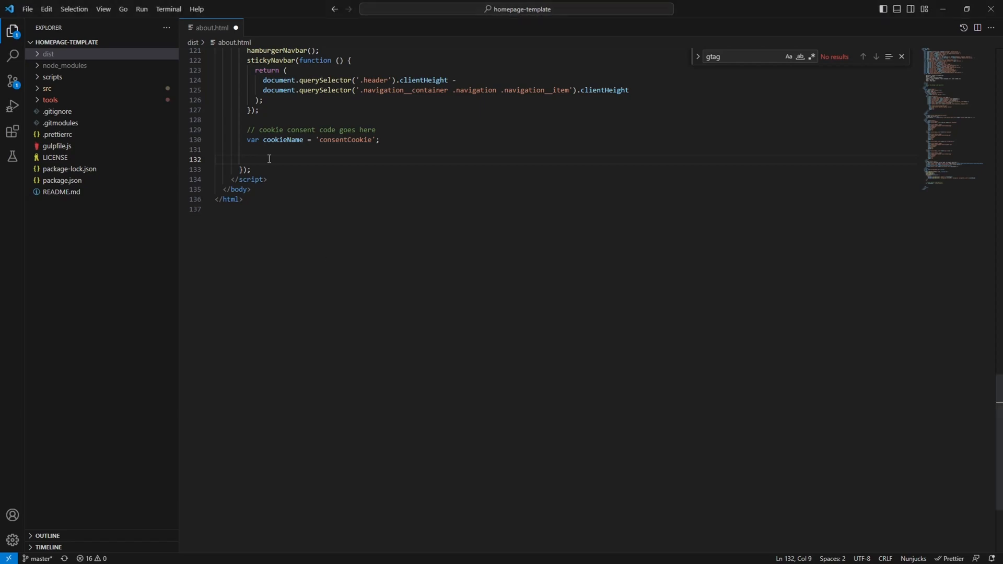
Create a cookieConsentBar div and set its id to 'cookie-msg'
{"action": "type", "text": "var"}
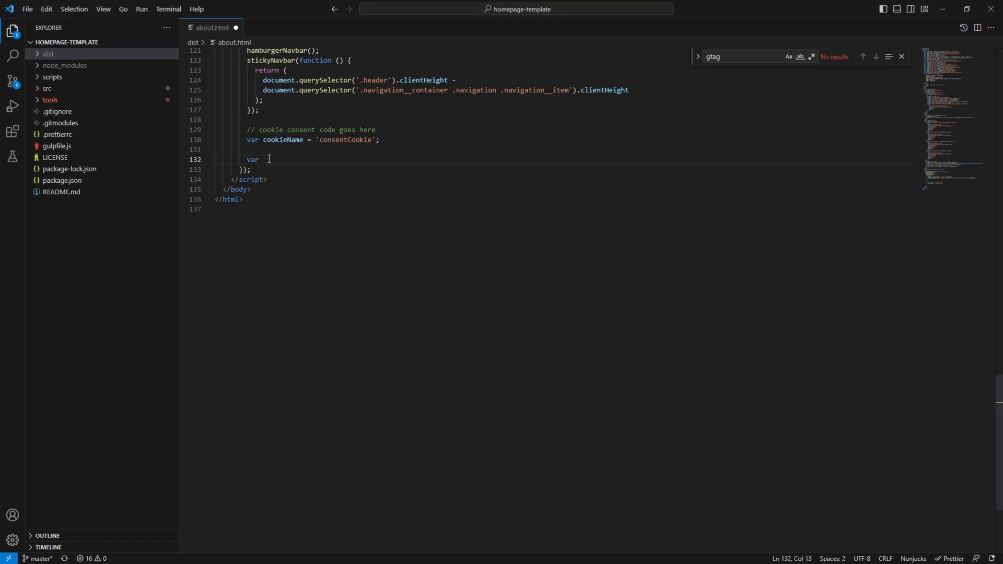
{"action": "type", "text": "cookie"}
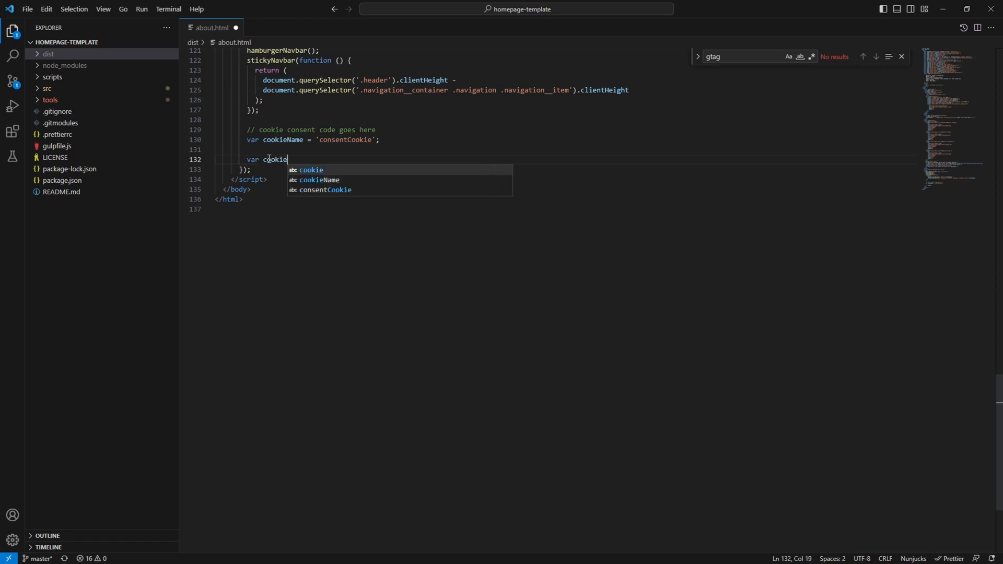
{"action": "type", "text": "Consentb"}
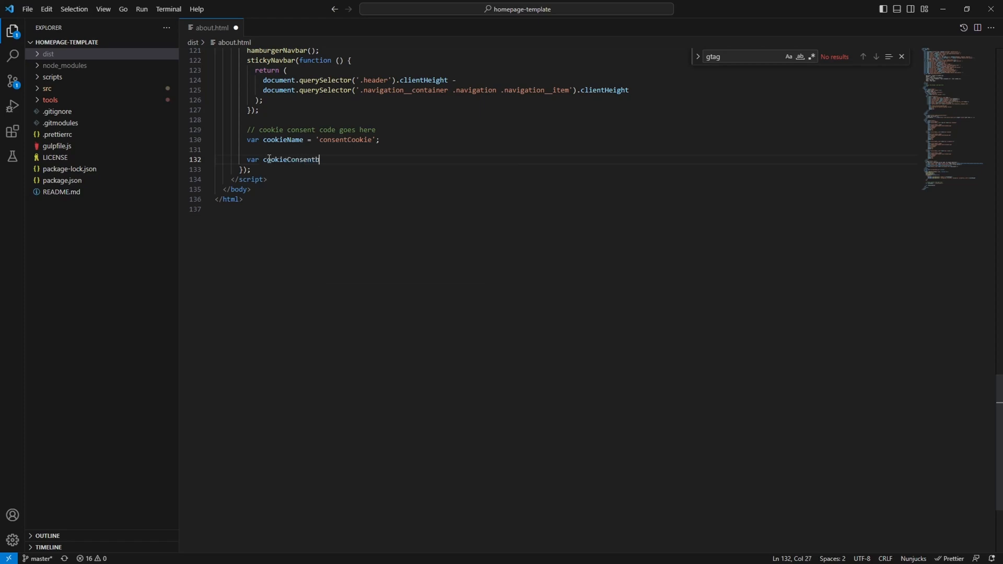
{"action": "type", "text": "Bar = document.createE"}
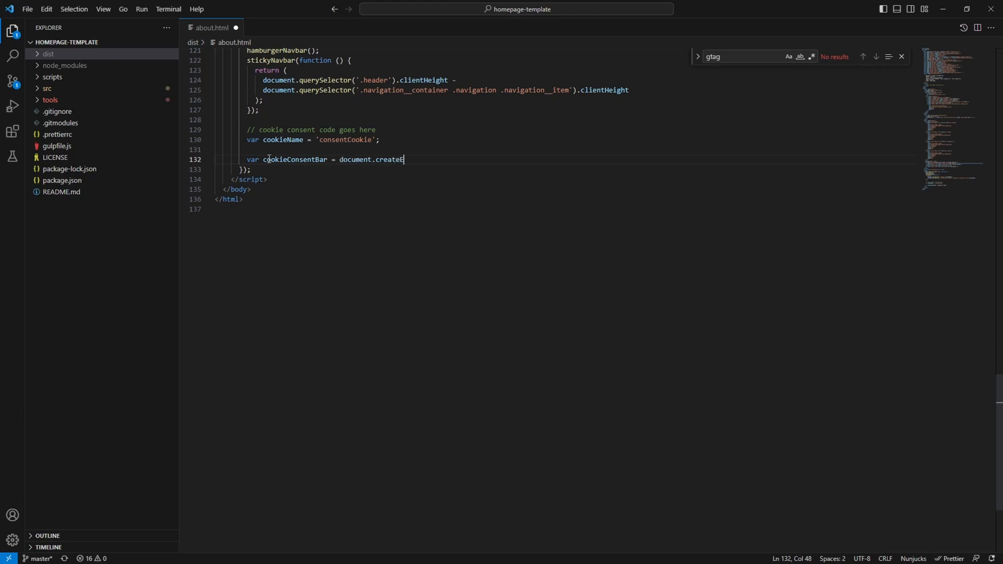
{"action": "type", "text": "lement('')"}
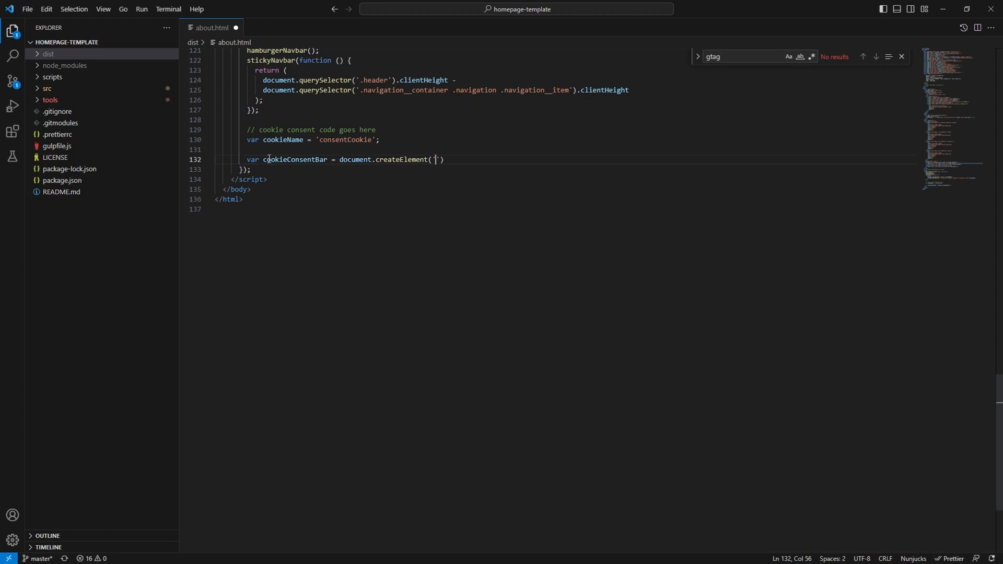
{"action": "type", "text": "div"}
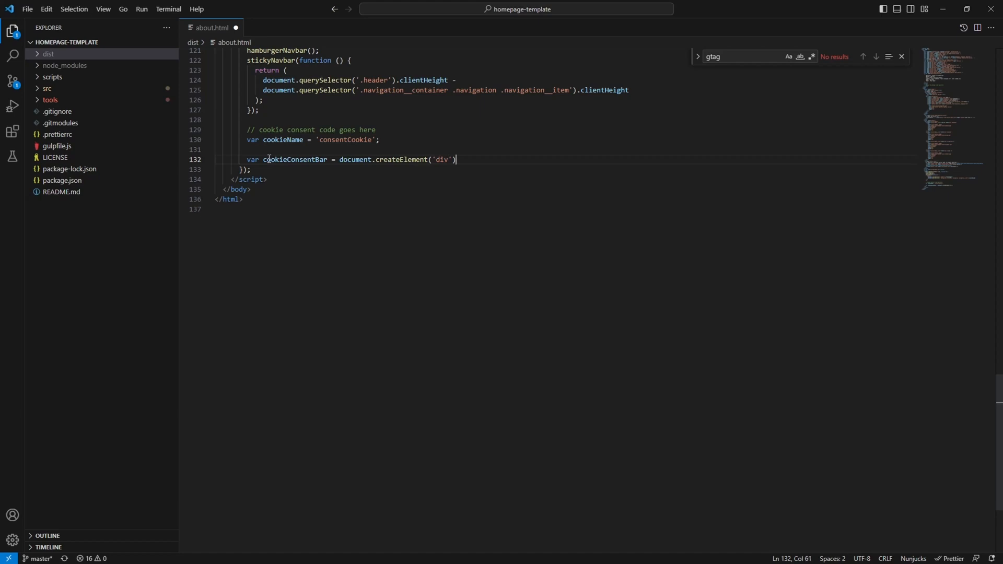
{"action": "key", "text": "enter"}
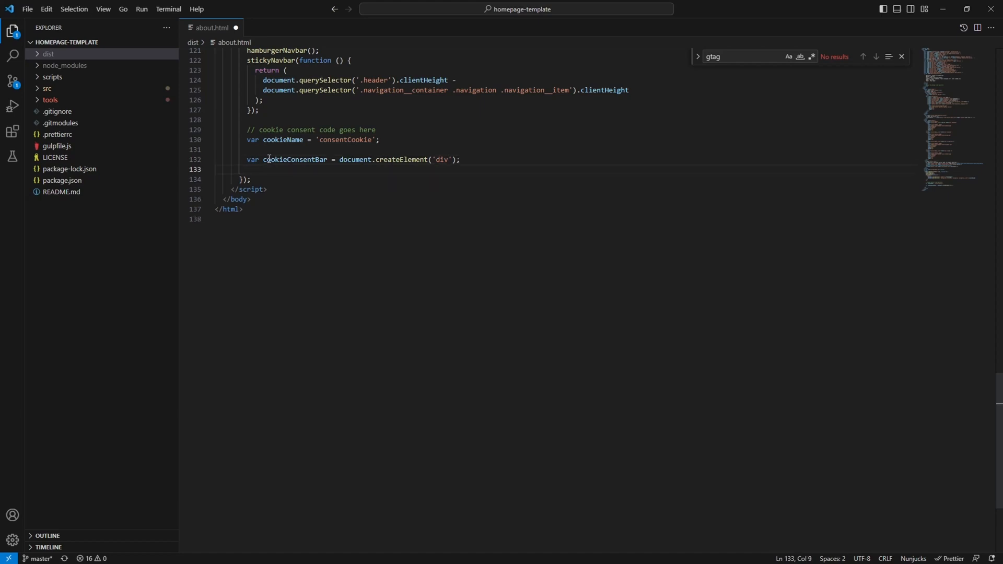
{"action": "type", "text": "cookieConsentBar.setAttribute('"}
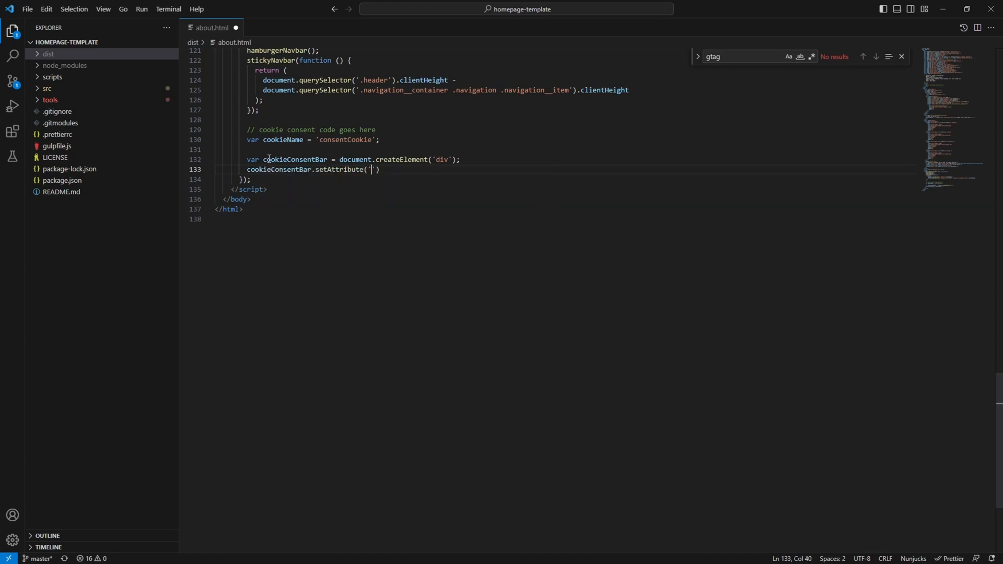
{"action": "type", "text": "id',"}
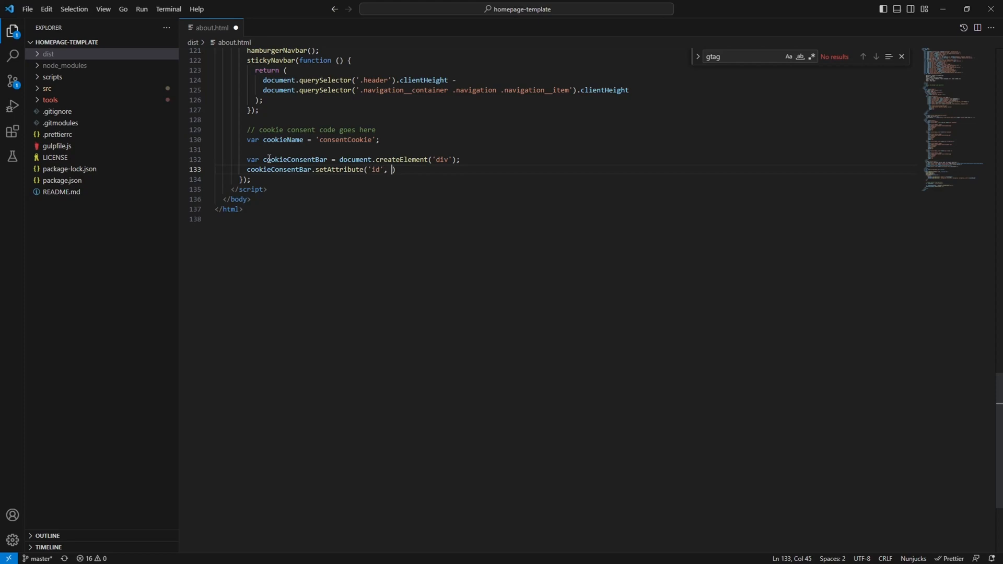
{"action": "type", "text": "''"}
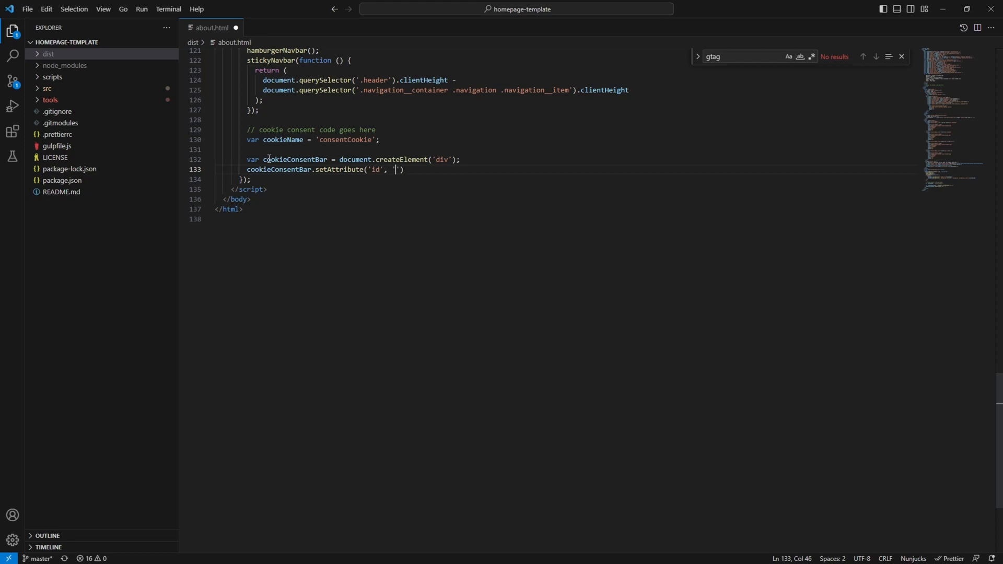
{"action": "type", "text": "cookie-ms"}
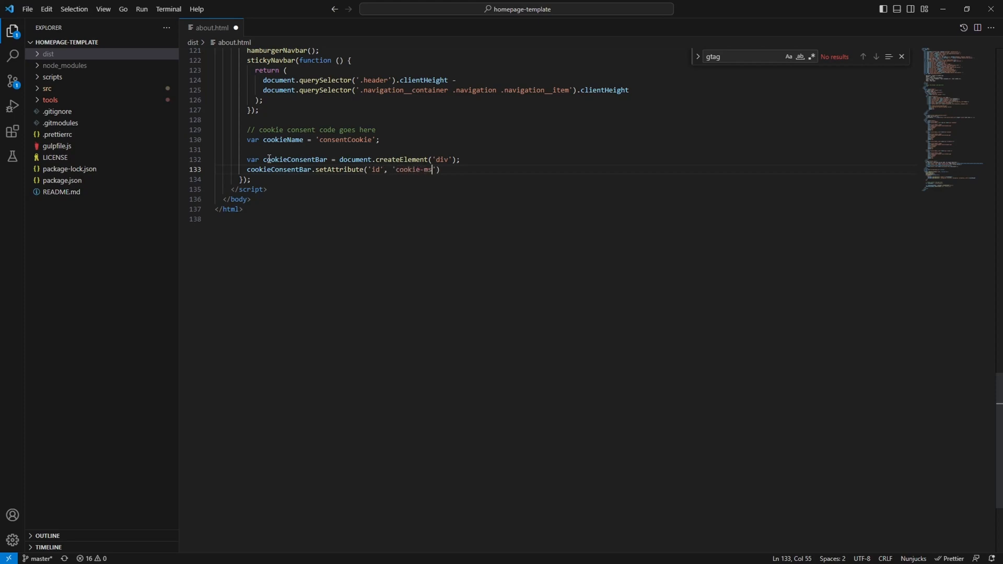
{"action": "type", "text": "g');"}
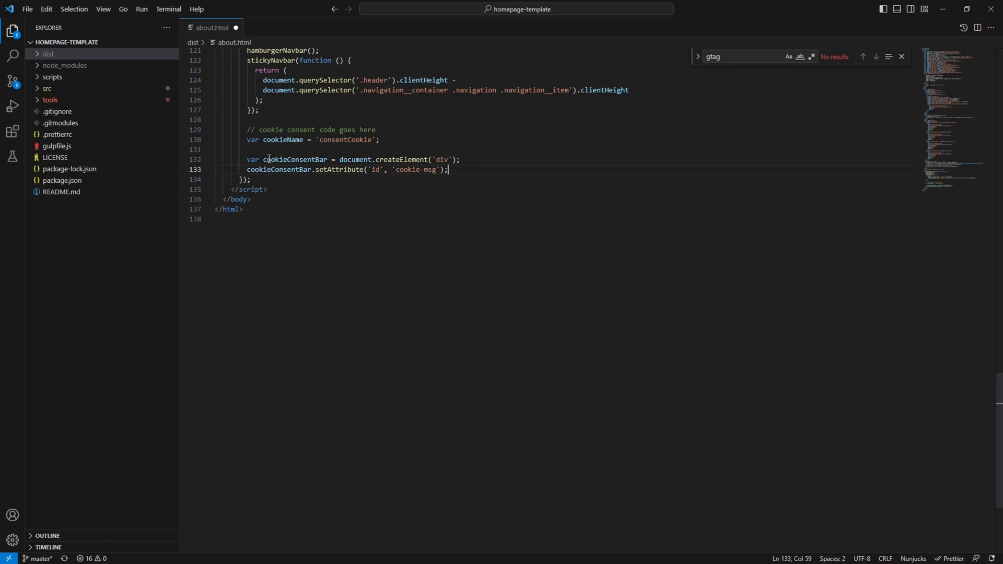
{"action": "key", "text": "Enter"}
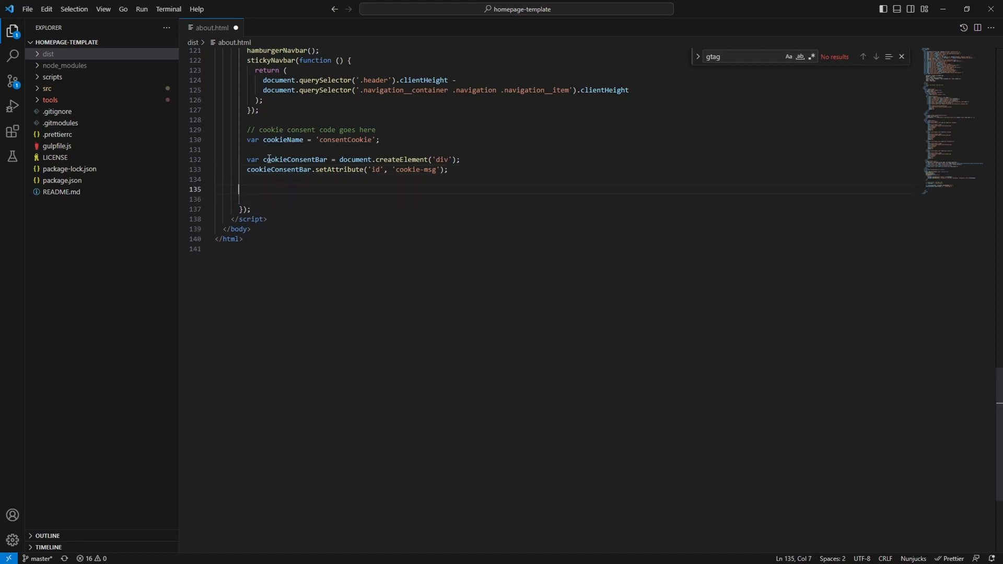
Create a mainMessage div holding the 'This Website uses Cookies...configure below.' notice
{"action": "type", "text": "var"}
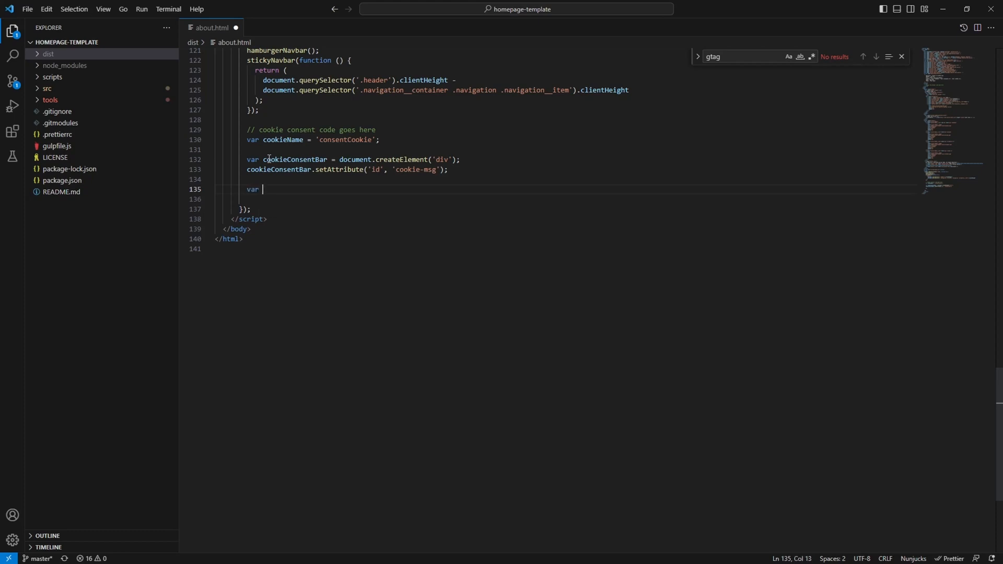
{"action": "type", "text": "mainMessage"}
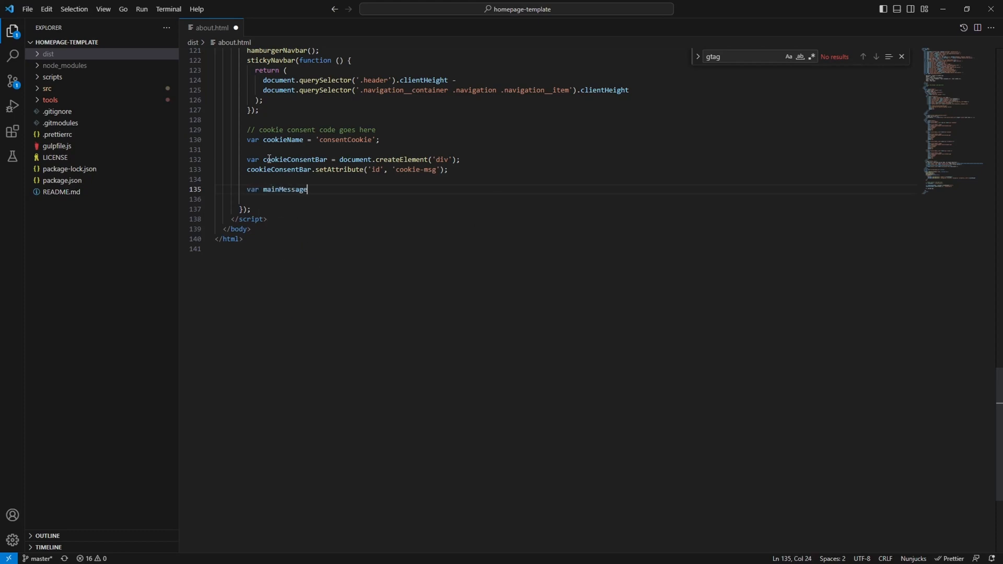
{"action": "type", "text": "= document."}
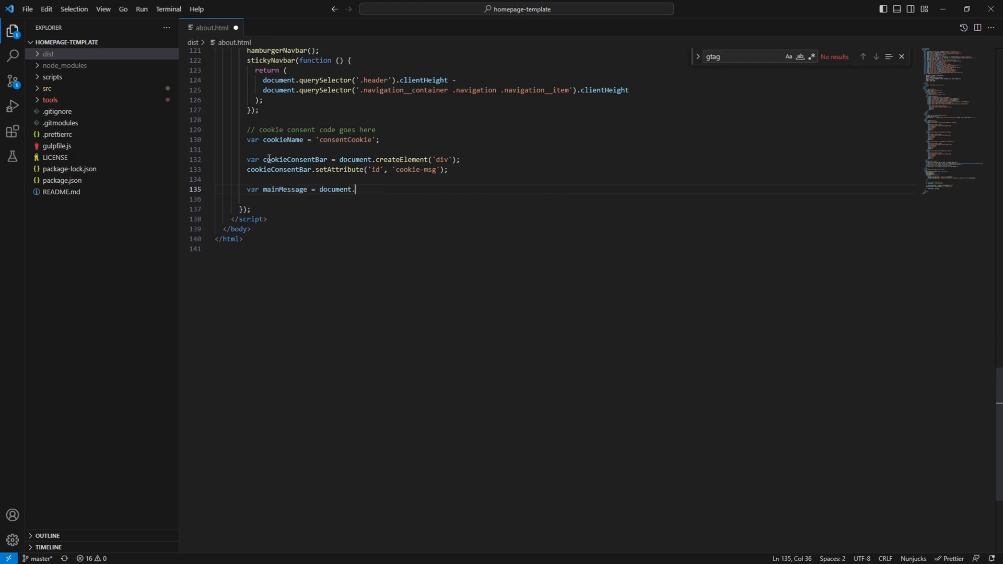
{"action": "type", "text": "createElement("}
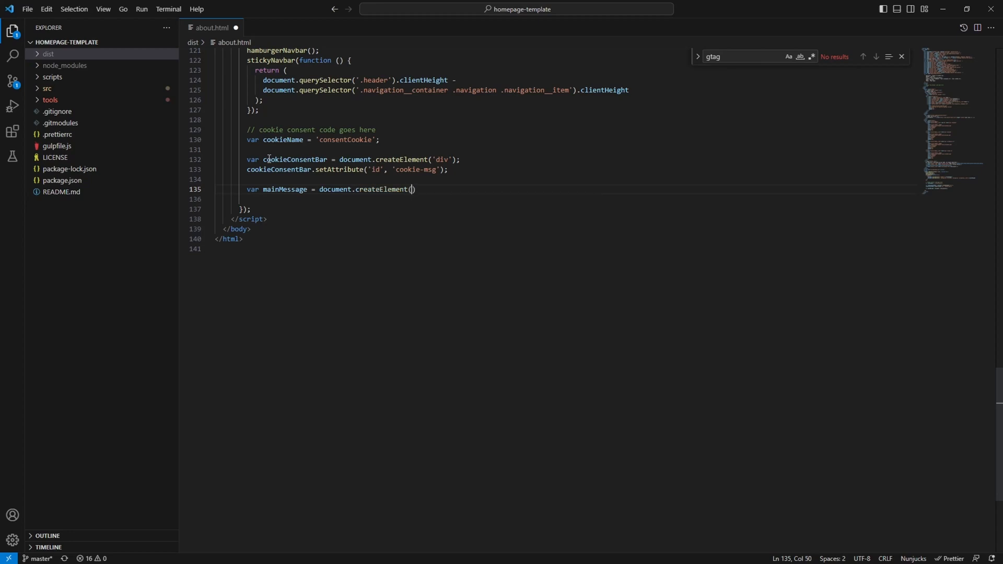
{"action": "type", "text": "'div');"}
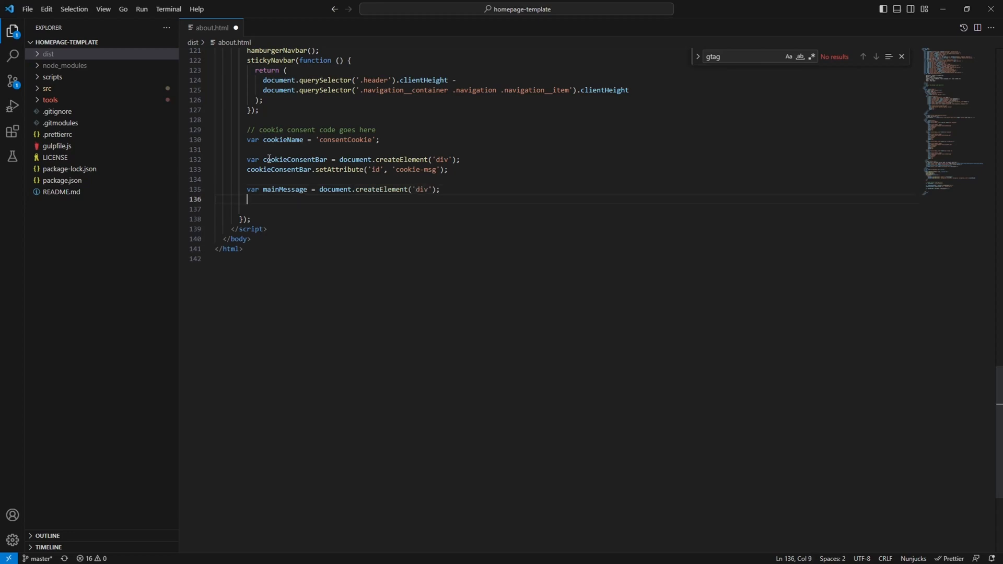
{"action": "type", "text": "mainMessage.innerHTML = \""}
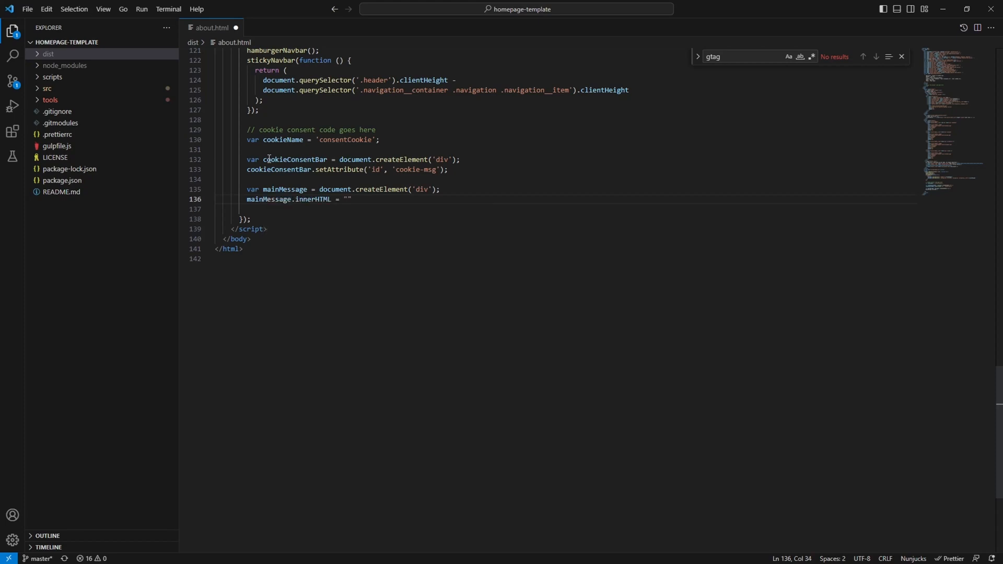
{"action": "type", "text": "This We"}
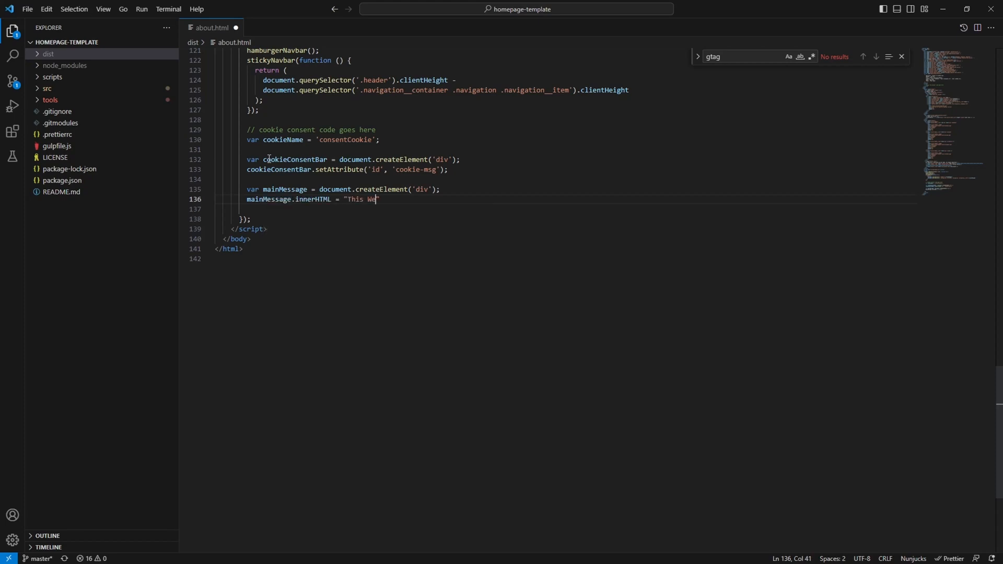
{"action": "type", "text": "bsite uses Co"}
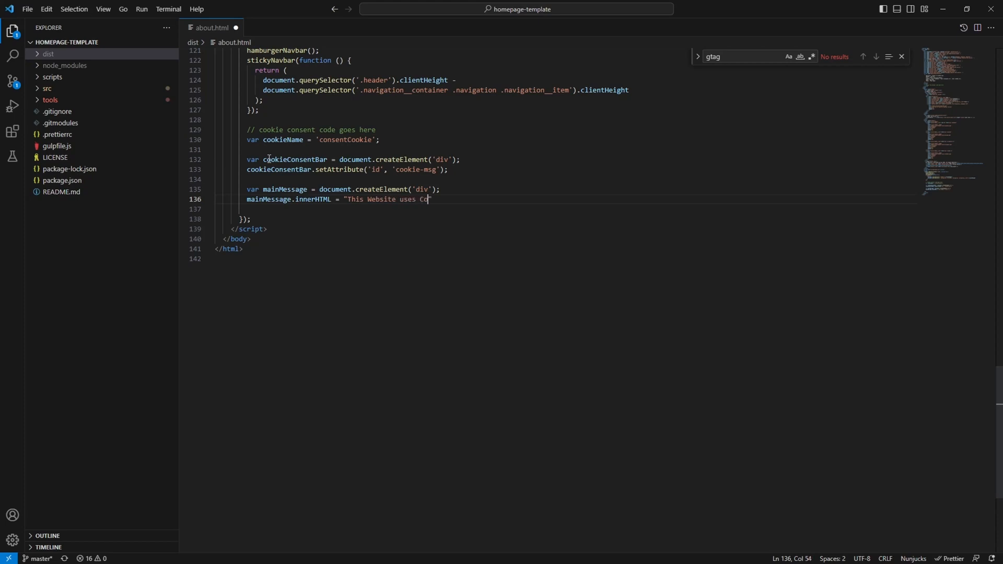
{"action": "type", "text": "okies wit"}
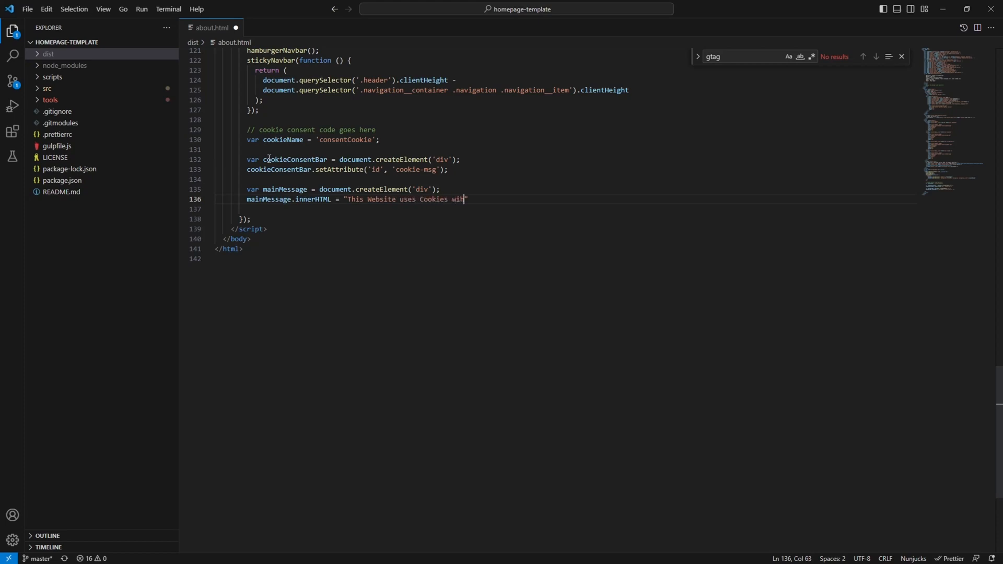
{"action": "type", "text": "hich you can either accept or con"}
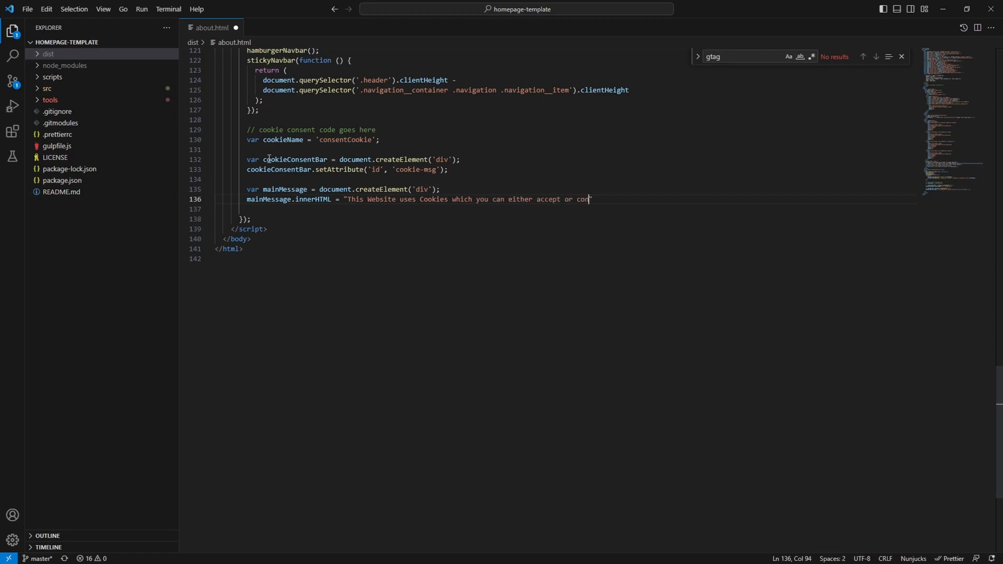
{"action": "type", "text": "figure below.\""}
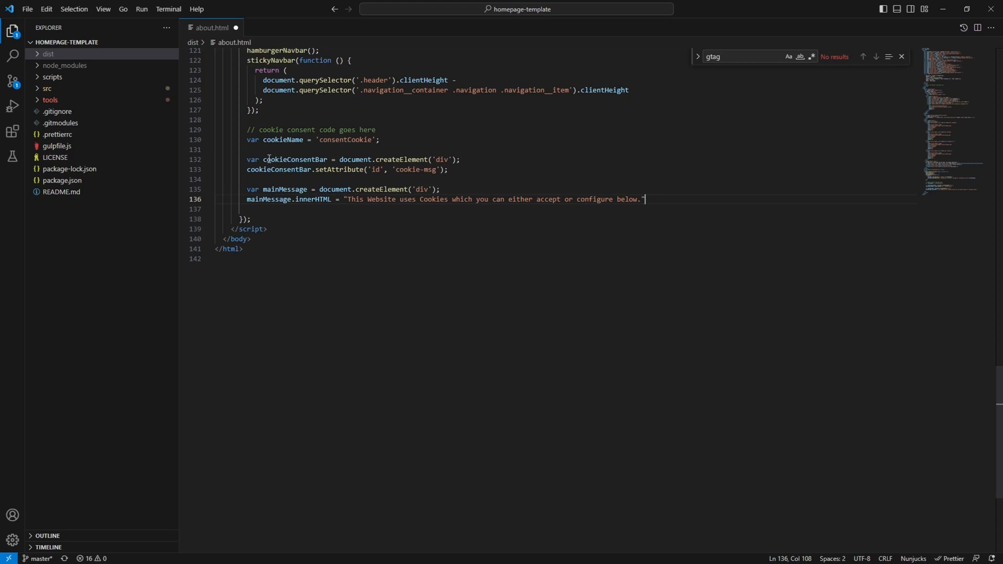
{"action": "type", "text": ";"}
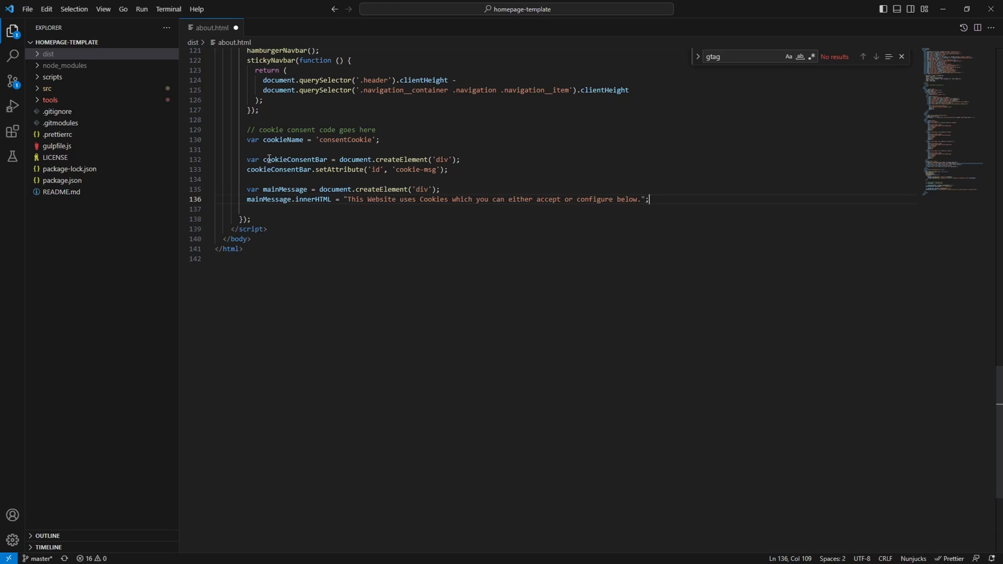
{"action": "key", "text": "enter"}
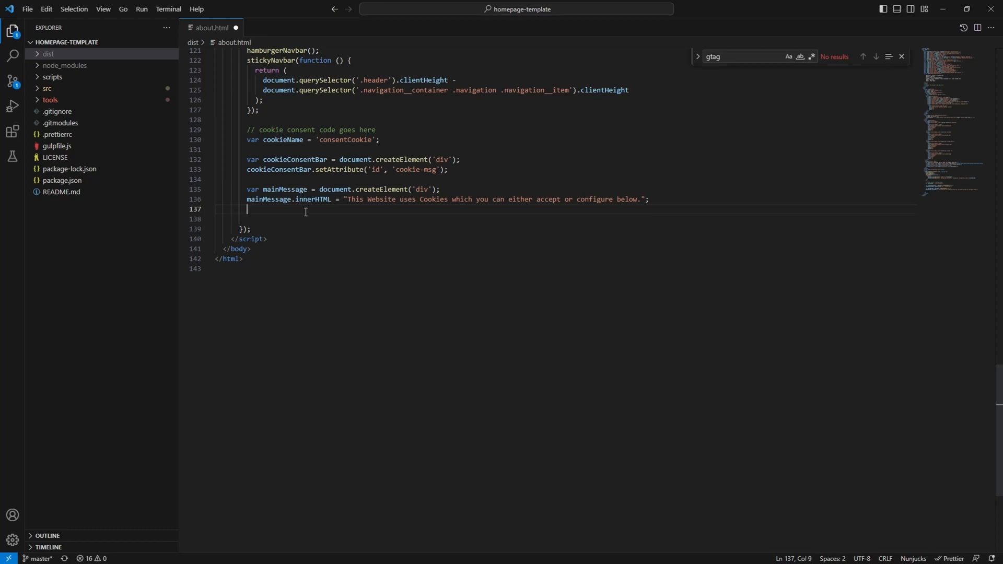
Append mainMessage to cookieConsentBar
{"action": "type", "text": "cookieConsentBar"}
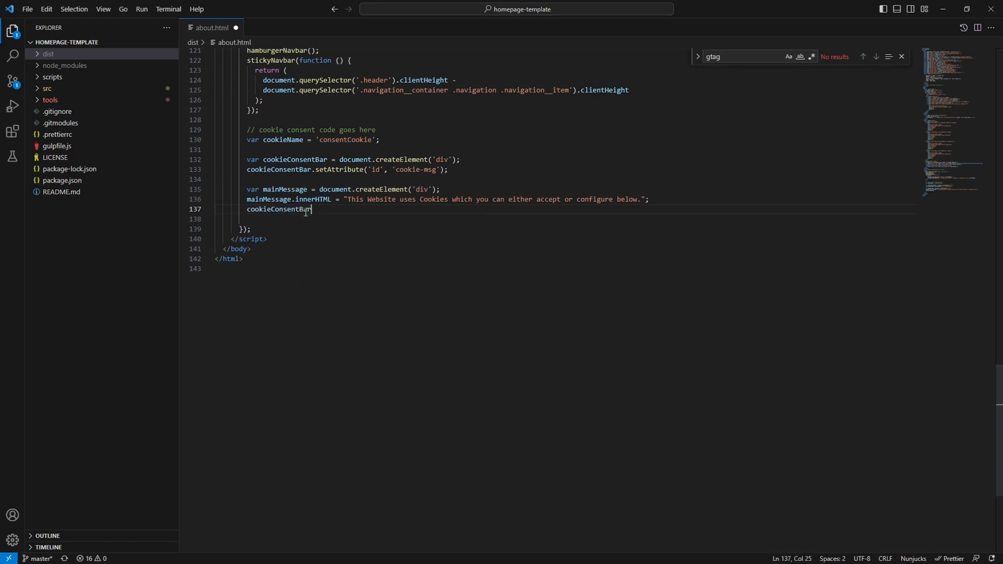
{"action": "type", "text": ".appendChi"}
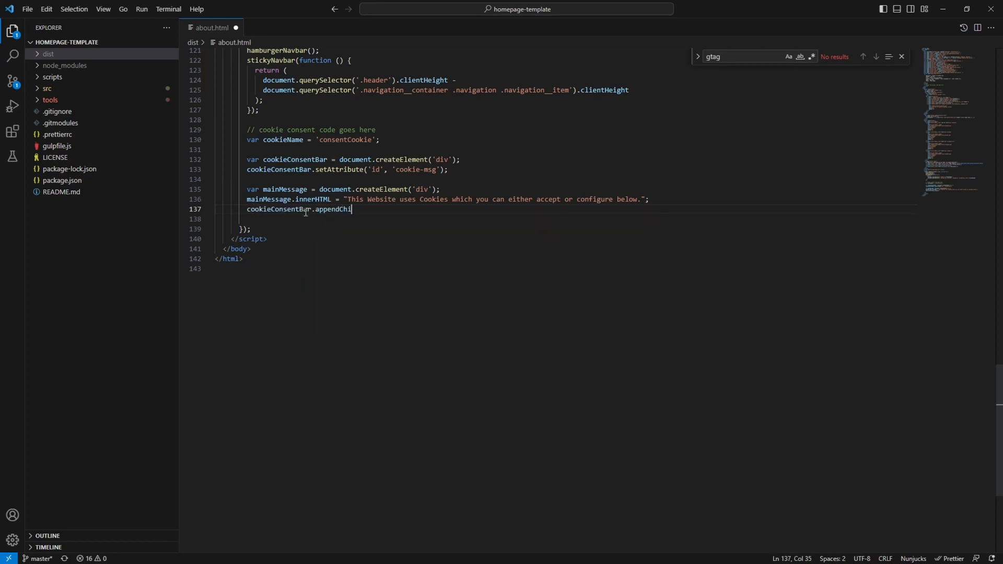
{"action": "type", "text": "(mainMessage);"}
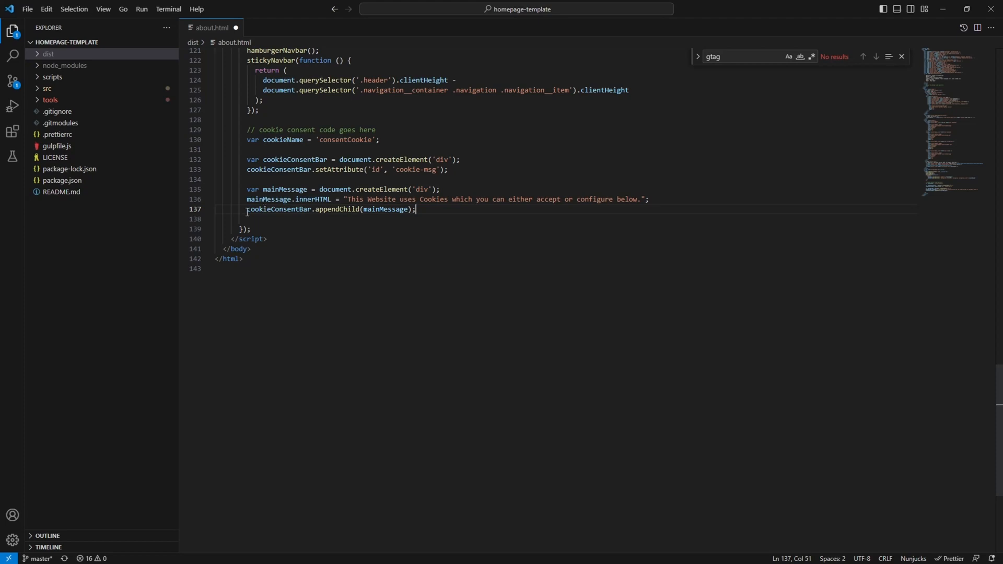
{"action": "mouse_move", "coordinate": [262, 150]}
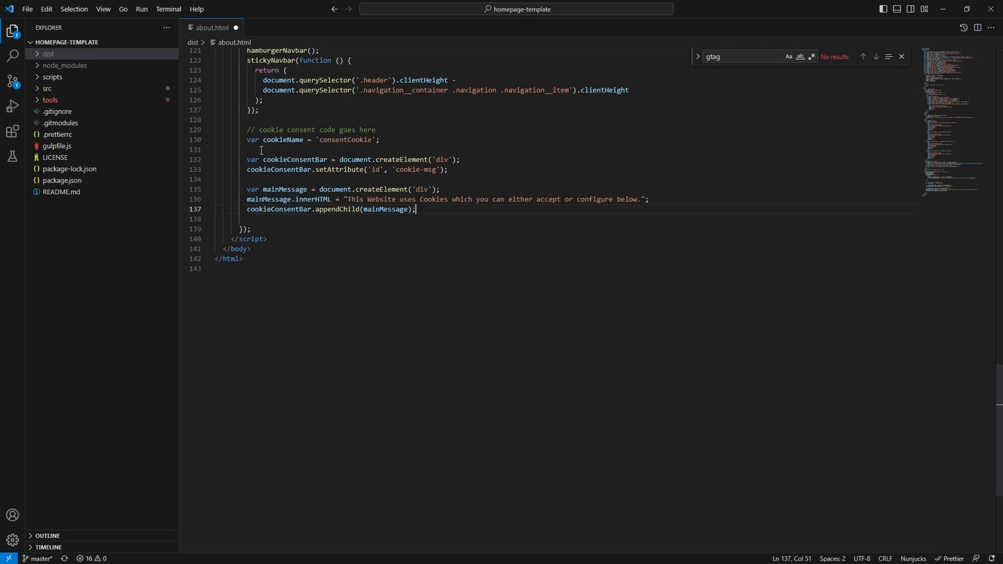
{"action": "mouse_move", "coordinate": [451, 193]}
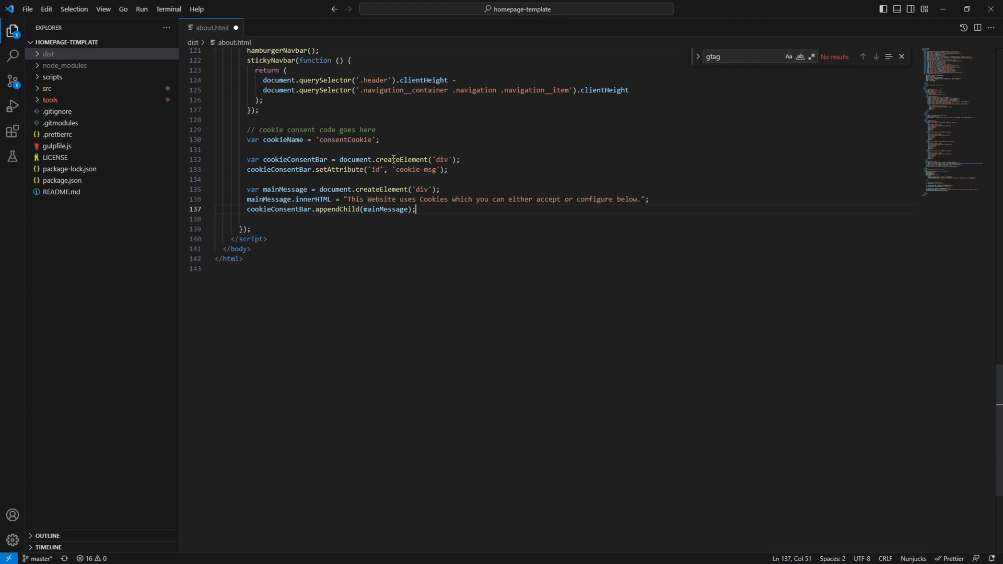
Add var body = document.querySelector('body'); below the appendChild line
{"action": "scroll", "scroll_direction": "up", "scroll_amount": 3}
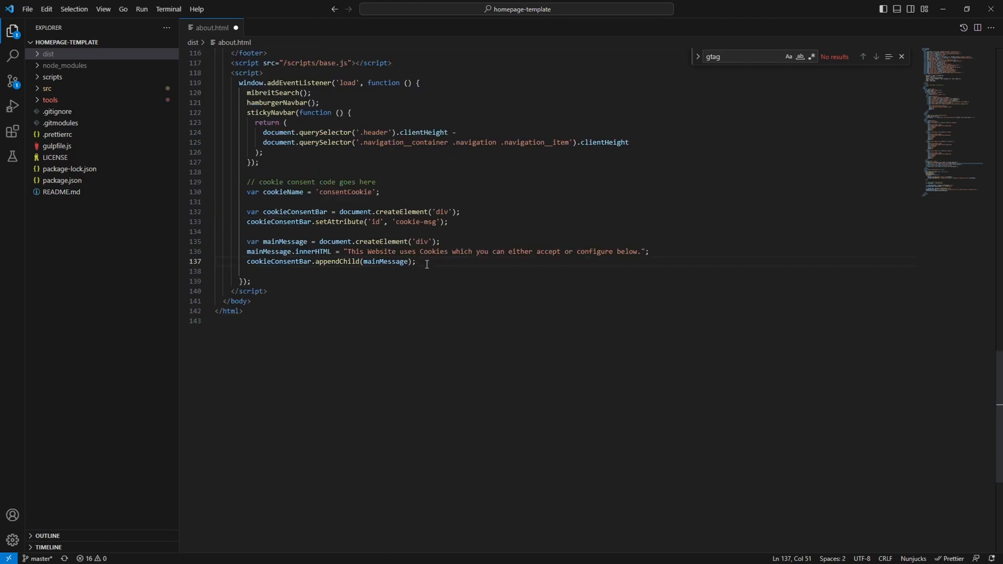
{"action": "type", "text": "var body = document"}
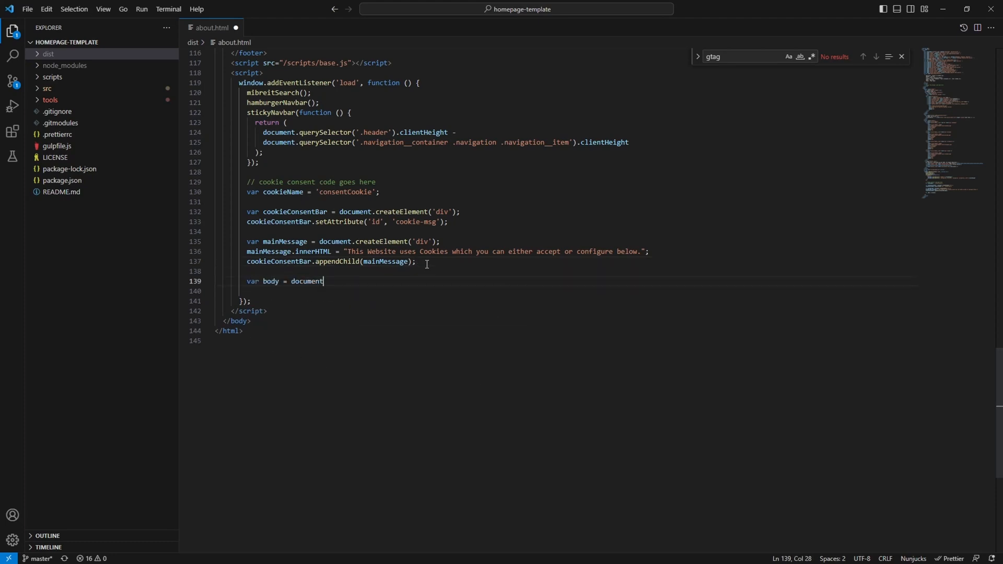
{"action": "type", "text": ".querySelector('')"}
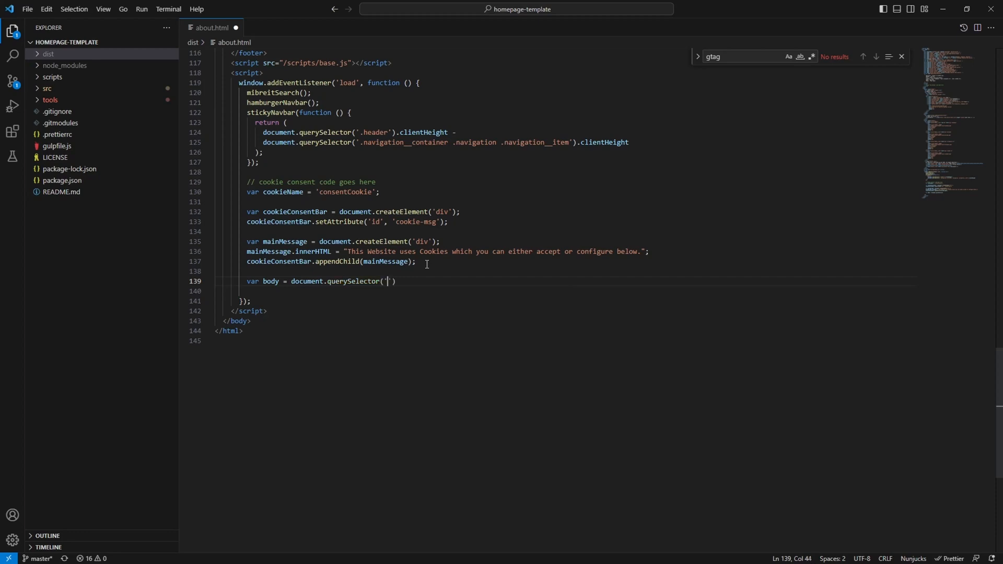
{"action": "type", "text": "body');"}
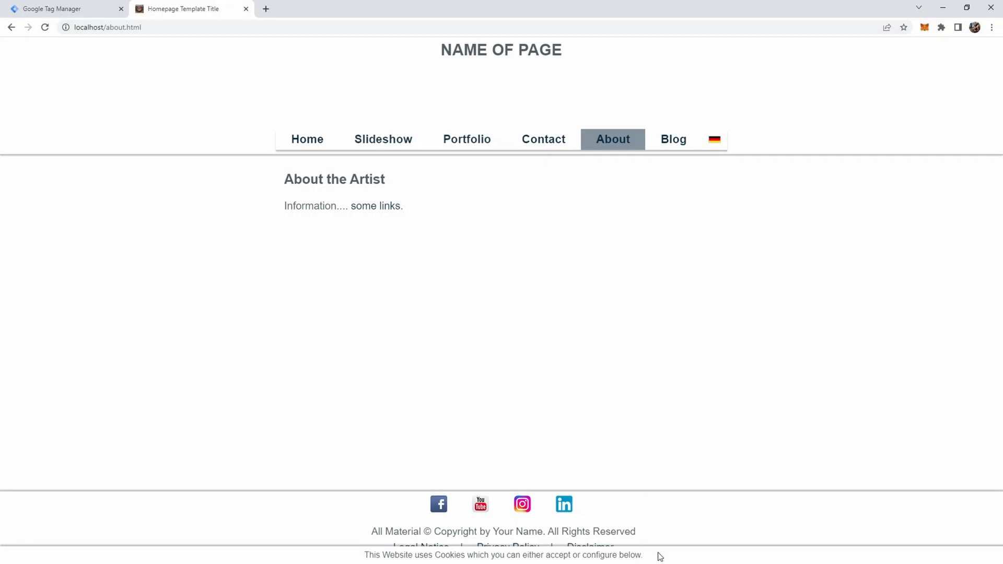
{"action": "mouse_move", "coordinate": [361, 560]}
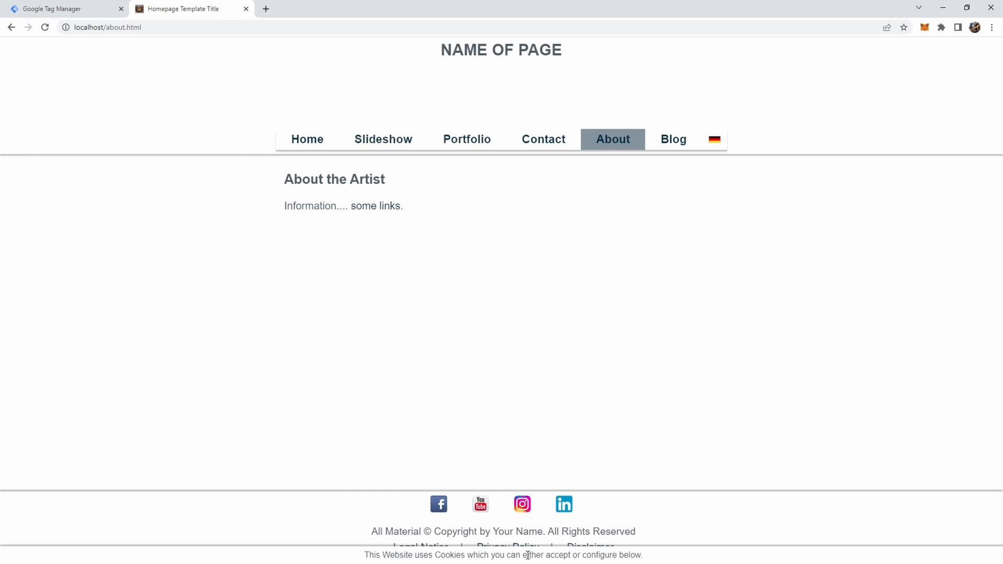
{"action": "mouse_move", "coordinate": [667, 559]}
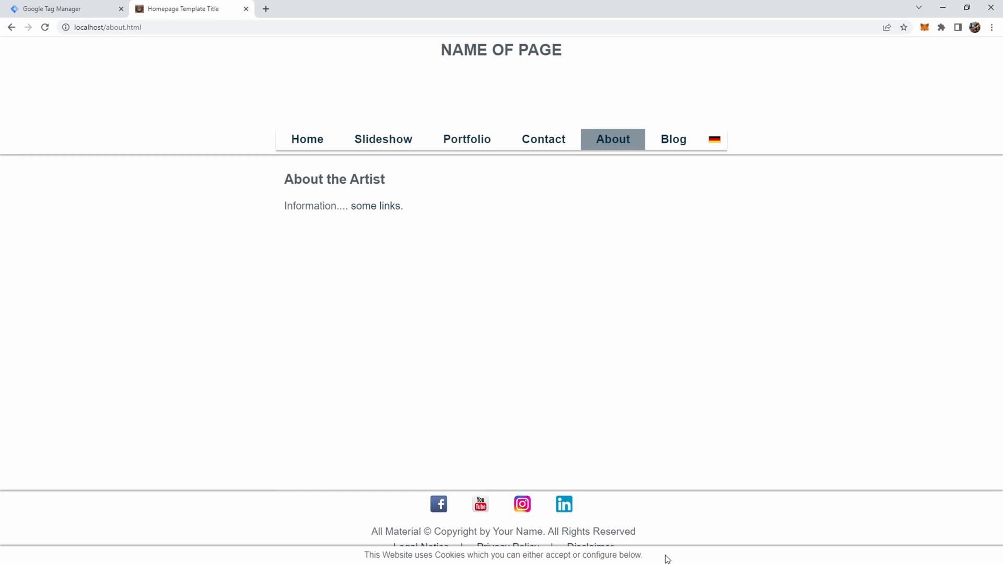
{"action": "mouse_move", "coordinate": [676, 553]}
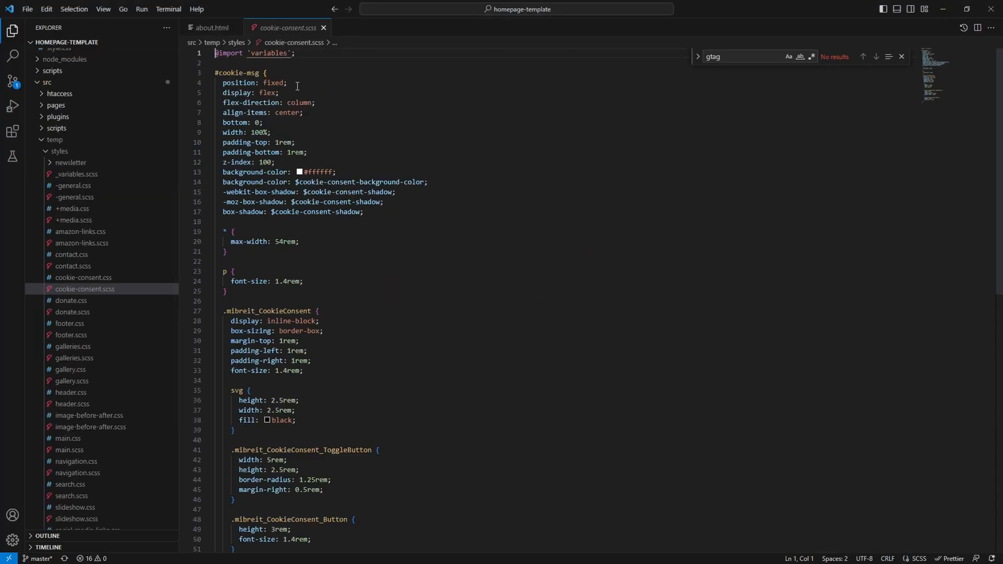
{"action": "mouse_move", "coordinate": [314, 234]}
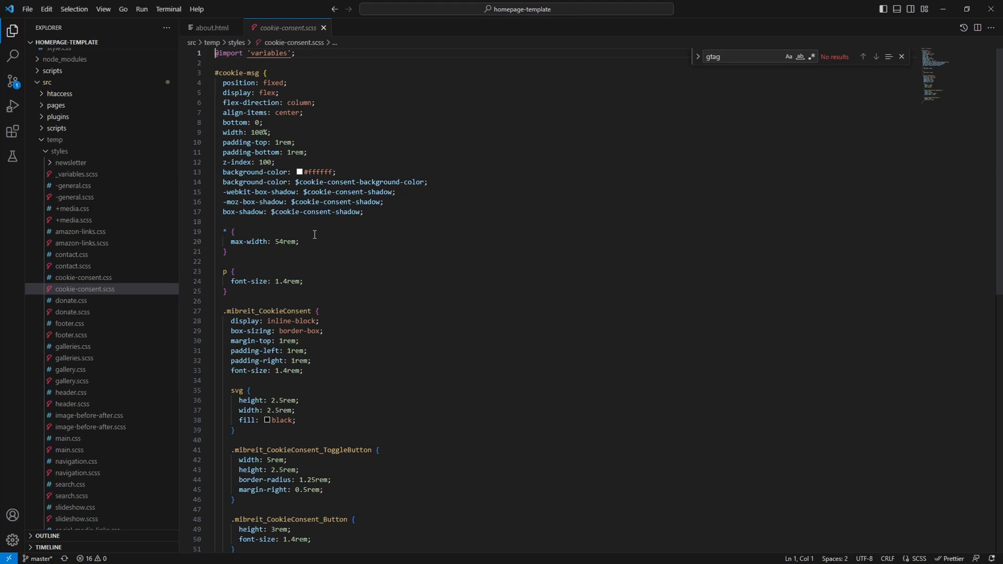
{"action": "mouse_move", "coordinate": [310, 250]}
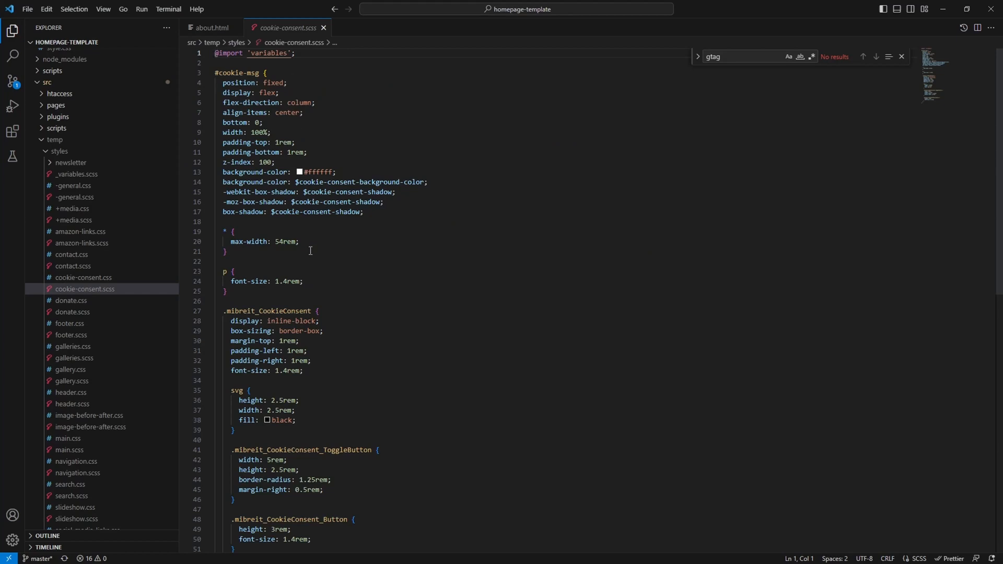
{"action": "mouse_move", "coordinate": [310, 277]}
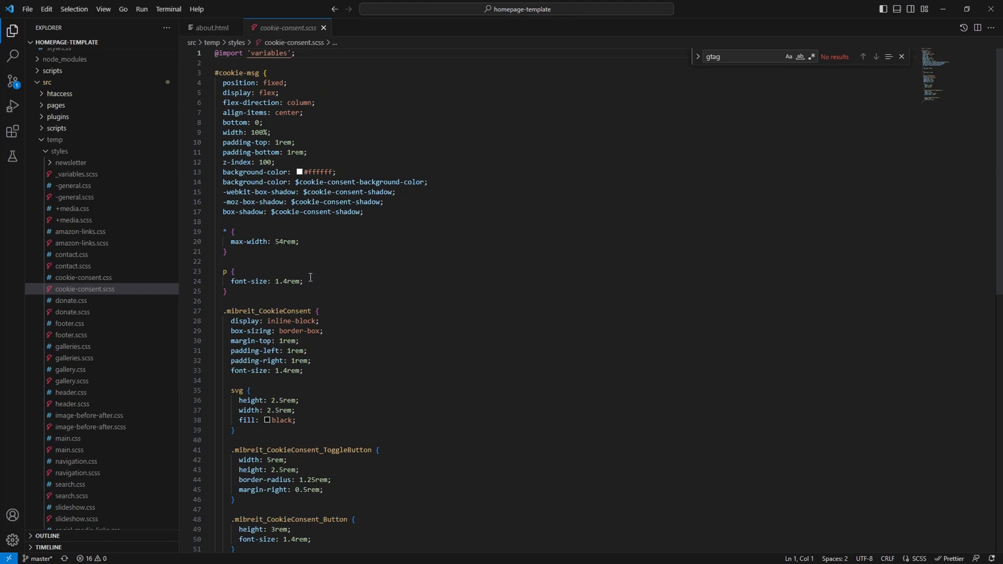
{"action": "mouse_move", "coordinate": [310, 273]}
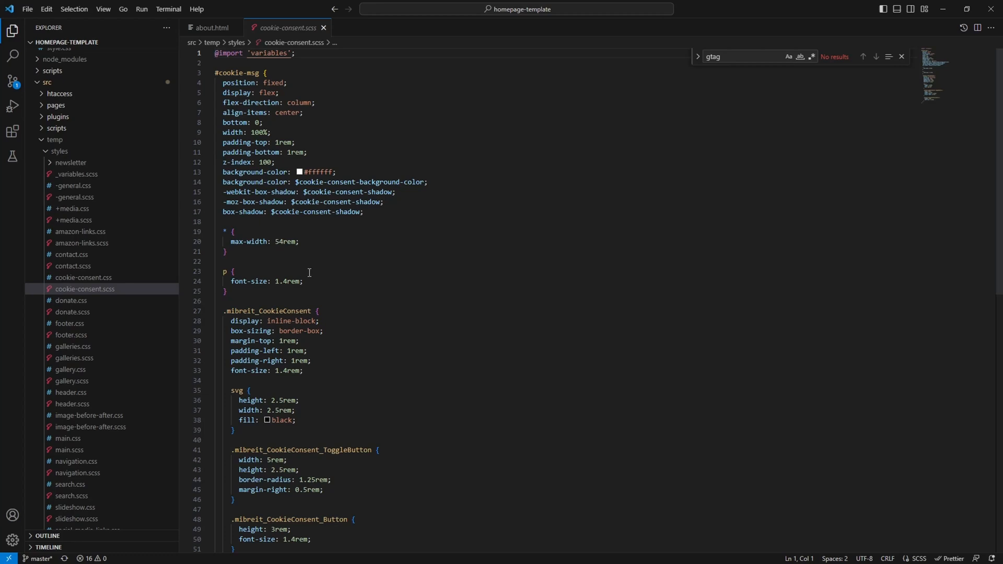
Walk through the #cookie-msg rule's fixed position, display and bottom offset in cookie-consent.scss
{"action": "left_click", "coordinate": [216, 53]}
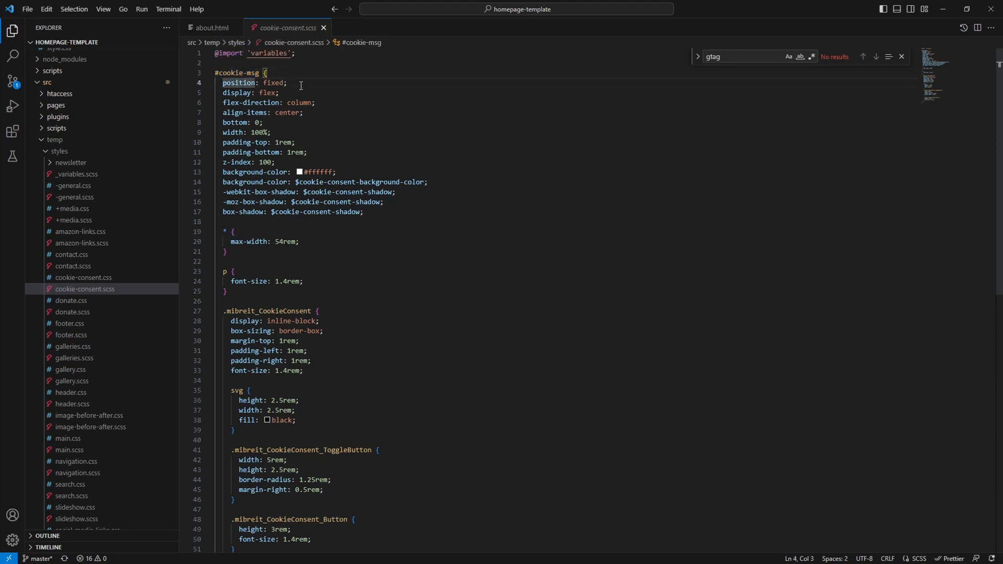
{"action": "double_click", "coordinate": [237, 93]}
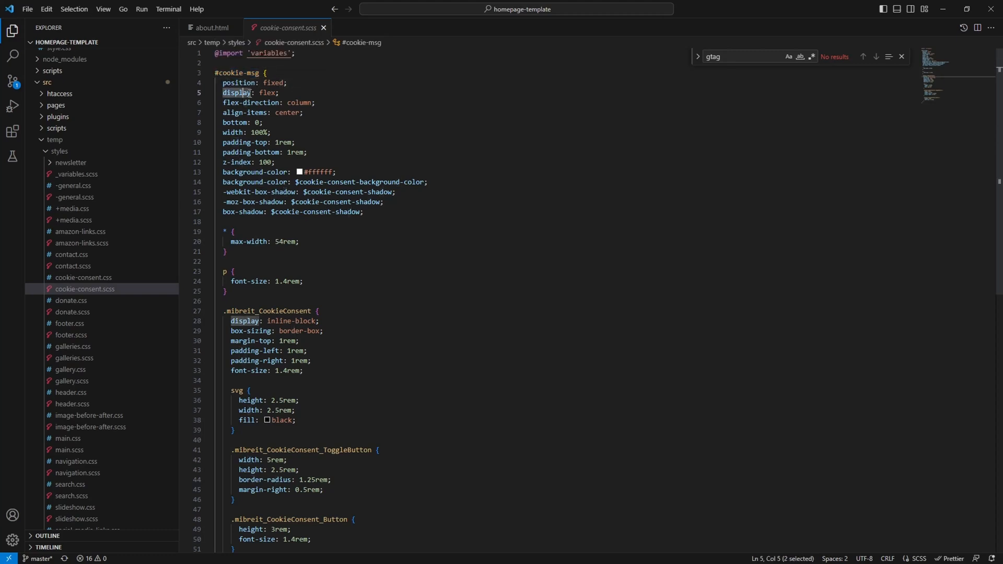
{"action": "mouse_move", "coordinate": [242, 103]}
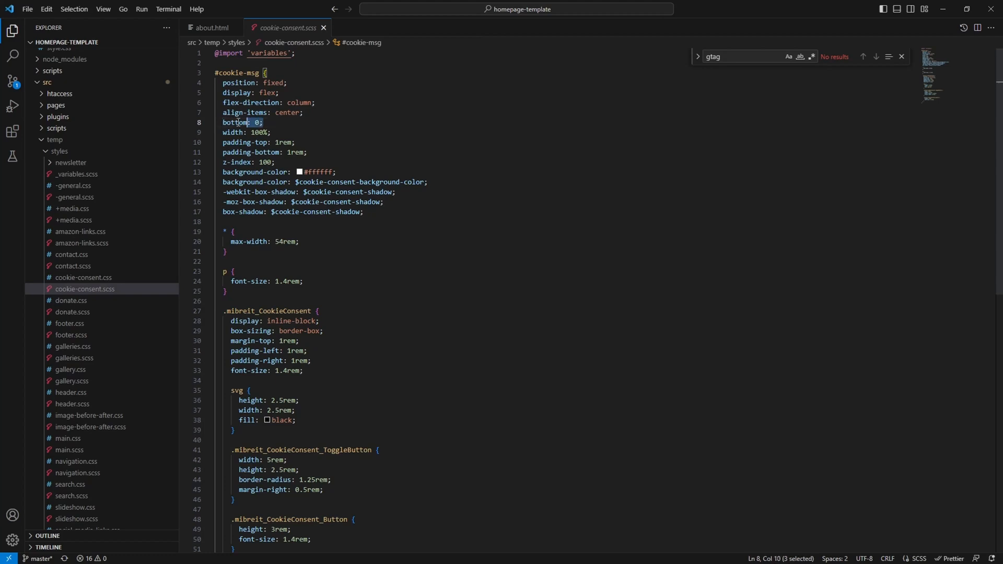
{"action": "left_click", "coordinate": [224, 132]}
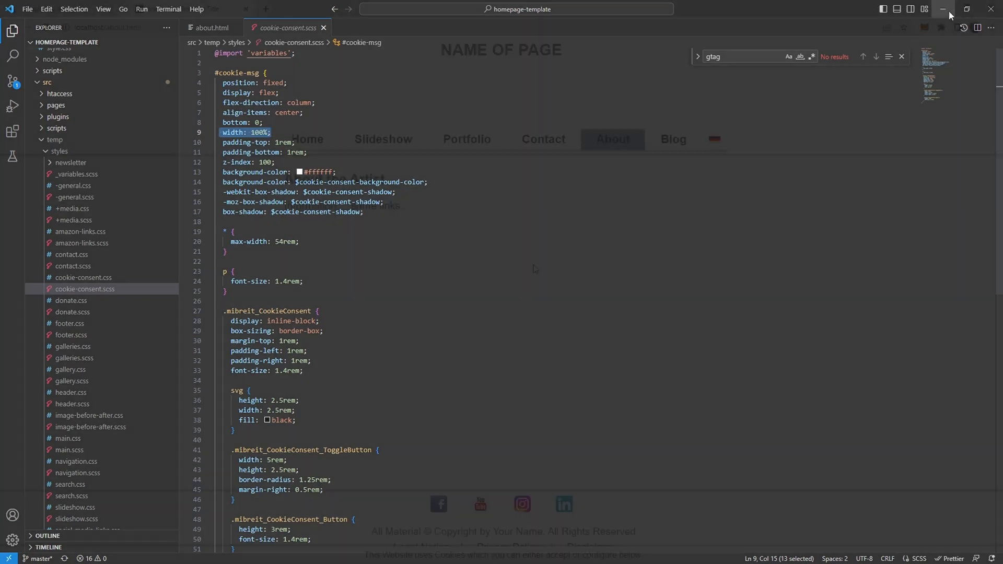
{"action": "left_click", "coordinate": [941, 9]}
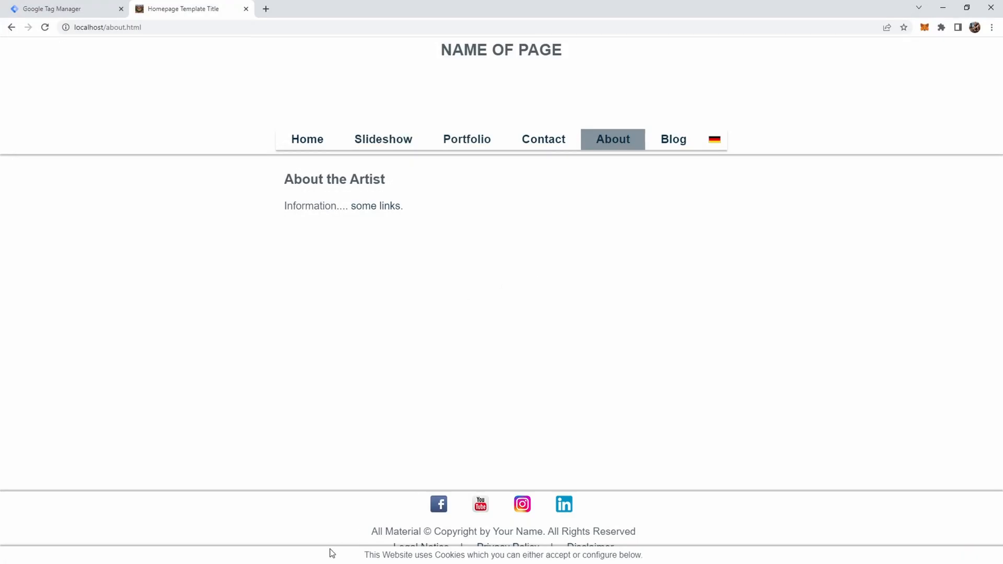
{"action": "mouse_move", "coordinate": [432, 552]}
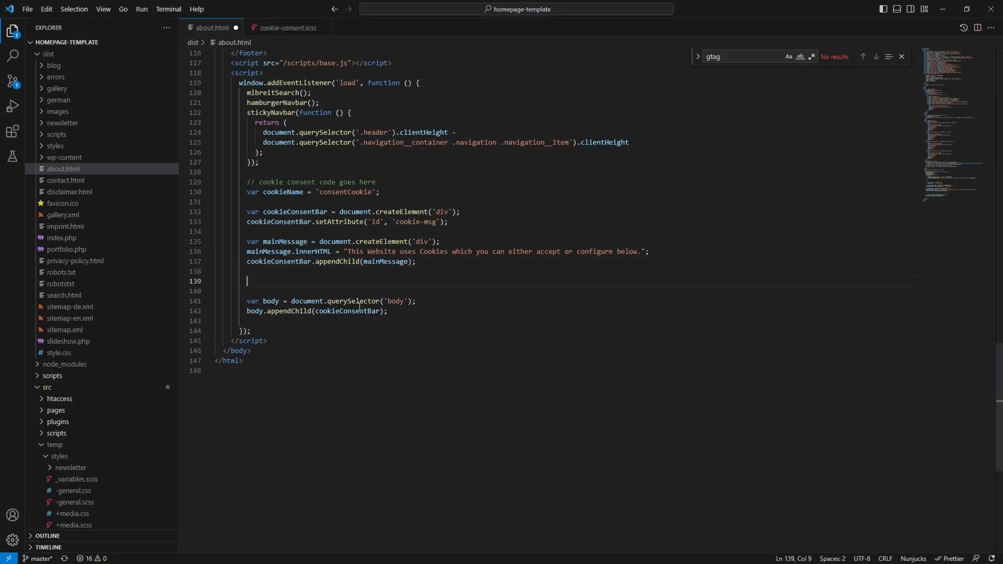
Start a mibreitCookieConsent.createCookieConsent( call in about.html
{"action": "type", "text": "mibreit"}
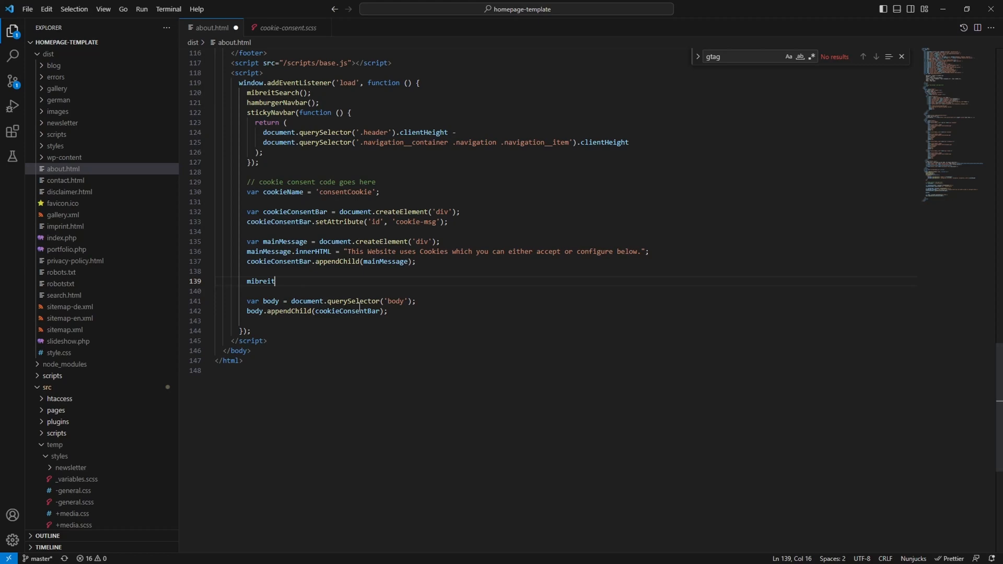
{"action": "type", "text": "S"}
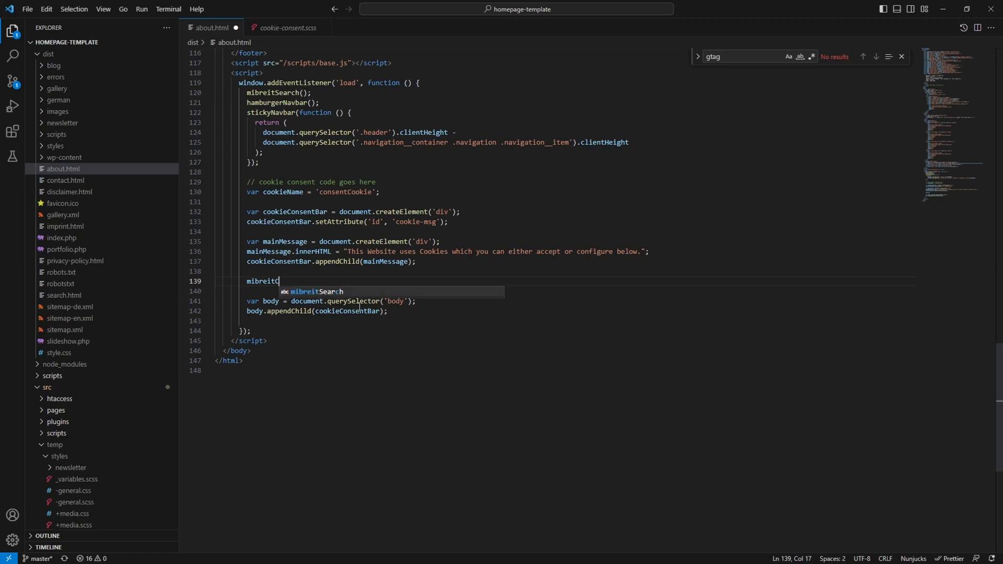
{"action": "type", "text": "CookieCons"}
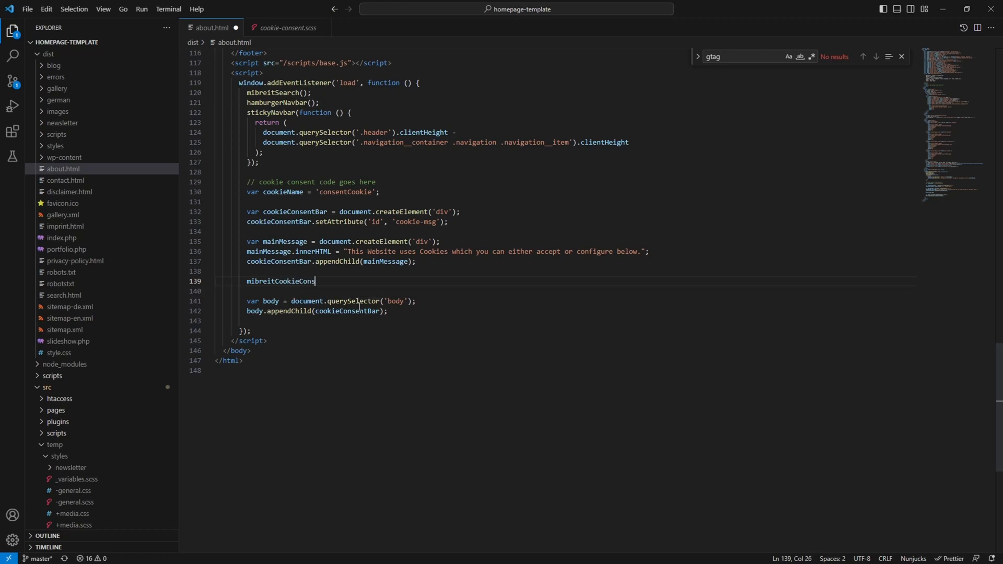
{"action": "type", "text": "ent."}
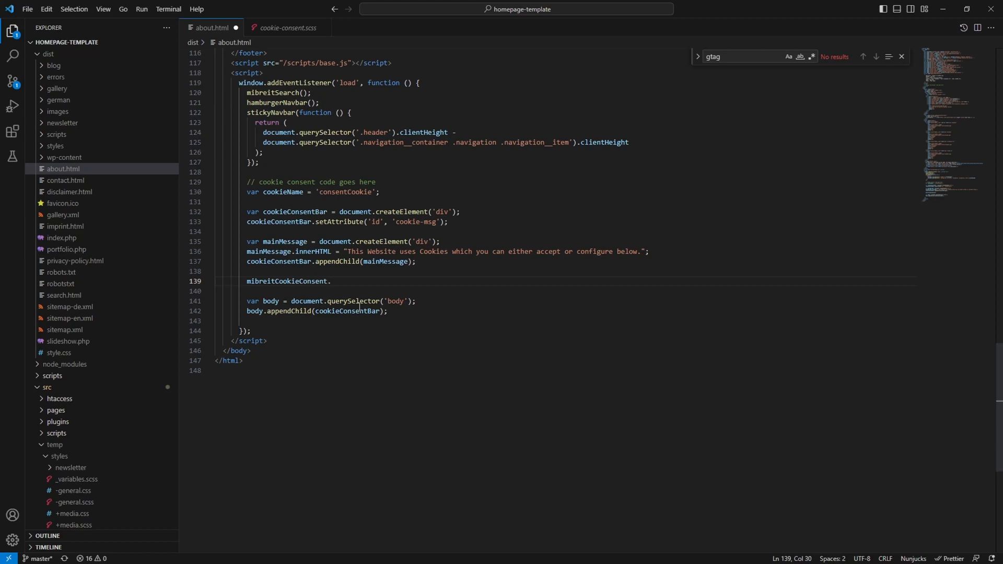
{"action": "type", "text": "created"}
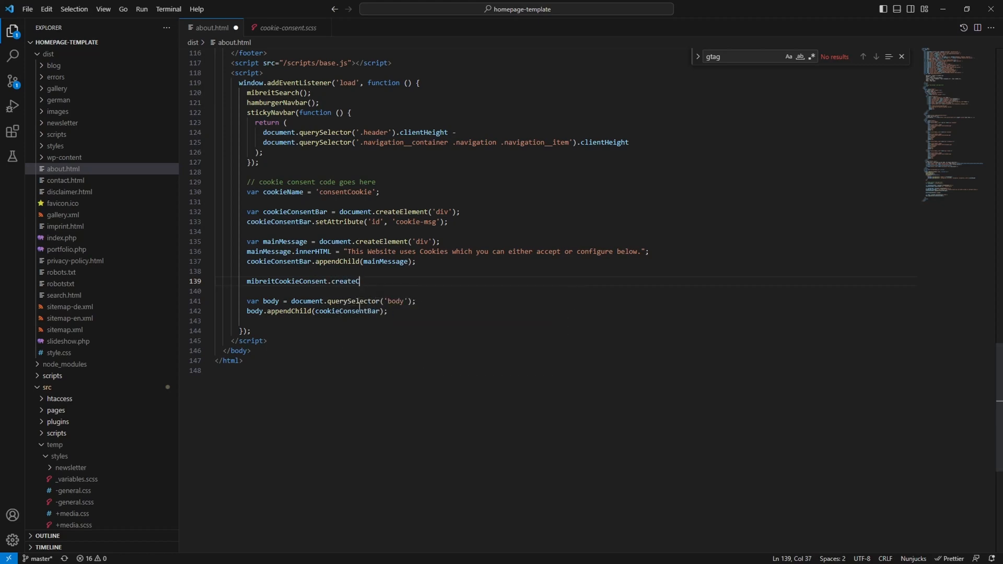
{"action": "type", "text": "CookieConsent"}
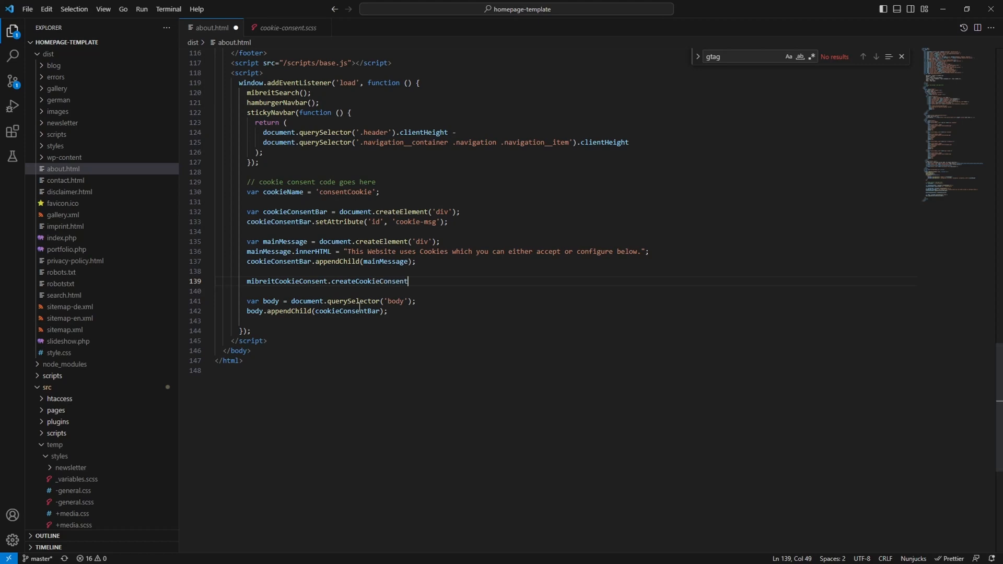
{"action": "type", "text": "("}
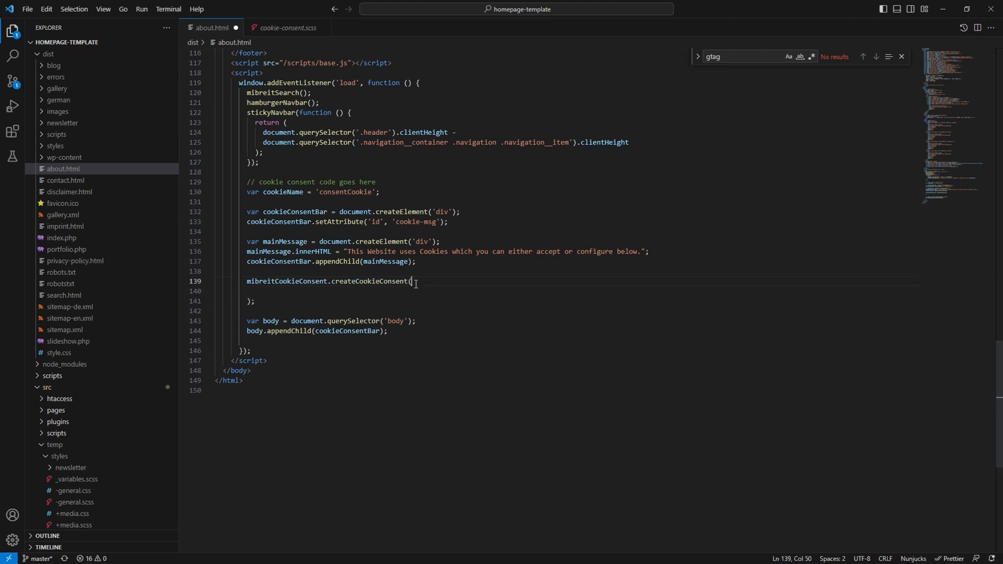
{"action": "key", "text": "Enter"}
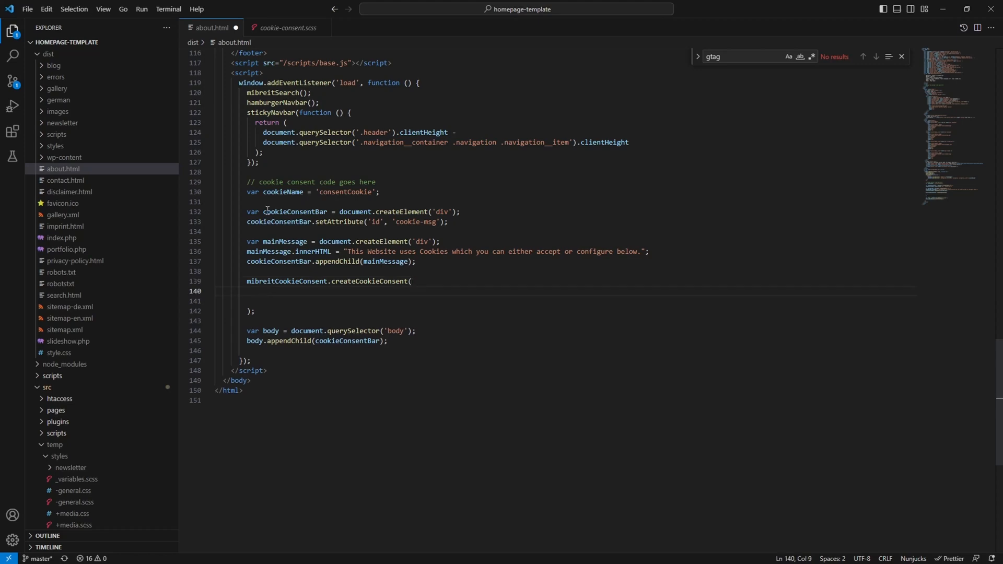
Pass cookieConsentBar, an empty [] list and a callback function as arguments on separate lines
{"action": "double_click", "coordinate": [294, 212]}
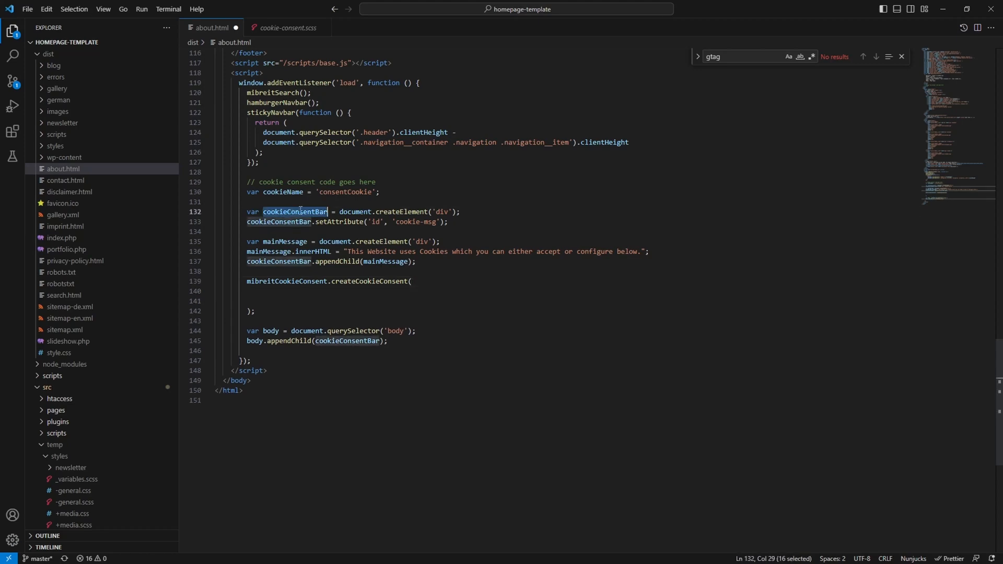
{"action": "type", "text": "cookieConsentBar,"}
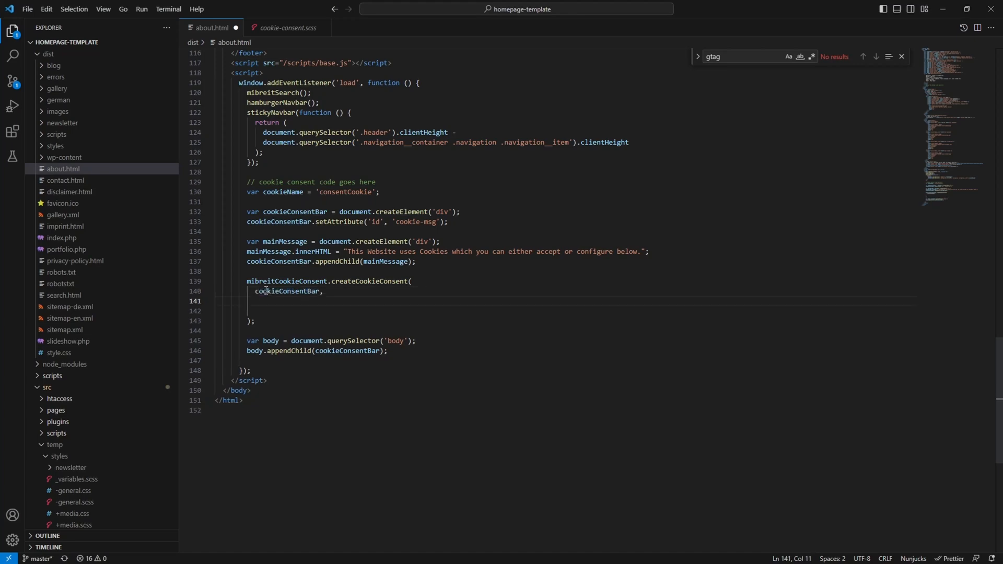
{"action": "type", "text": "[]"}
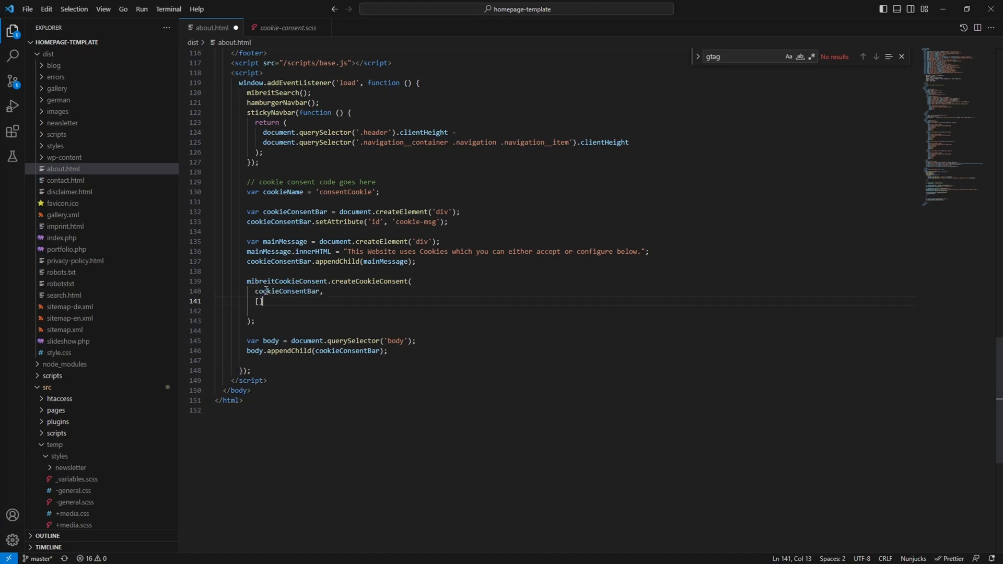
{"action": "type", "text": ","}
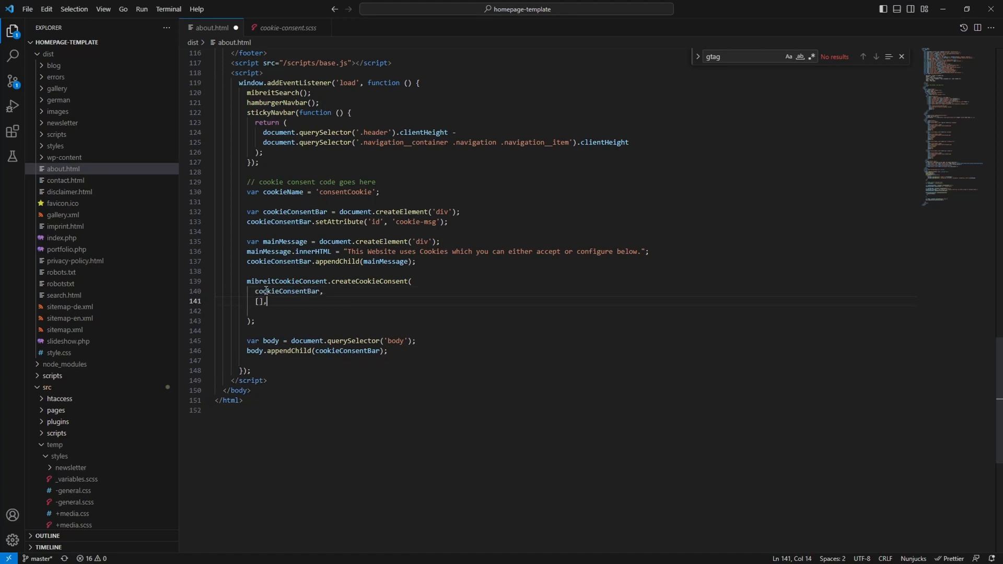
{"action": "key", "text": "enter"}
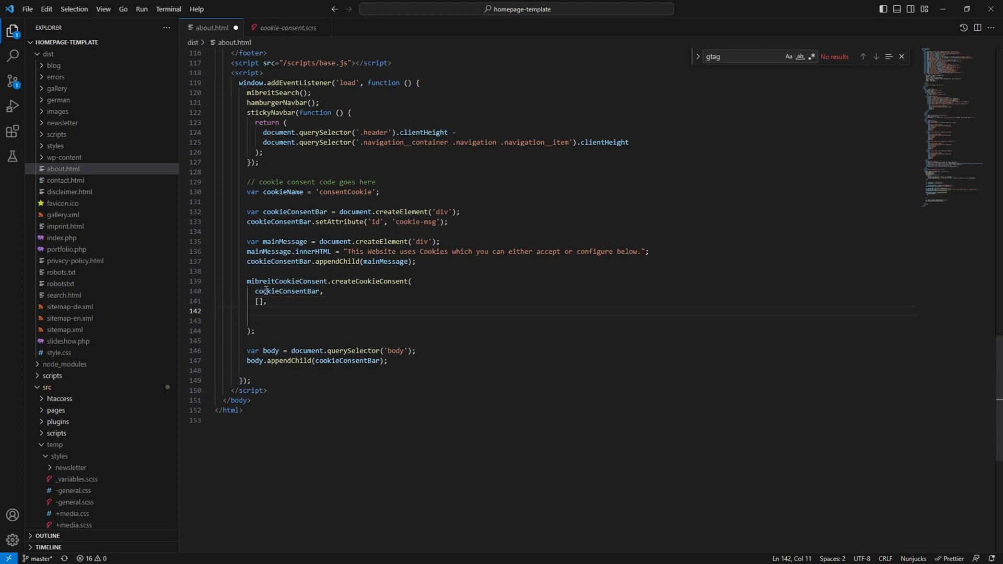
{"action": "type", "text": "function (consentCookie) {"}
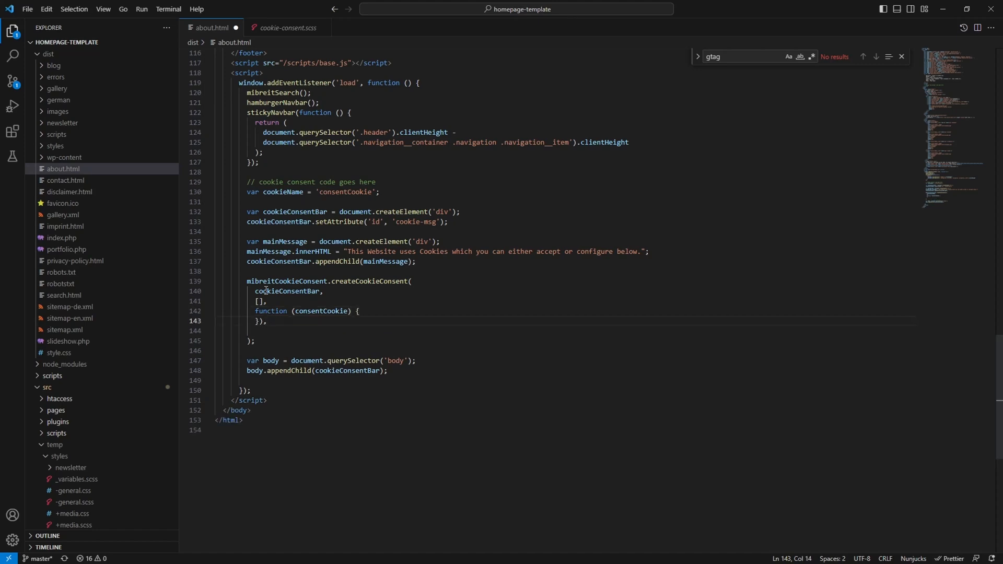
{"action": "key", "text": "Enter"}
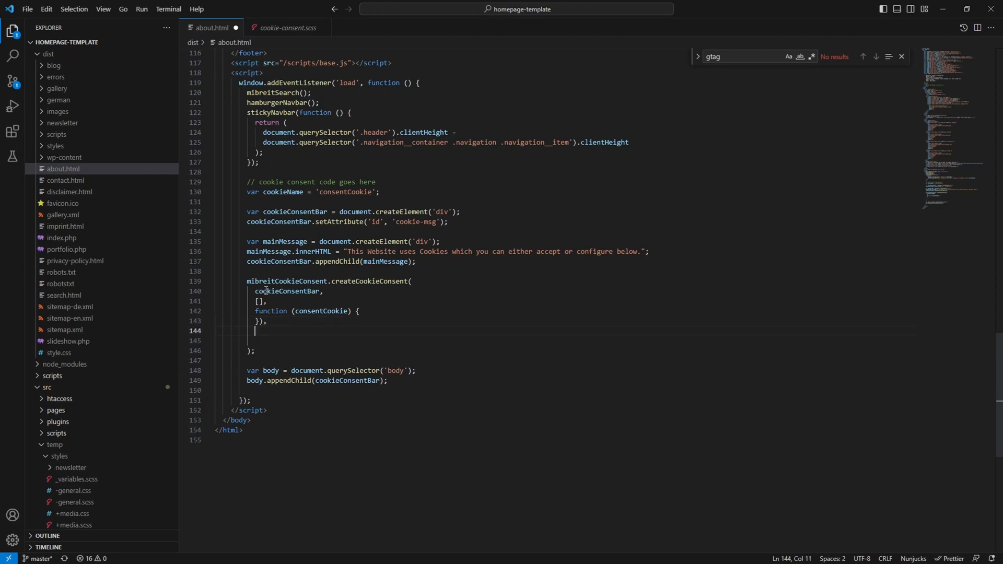
Pass false as the final argument and mark the Google Analytics entry active: true
{"action": "type", "text": "false"}
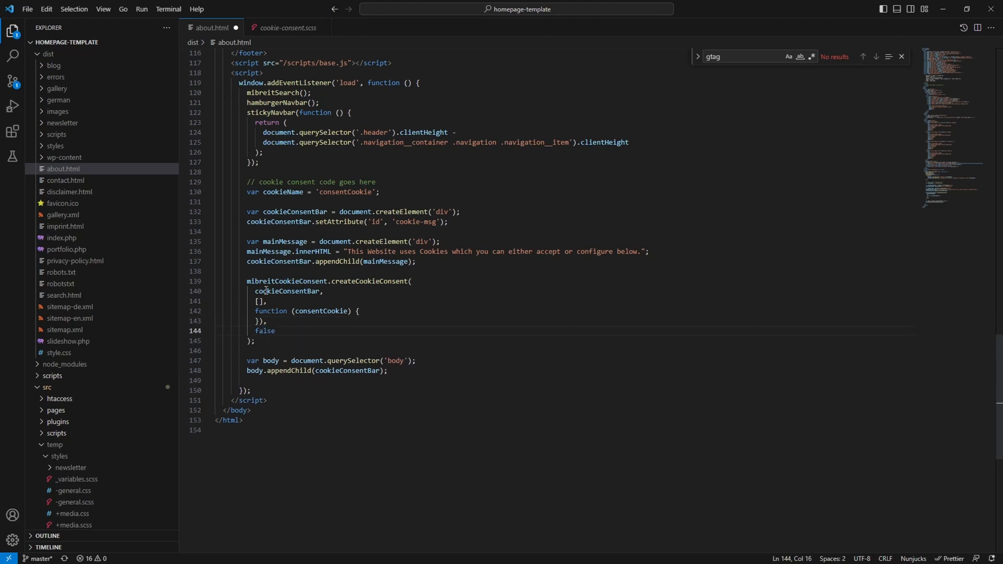
{"action": "left_click", "coordinate": [263, 301]}
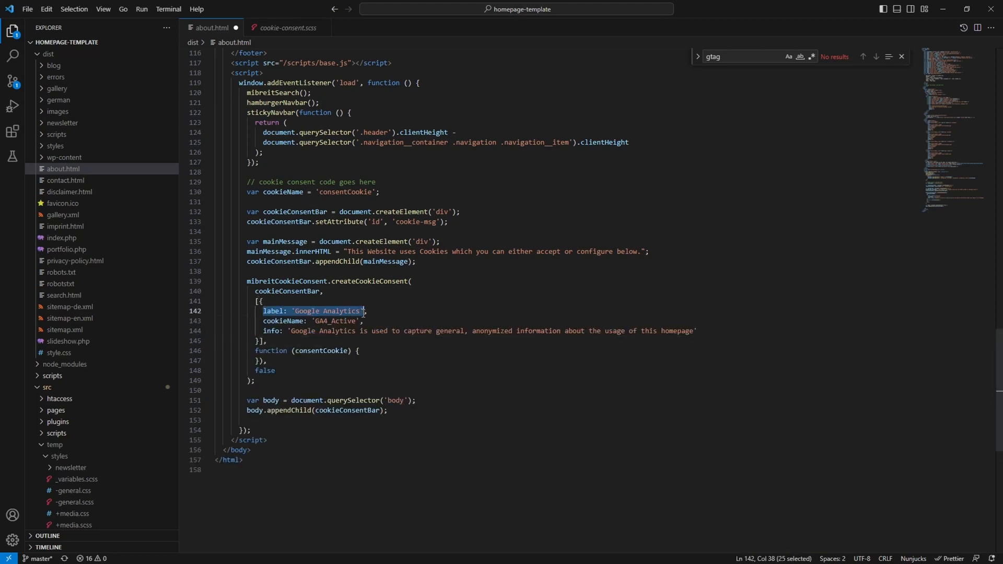
{"action": "left_click", "coordinate": [282, 320]}
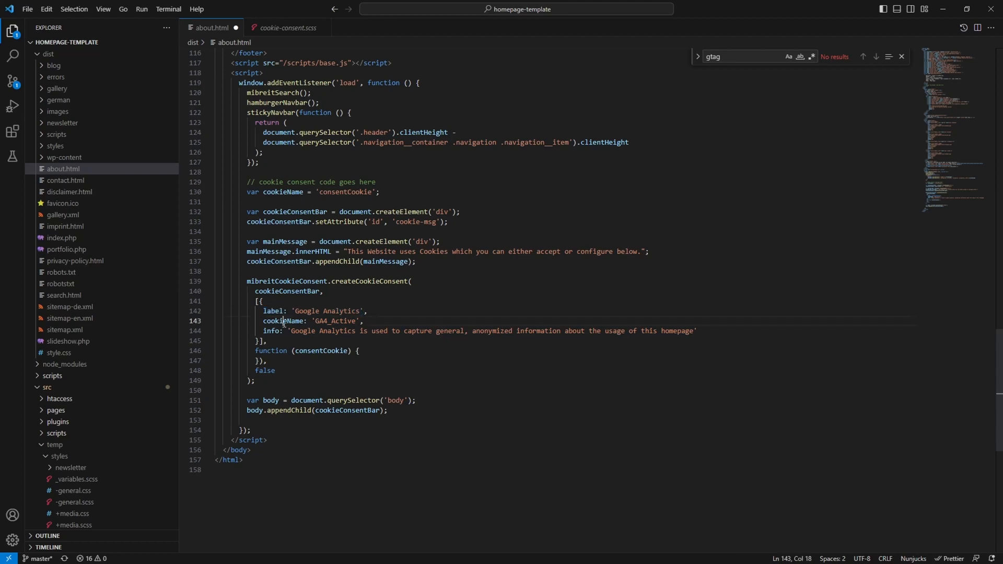
{"action": "double_click", "coordinate": [282, 320]}
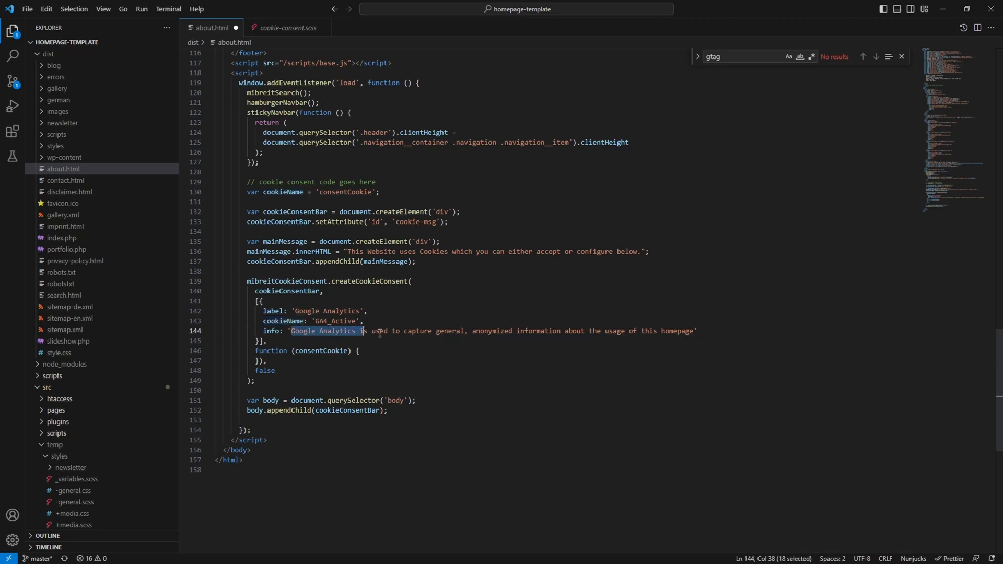
{"action": "key", "text": "Enter"}
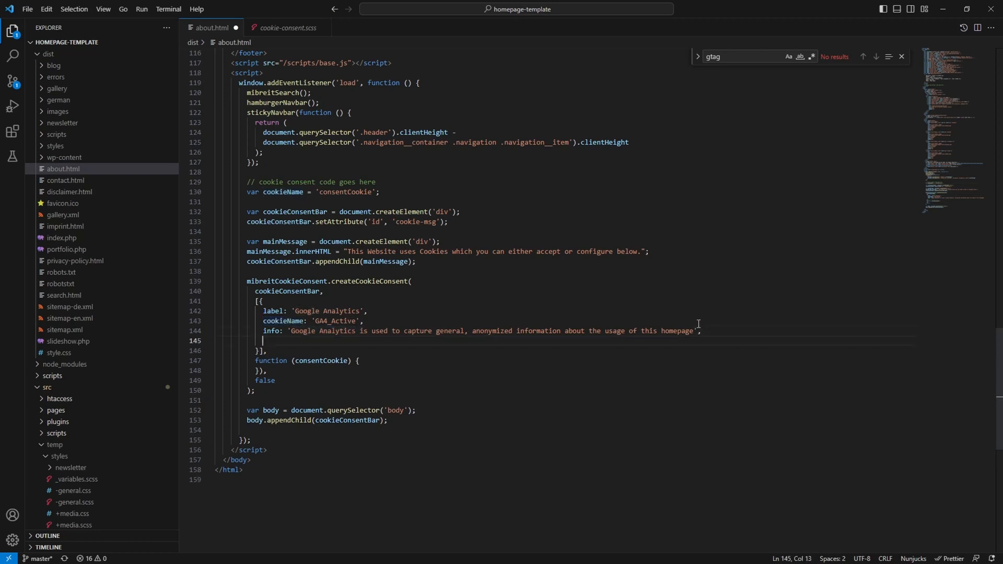
{"action": "type", "text": "active: true"}
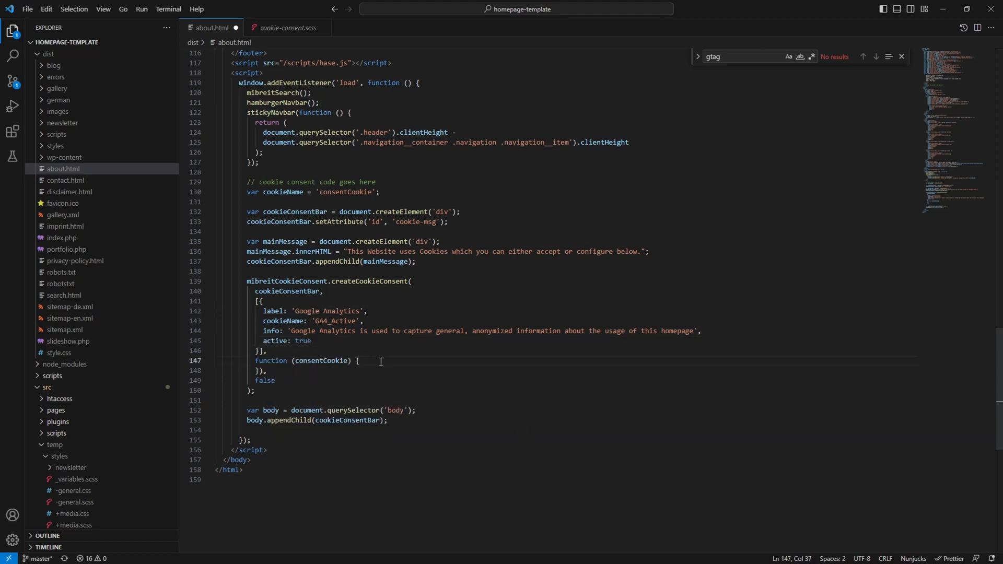
Add a console.log to the callback and set the entry's cookieName
{"action": "type", "text": "console.log("}
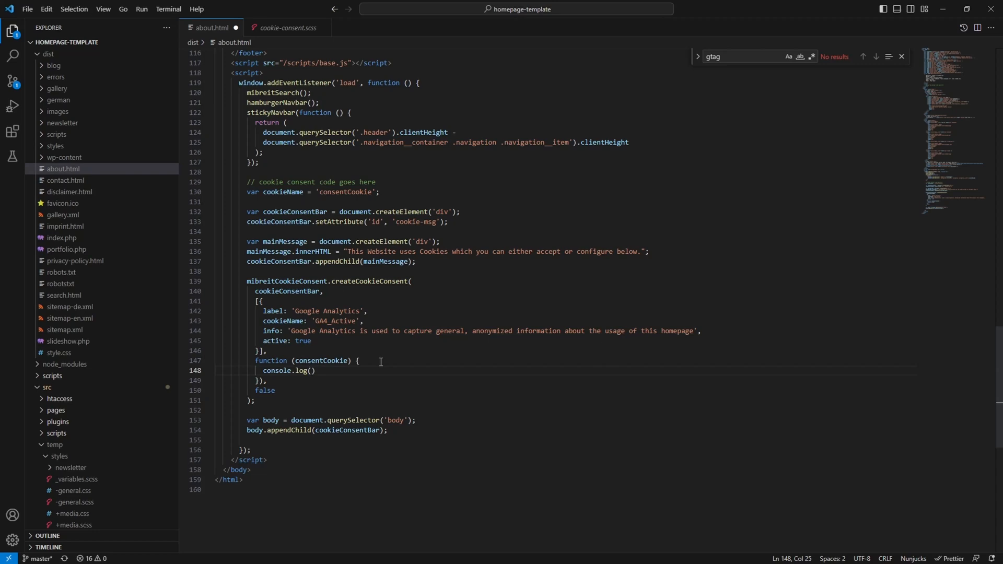
{"action": "type", "text": "\"\""}
{"action": "left_click", "coordinate": [566, 390]}
{"action": "type", "text": ","}
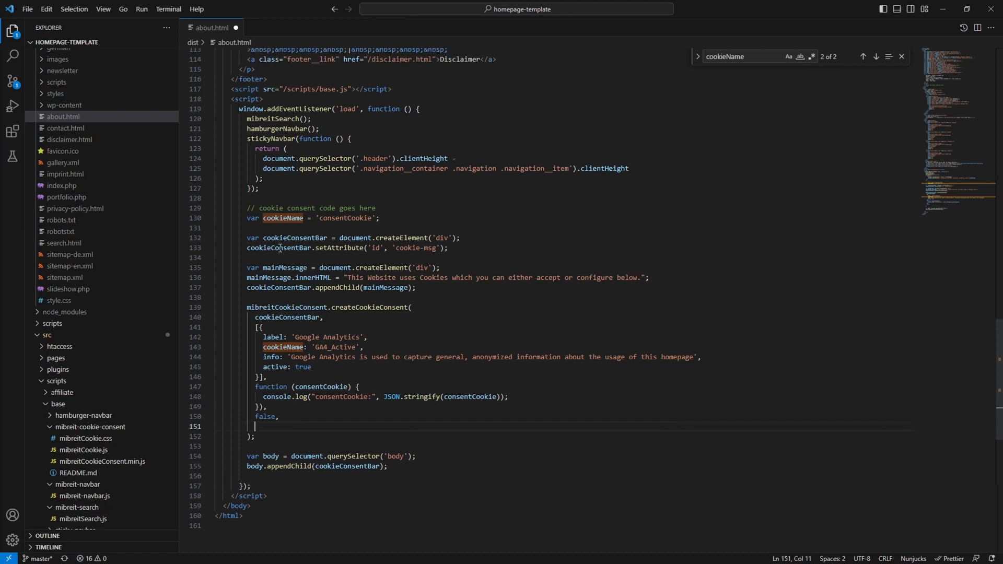
{"action": "double_click", "coordinate": [283, 217]}
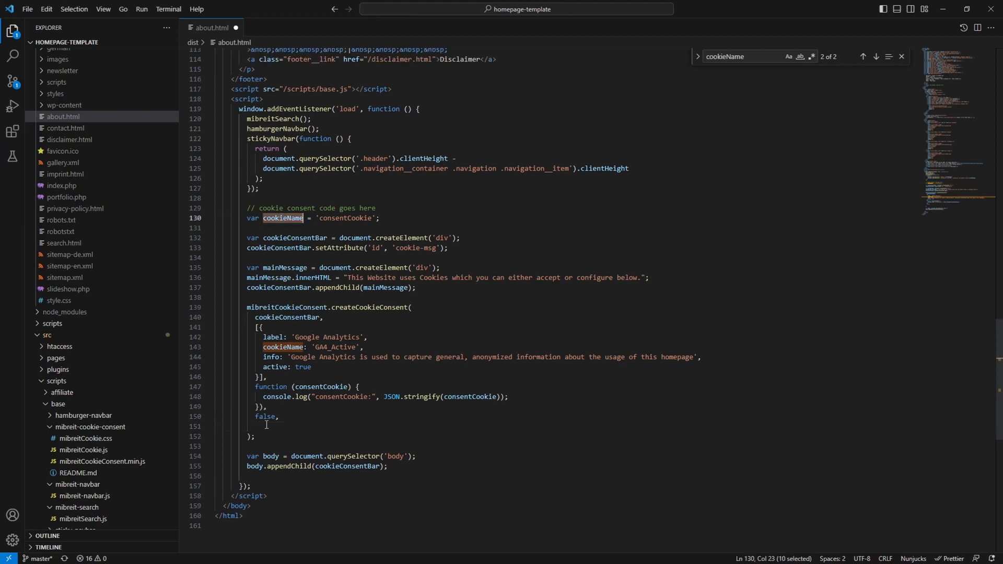
{"action": "type", "text": "cookieName"}
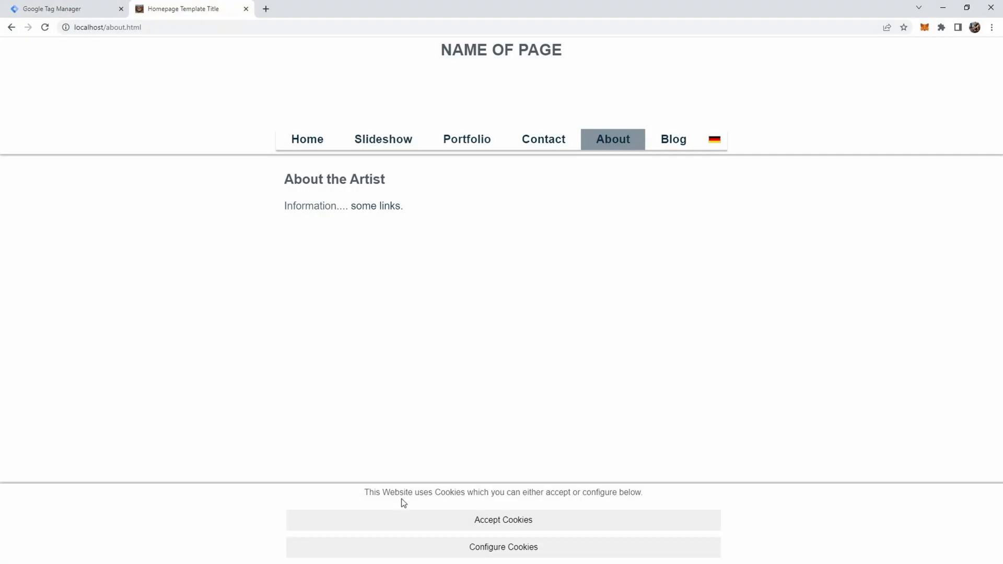
{"action": "mouse_move", "coordinate": [356, 493]}
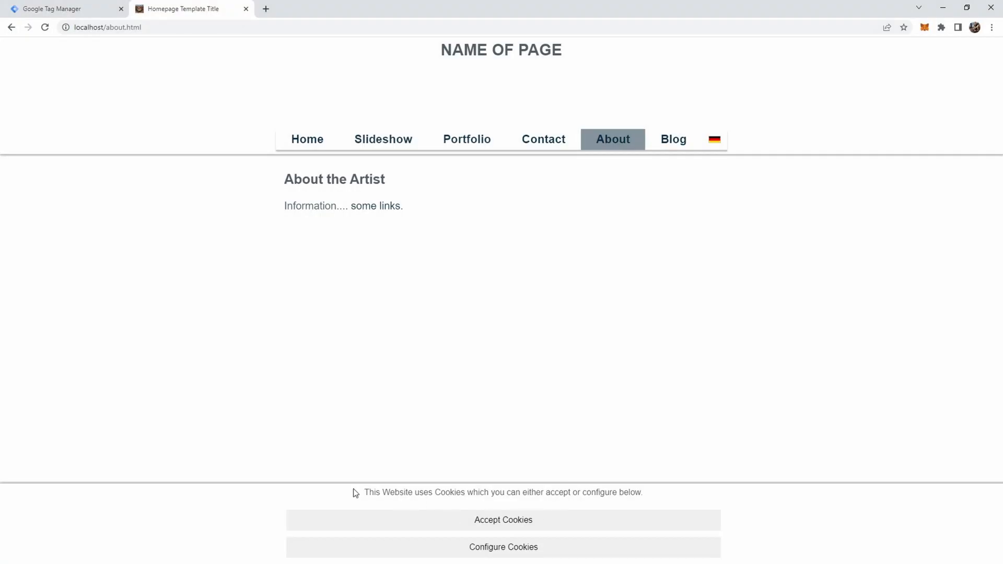
{"action": "mouse_move", "coordinate": [444, 522]}
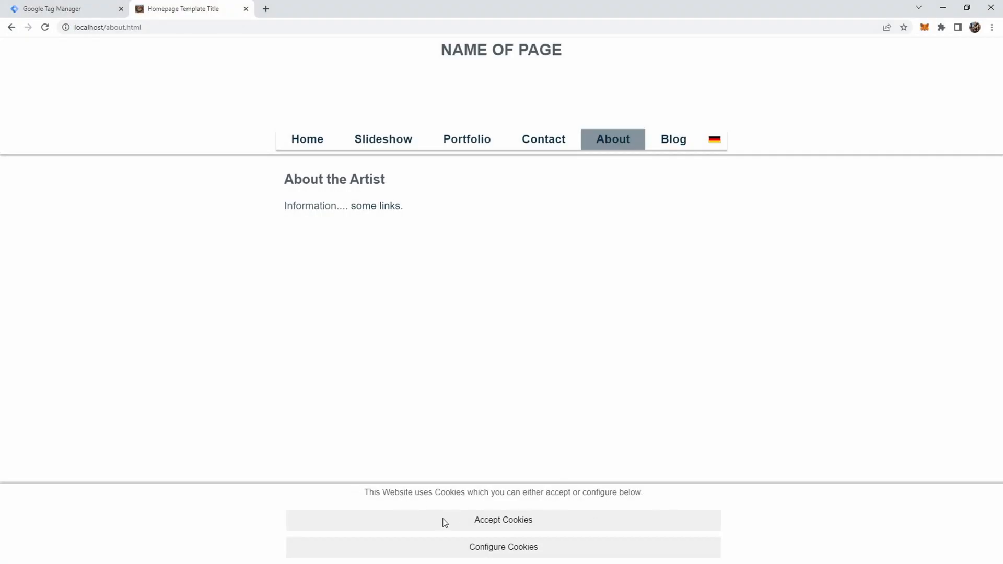
{"action": "mouse_move", "coordinate": [507, 555]}
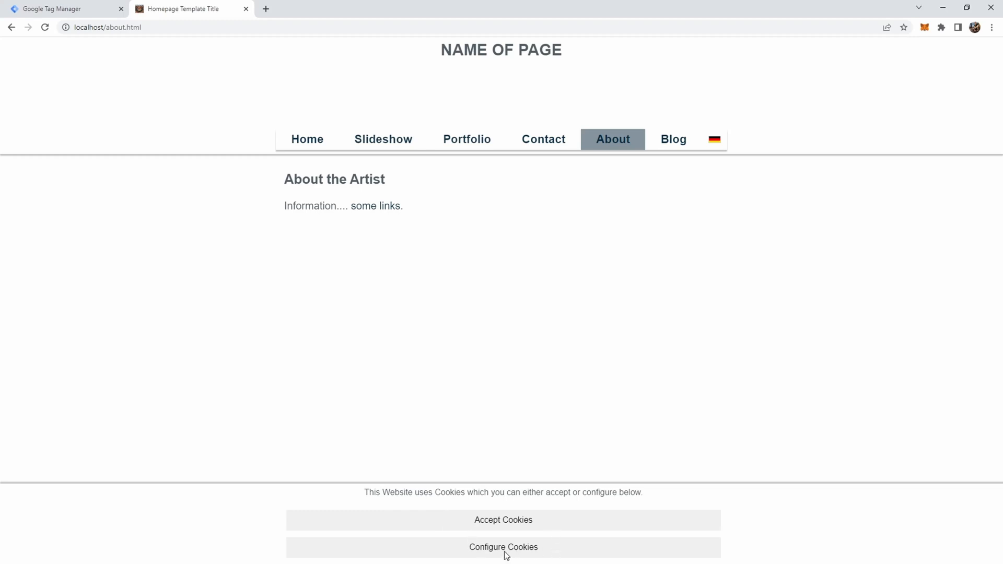
Open Configure Cookies on the About page and reveal the Google Analytics description
{"action": "left_click", "coordinate": [504, 547]}
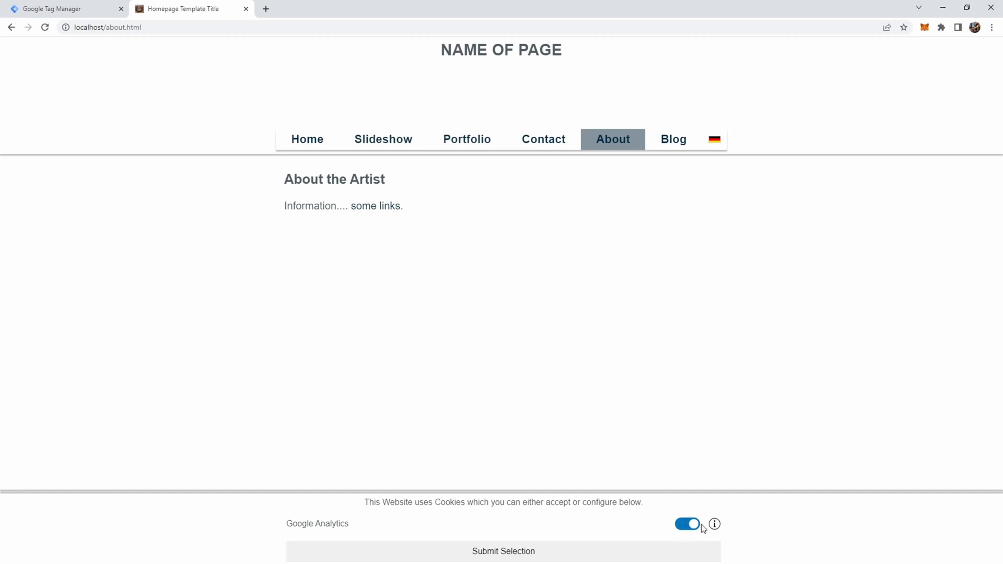
{"action": "left_click", "coordinate": [714, 524]}
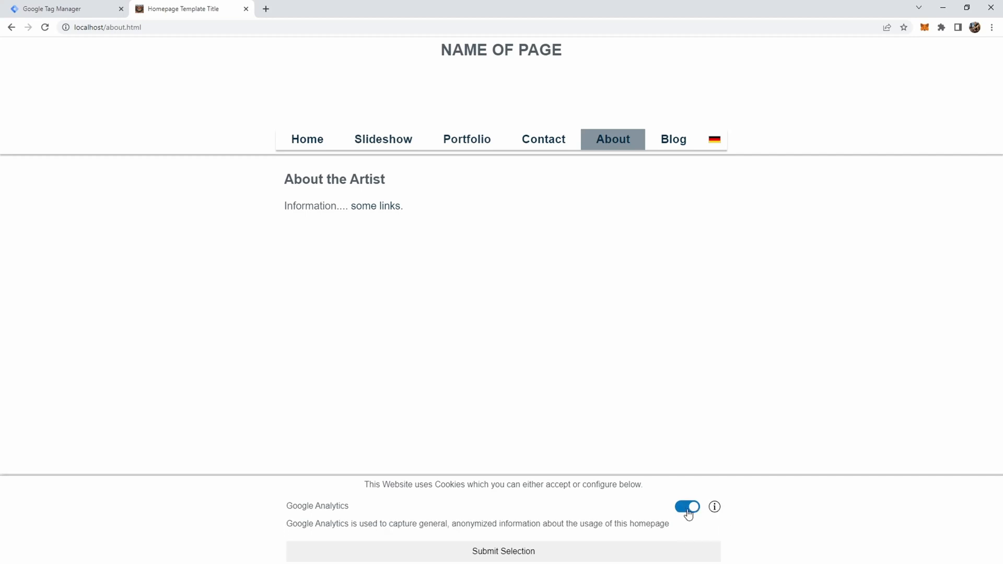
{"action": "mouse_move", "coordinate": [656, 527]}
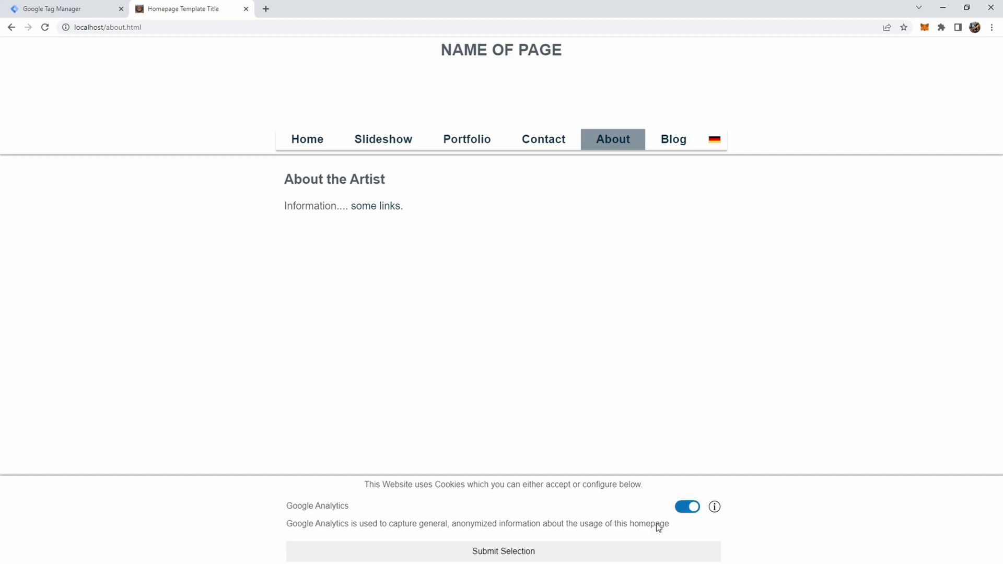
{"action": "mouse_move", "coordinate": [502, 551]}
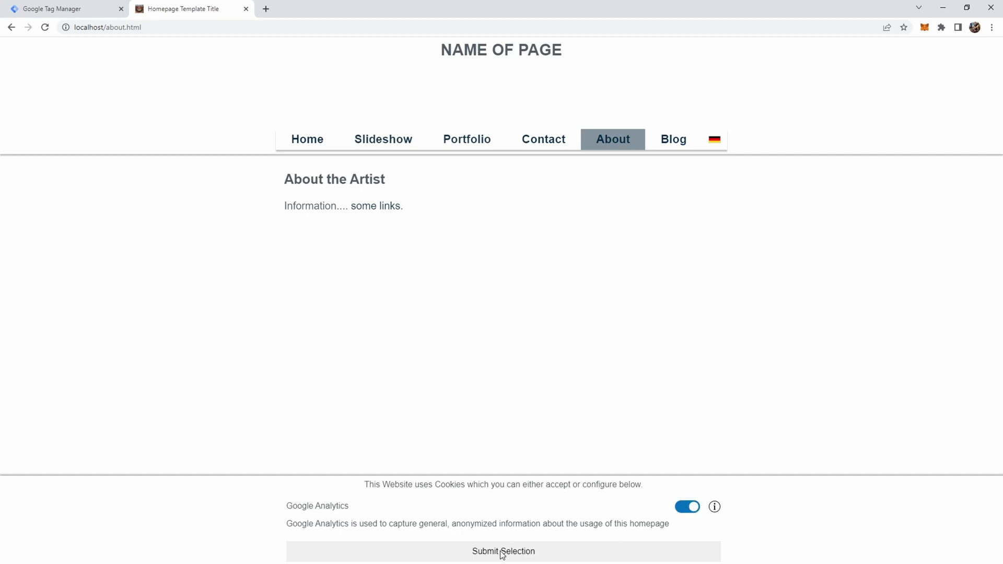
{"action": "mouse_move", "coordinate": [512, 493]}
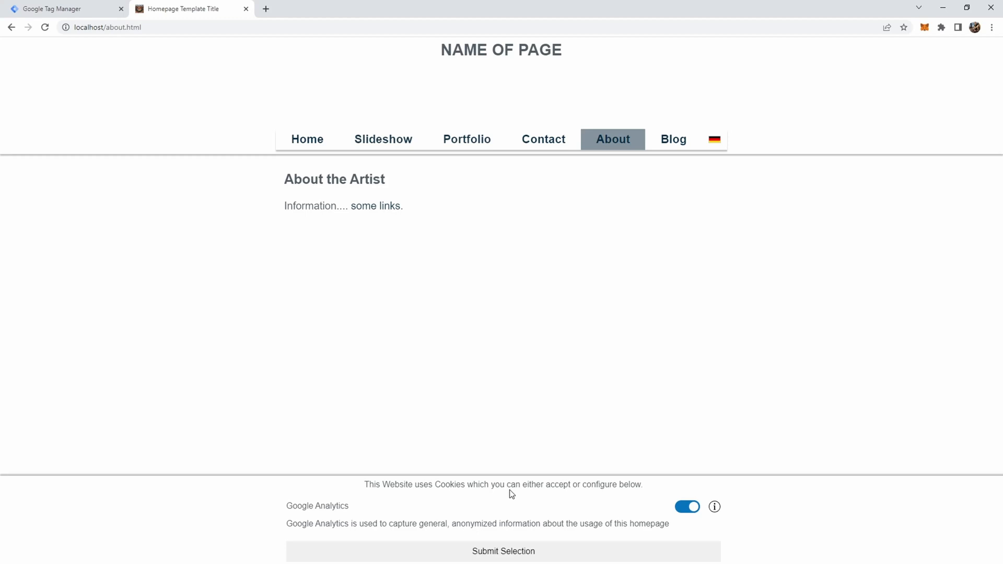
Open DevTools Console and localhost cookies, then switch the Google Analytics toggle off
{"action": "key", "text": "F12"}
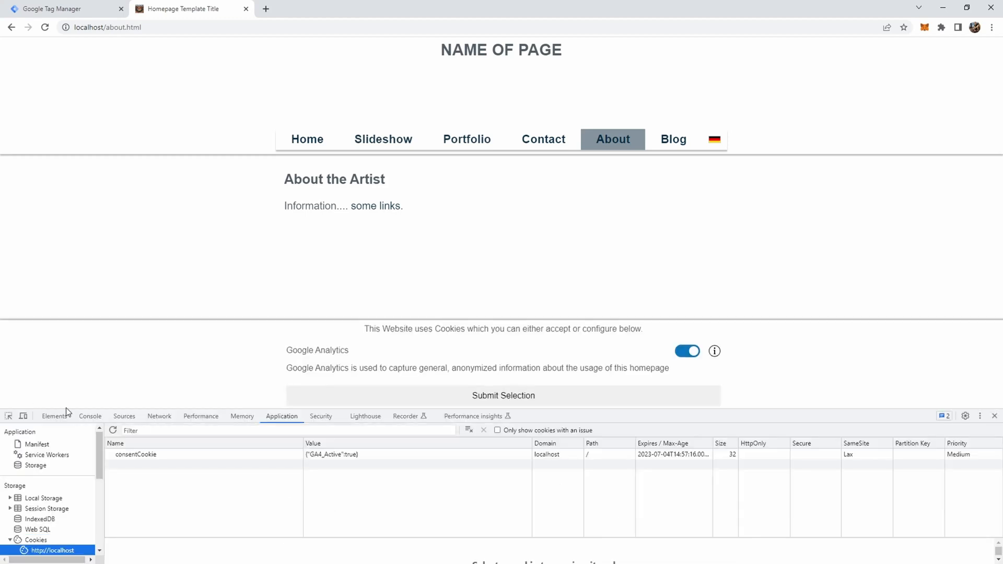
{"action": "left_click", "coordinate": [89, 416]}
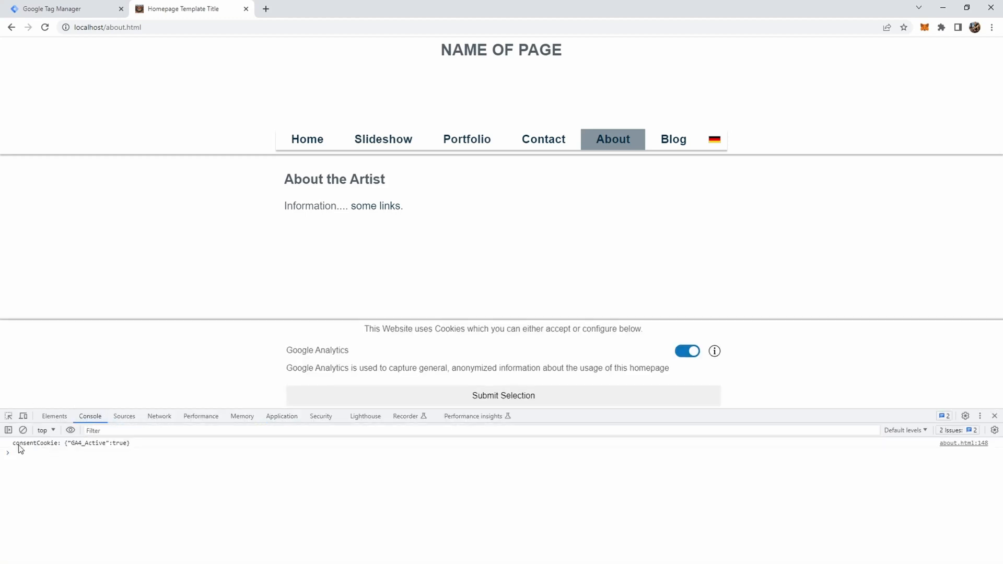
{"action": "left_click", "coordinate": [281, 416]}
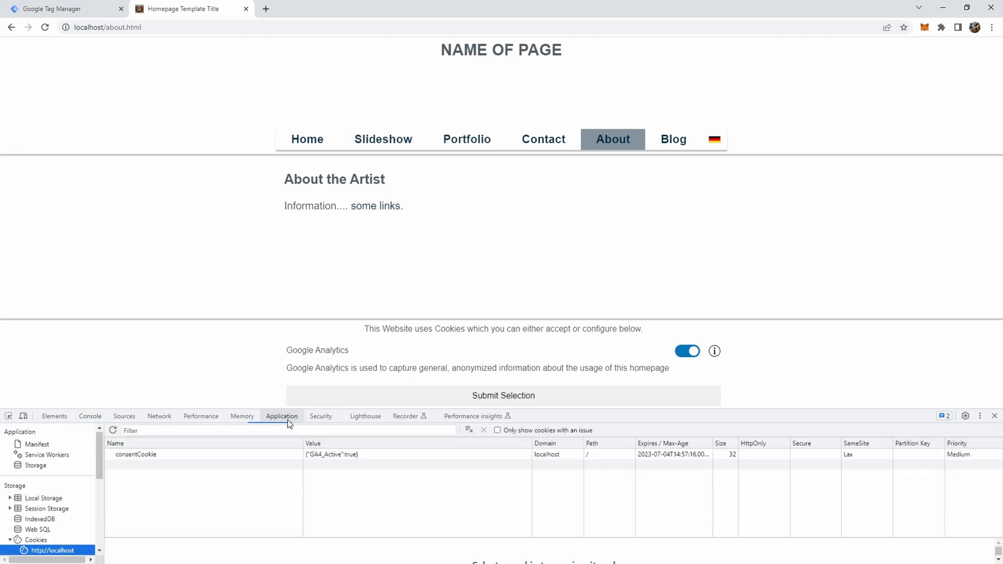
{"action": "mouse_move", "coordinate": [307, 462]}
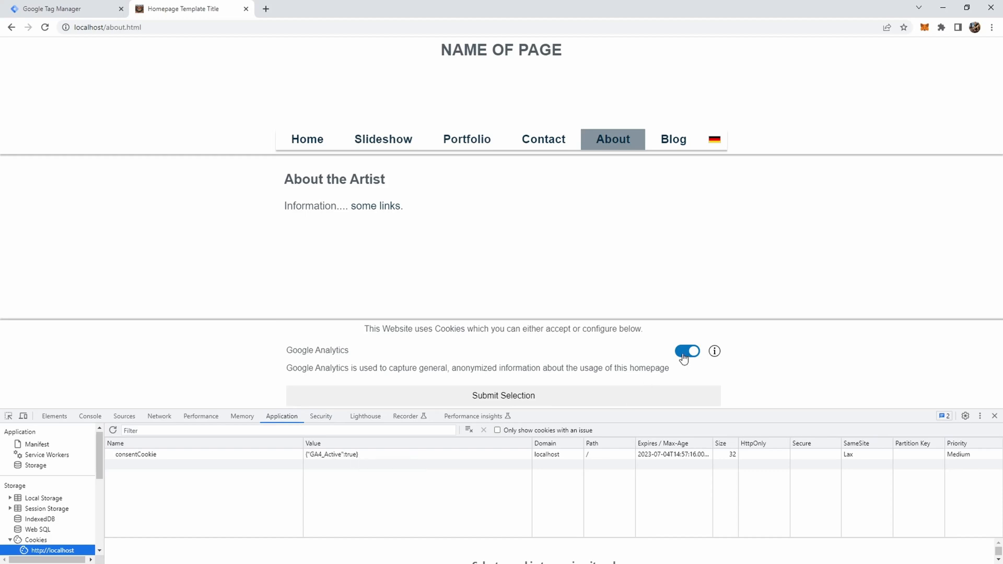
{"action": "left_click", "coordinate": [686, 350]}
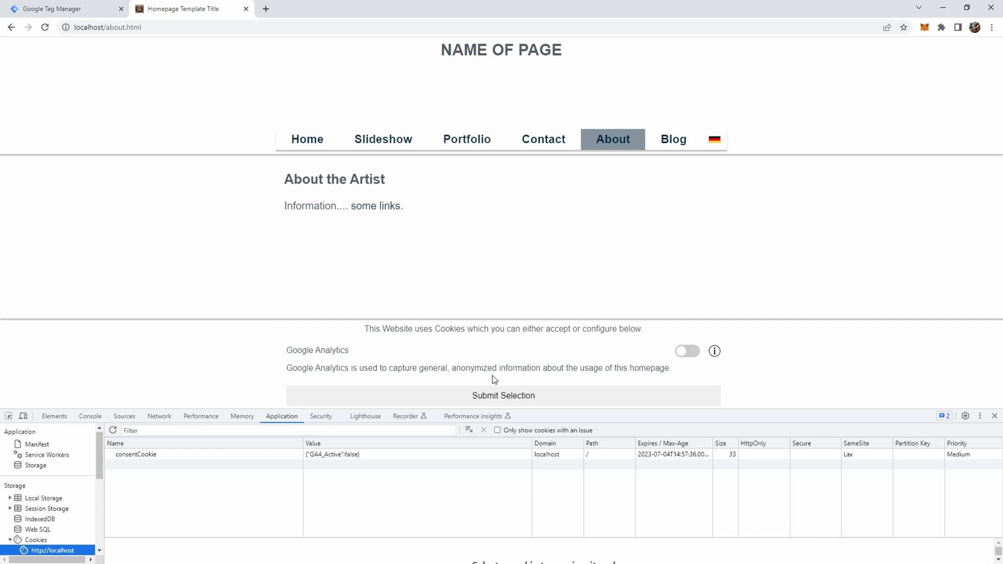
{"action": "mouse_move", "coordinate": [489, 396]}
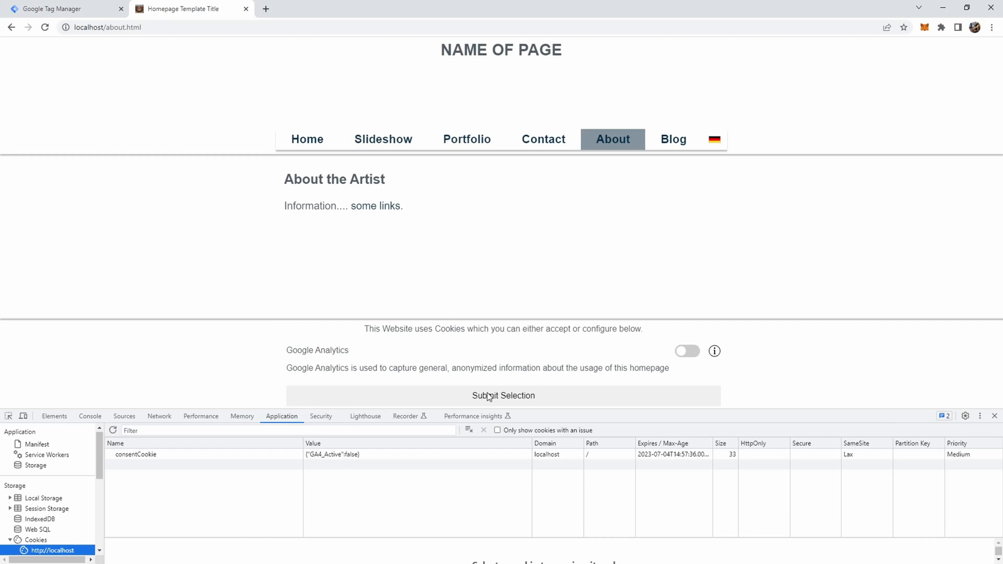
{"action": "mouse_move", "coordinate": [506, 399]}
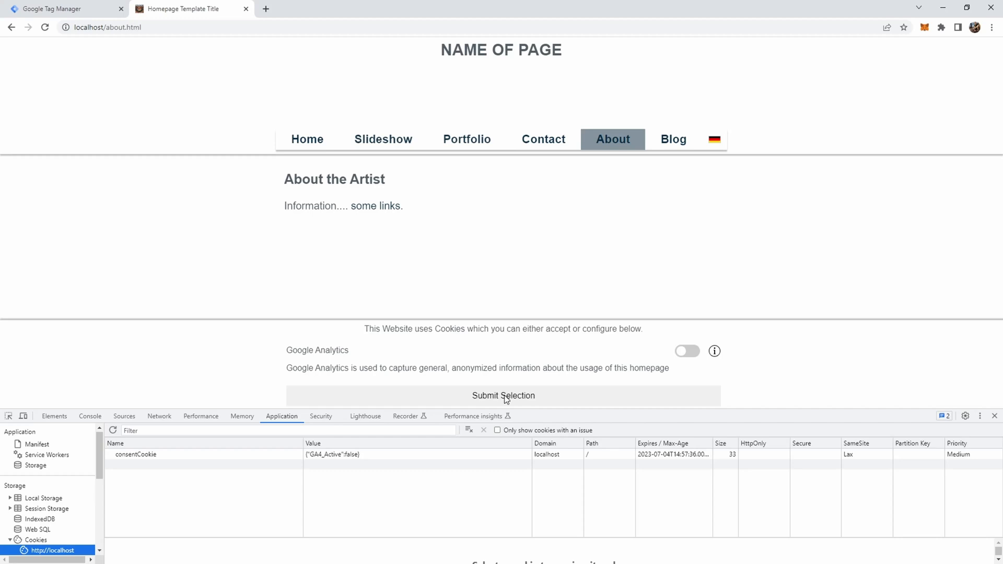
{"action": "mouse_move", "coordinate": [264, 327]}
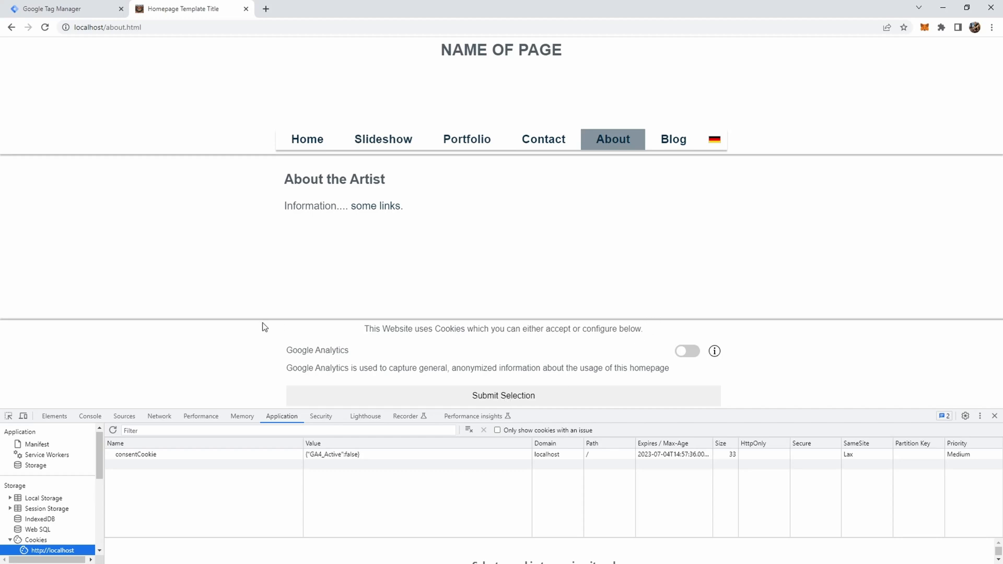
{"action": "mouse_move", "coordinate": [485, 379]}
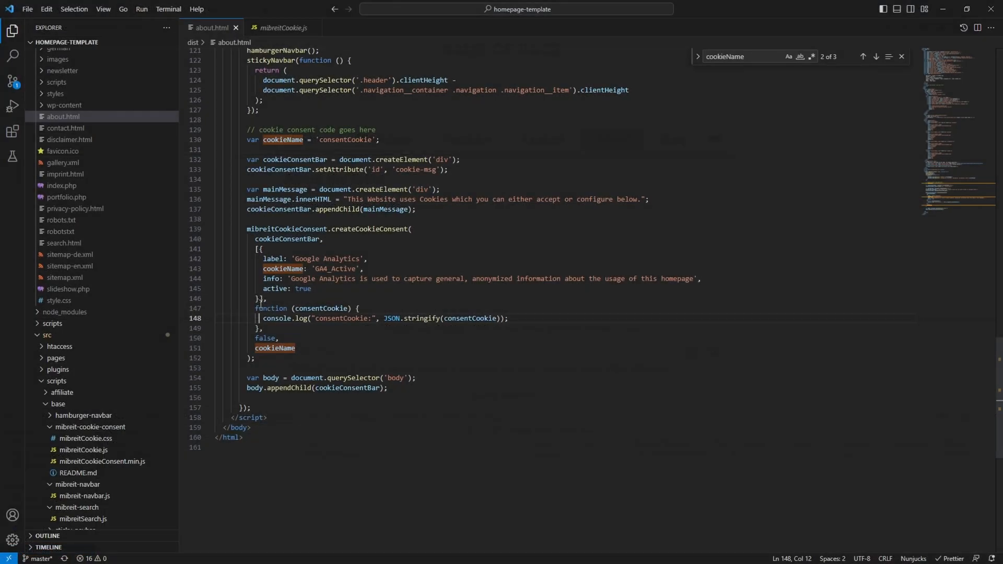
Add cookieConsentBar.remove() to the callback, guard creation by cookie, and log consentCookie in else
{"action": "key", "text": "Enter"}
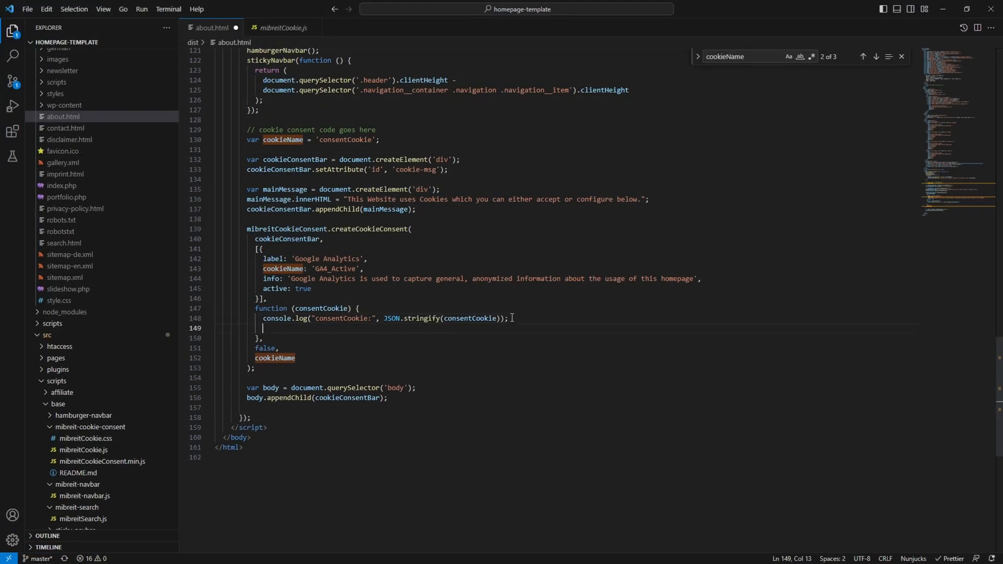
{"action": "type", "text": "cookieConsentBar.remove();"}
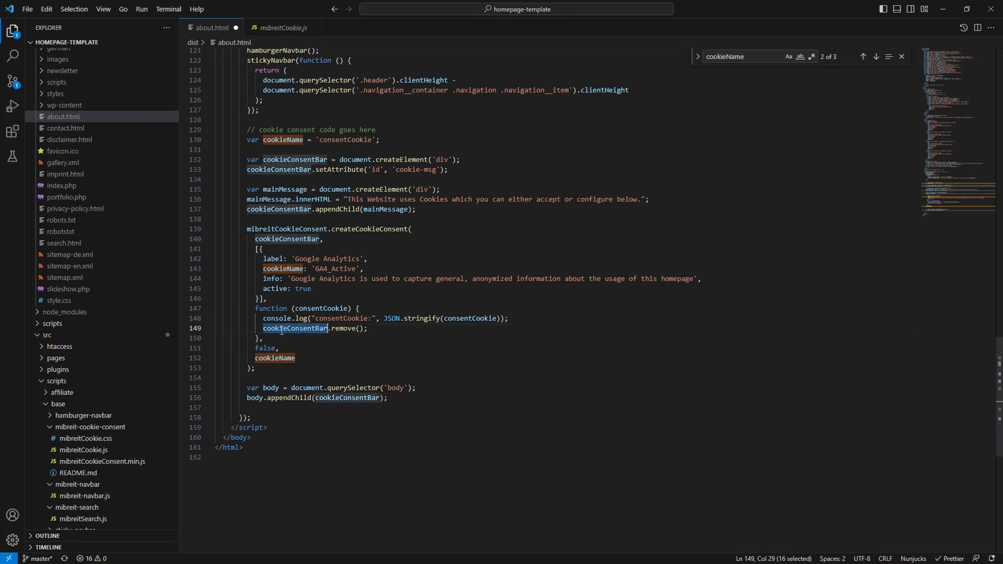
{"action": "mouse_move", "coordinate": [336, 328]}
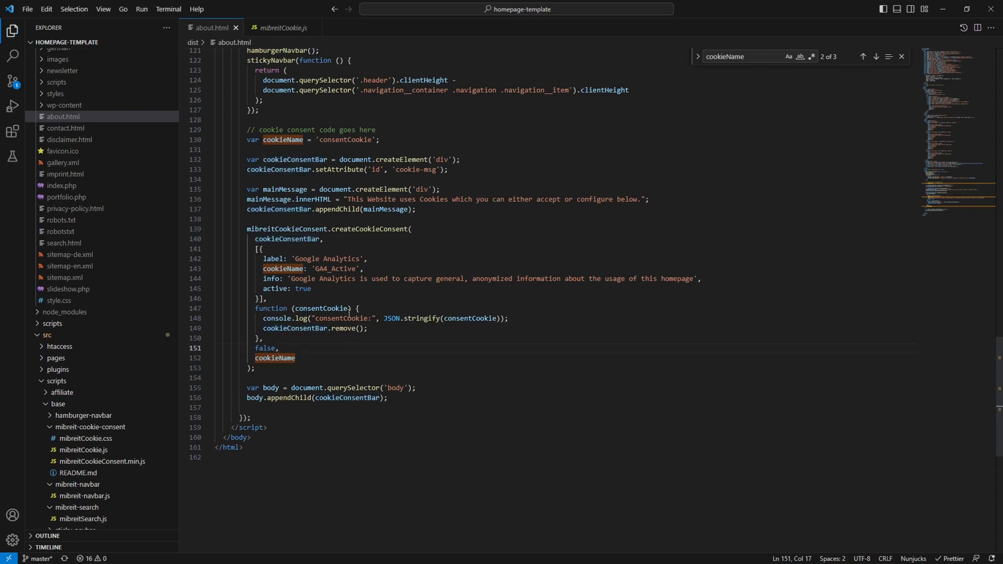
{"action": "mouse_move", "coordinate": [325, 247]}
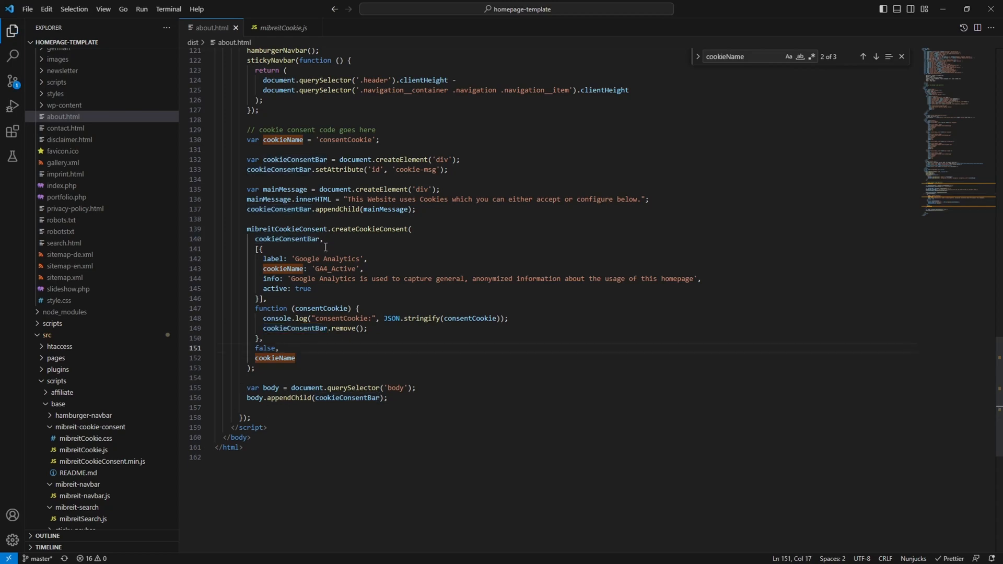
{"action": "mouse_move", "coordinate": [396, 256]}
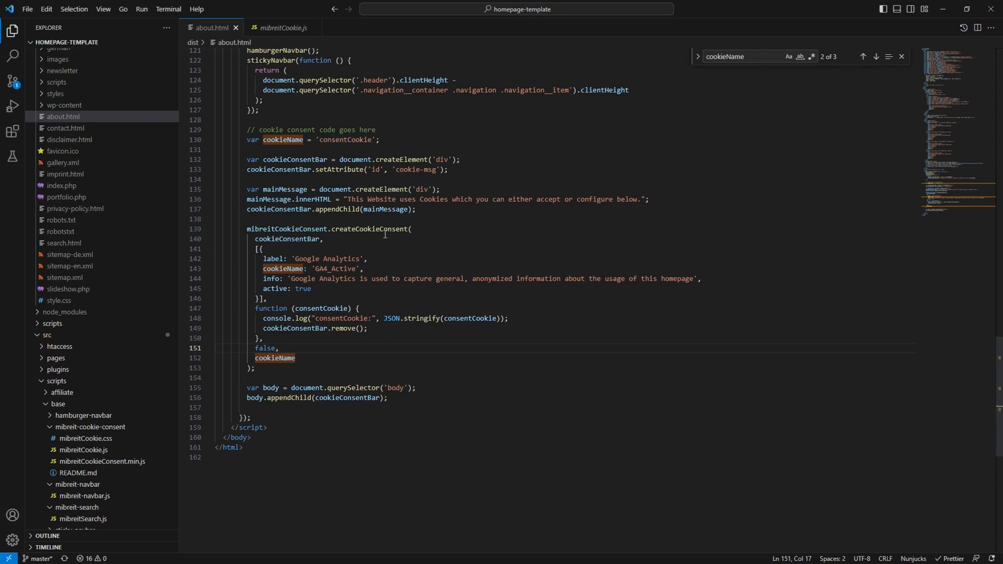
{"action": "mouse_move", "coordinate": [288, 228]}
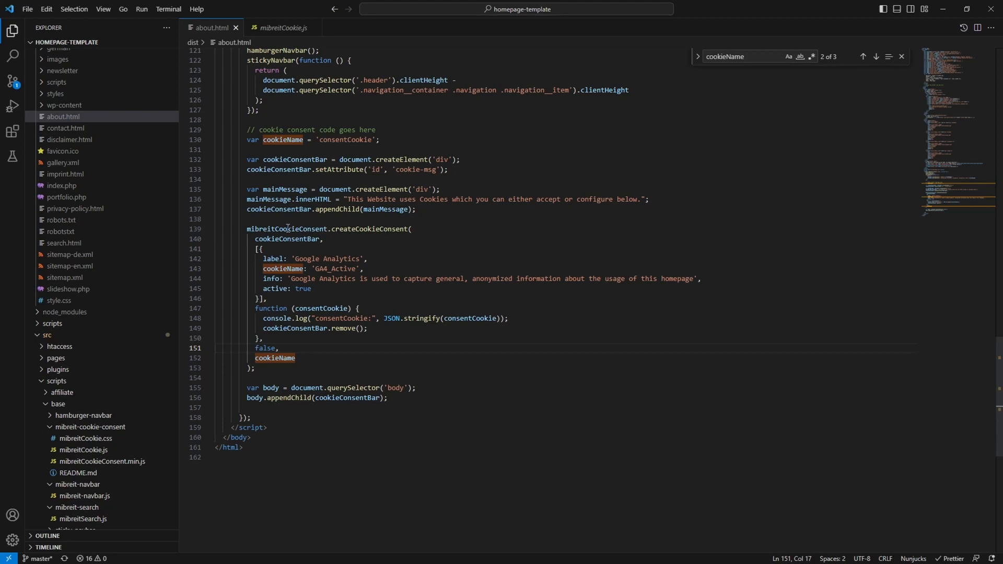
{"action": "double_click", "coordinate": [287, 228]}
{"action": "type", "text": "var consentCookie = mibreitCookieConsent.getConsentCookie(cookieName);"}
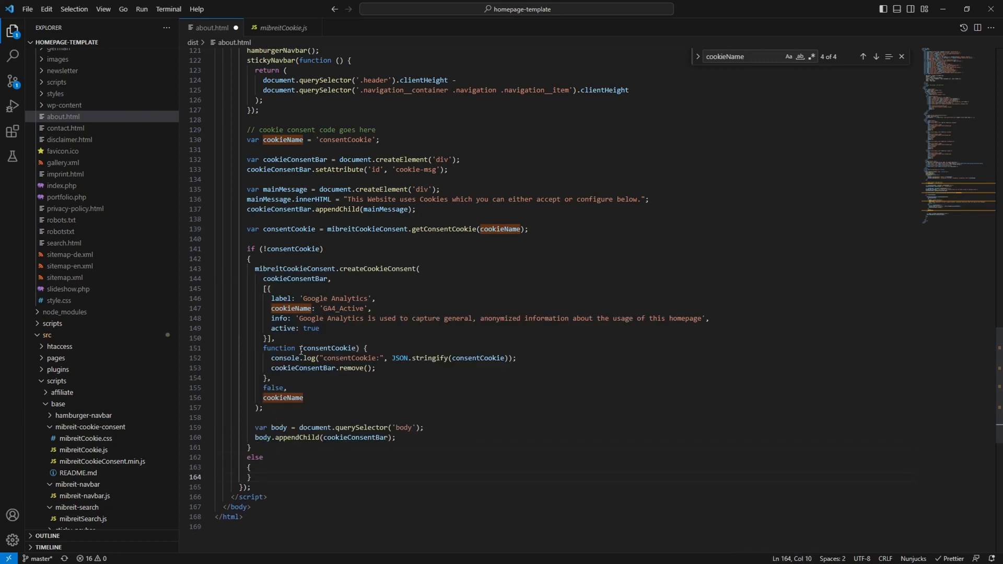
{"action": "triple_click", "coordinate": [393, 358]}
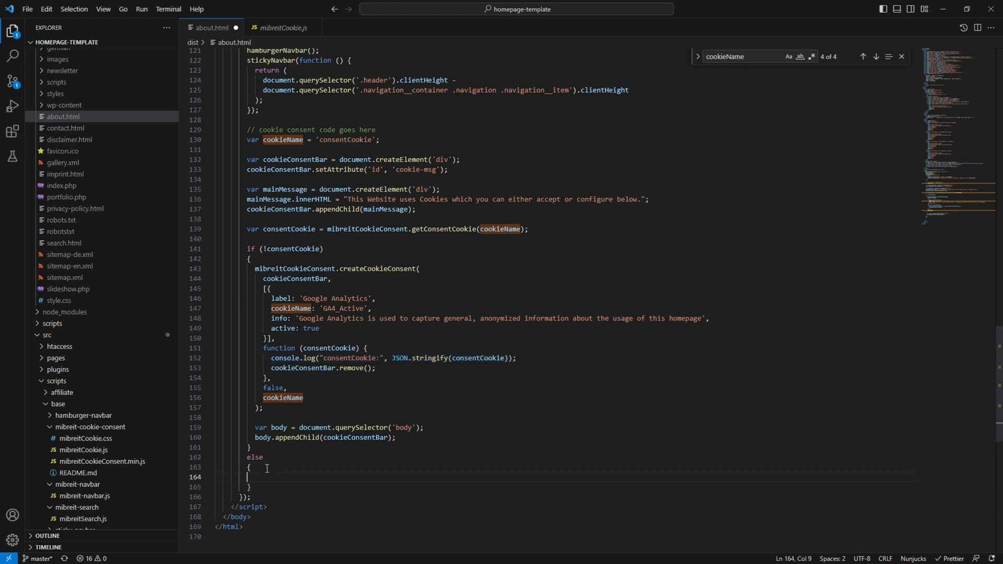
{"action": "type", "text": "console.log(\"consentCookie:\", JSON.stringify(consentCookie));"}
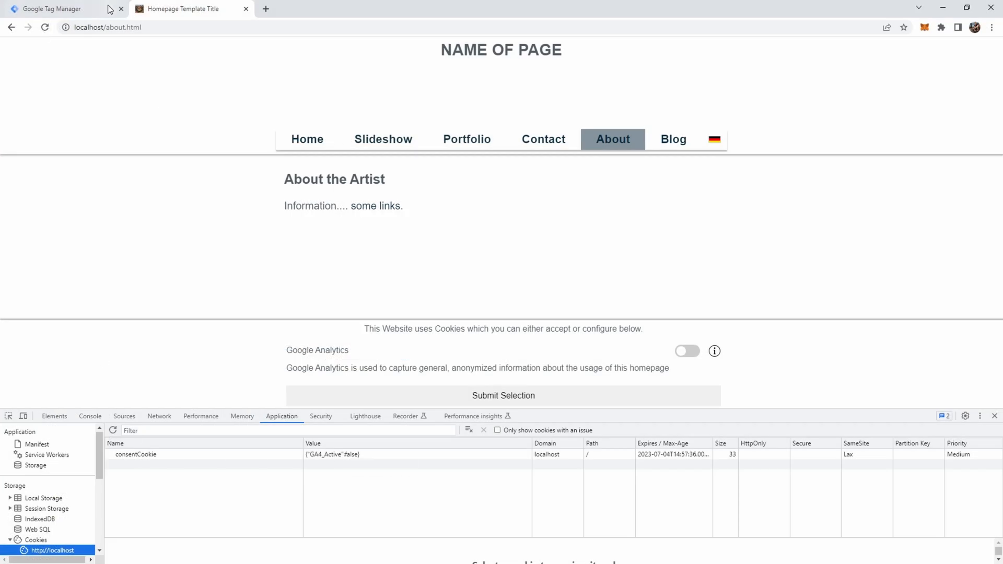
Reload about.html and check the console log and stored consentCookie
{"action": "left_click", "coordinate": [503, 396]}
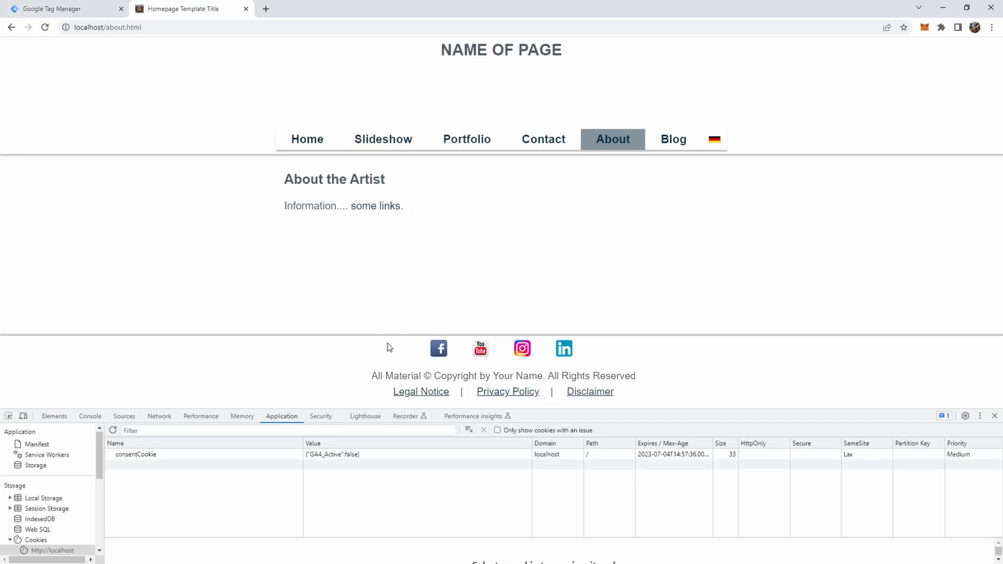
{"action": "left_click", "coordinate": [90, 416]}
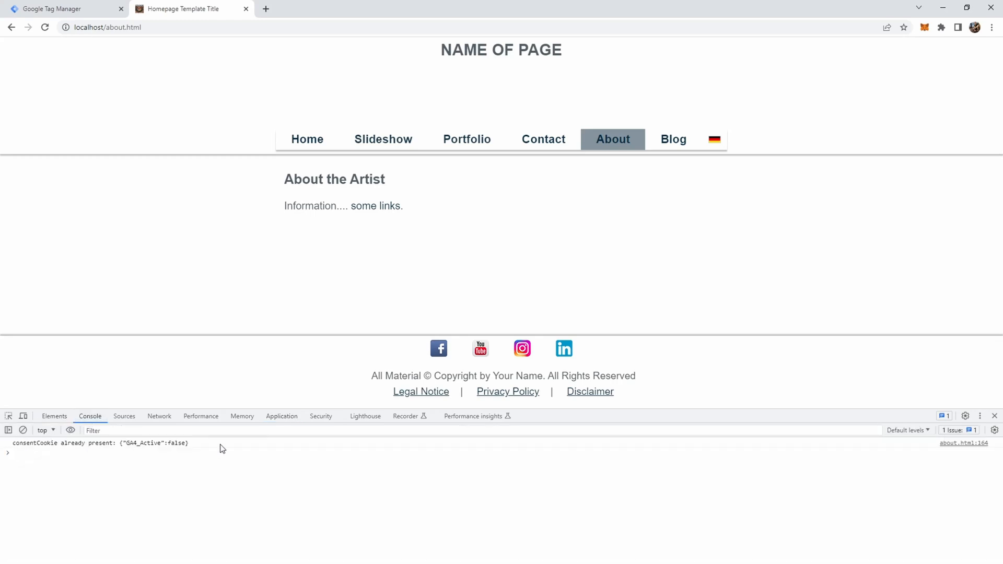
{"action": "left_click", "coordinate": [281, 416]}
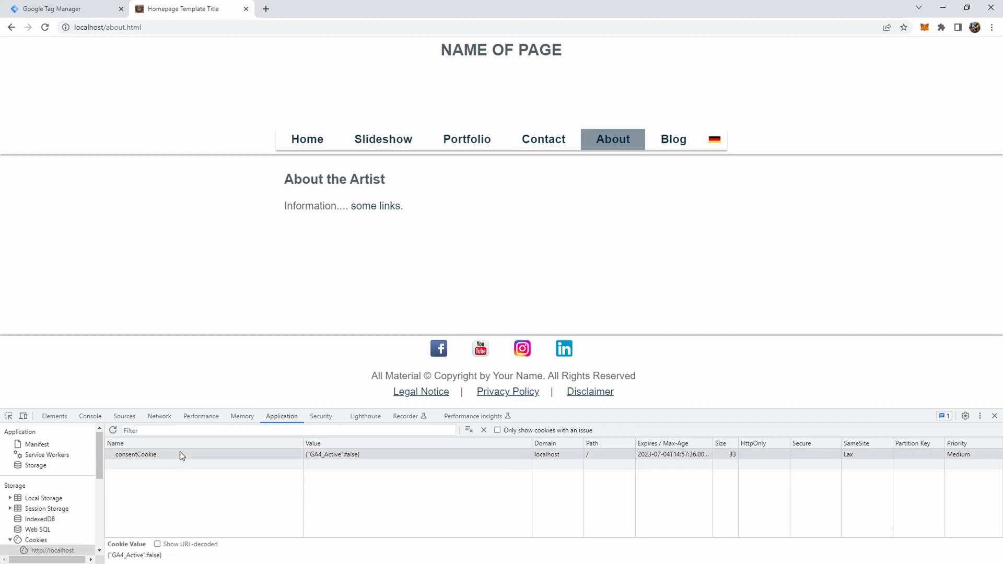
Delete consentCookie, accept all cookies, and inspect the new GA4_Active true value
{"action": "left_click", "coordinate": [484, 430]}
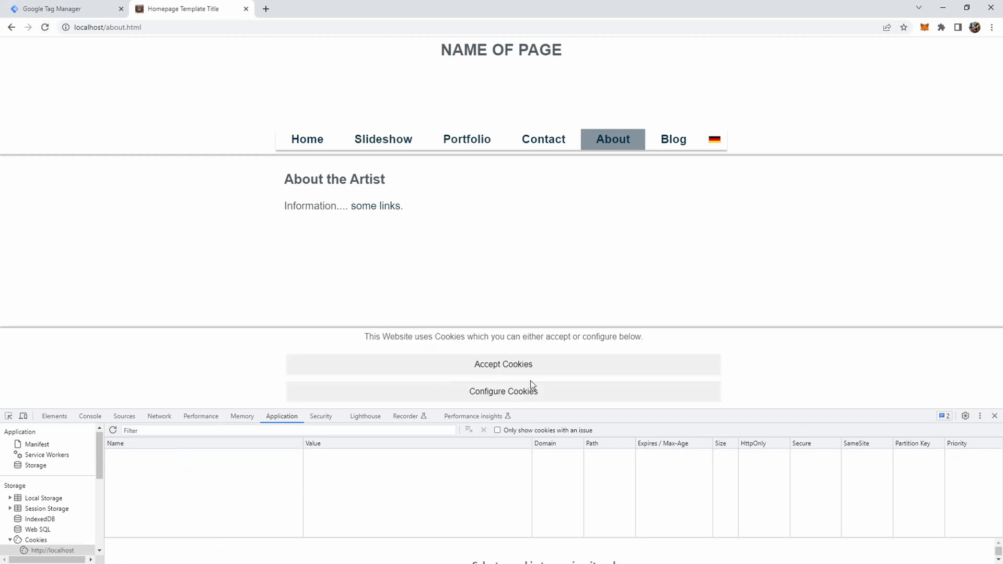
{"action": "mouse_move", "coordinate": [379, 334]}
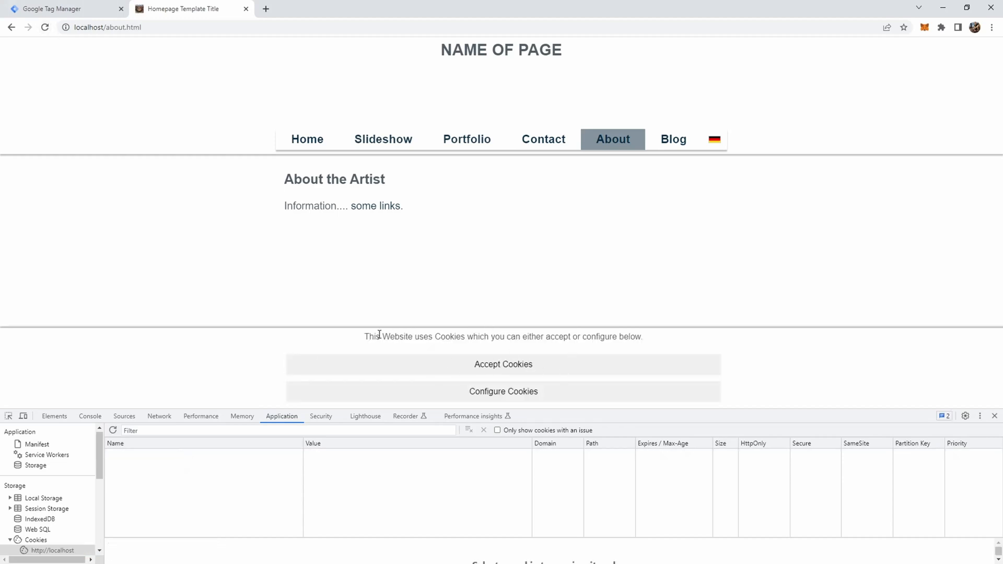
{"action": "mouse_move", "coordinate": [498, 368]}
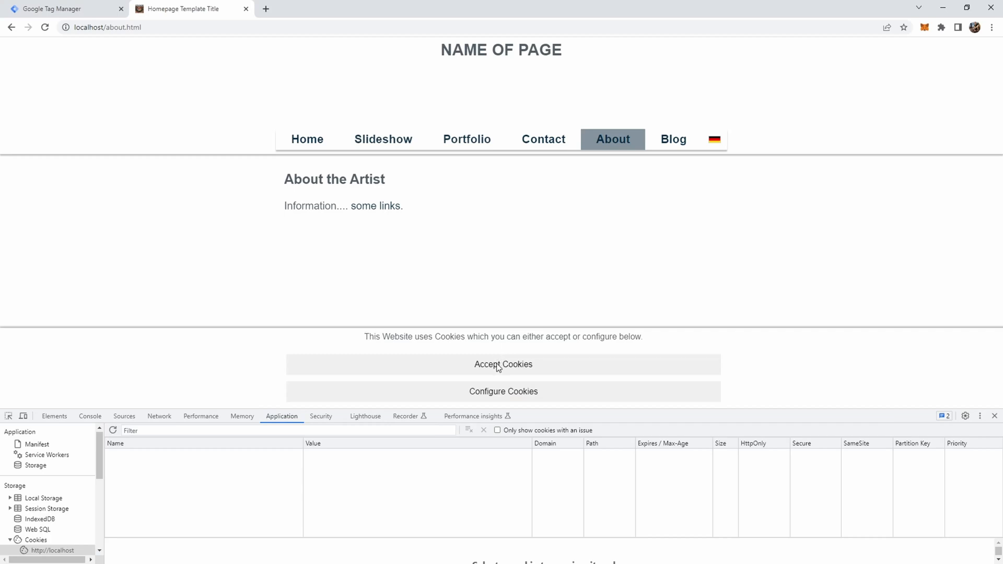
{"action": "left_click", "coordinate": [503, 364]}
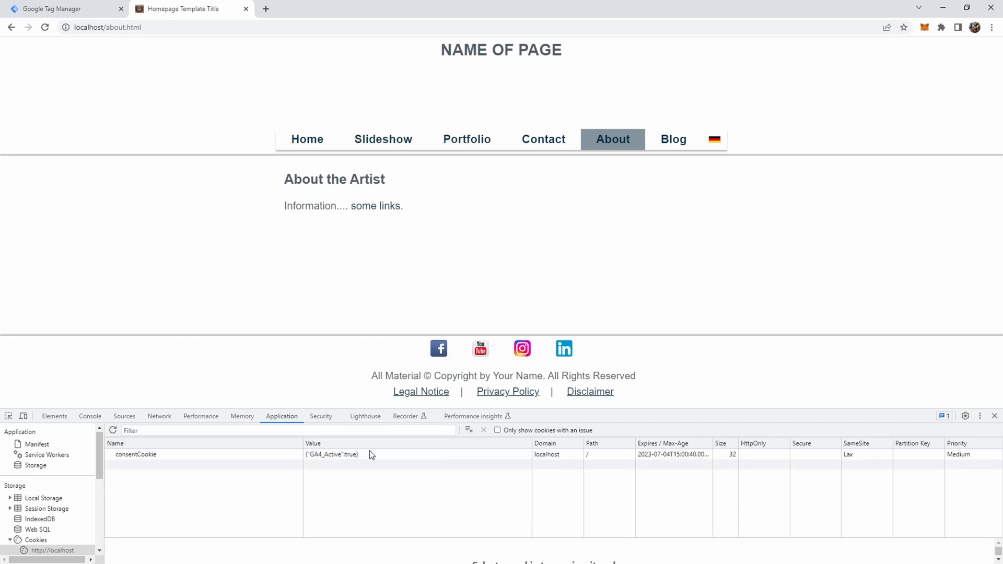
{"action": "mouse_move", "coordinate": [153, 459]}
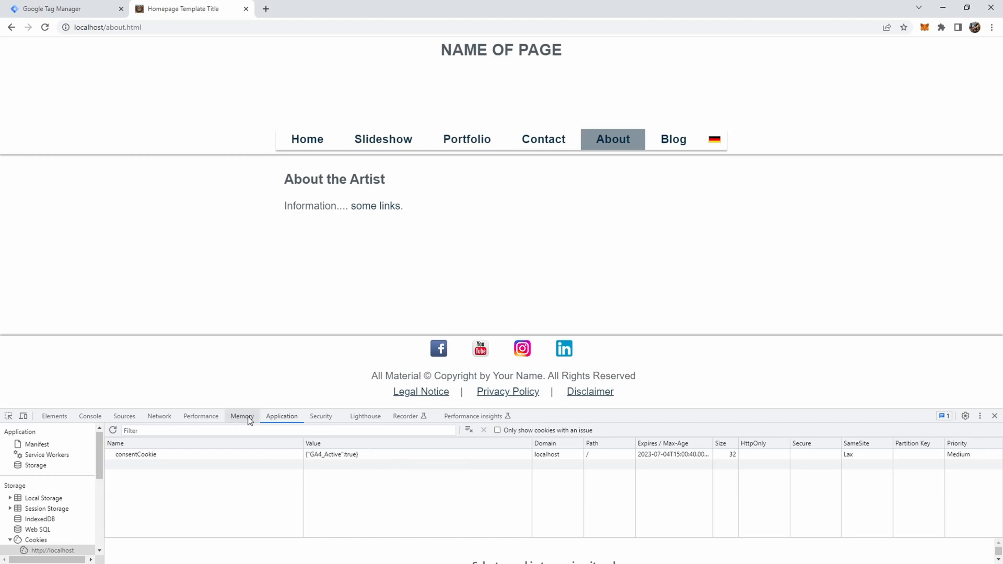
{"action": "left_click", "coordinate": [54, 550]}
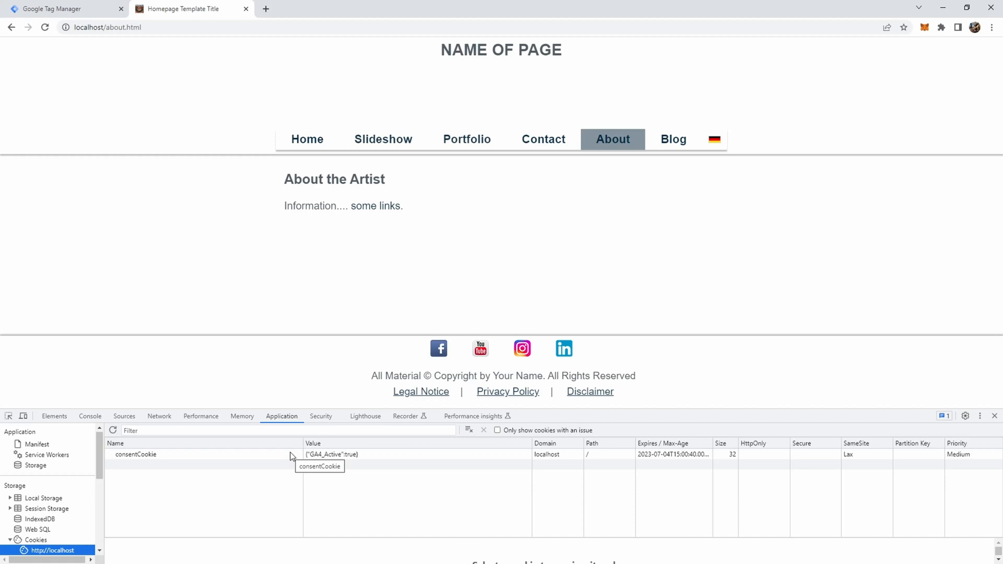
{"action": "mouse_move", "coordinate": [344, 461]}
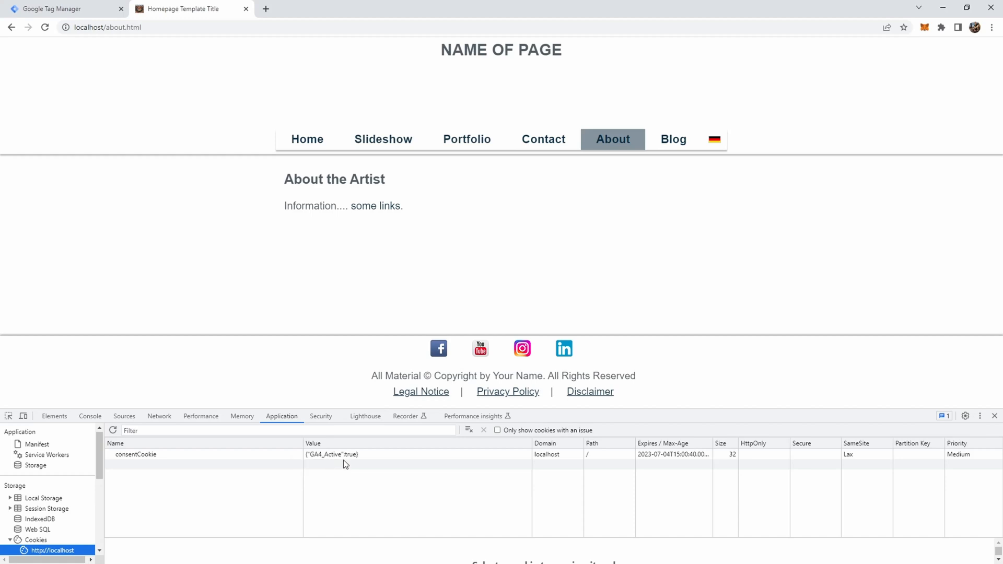
{"action": "mouse_move", "coordinate": [370, 456]}
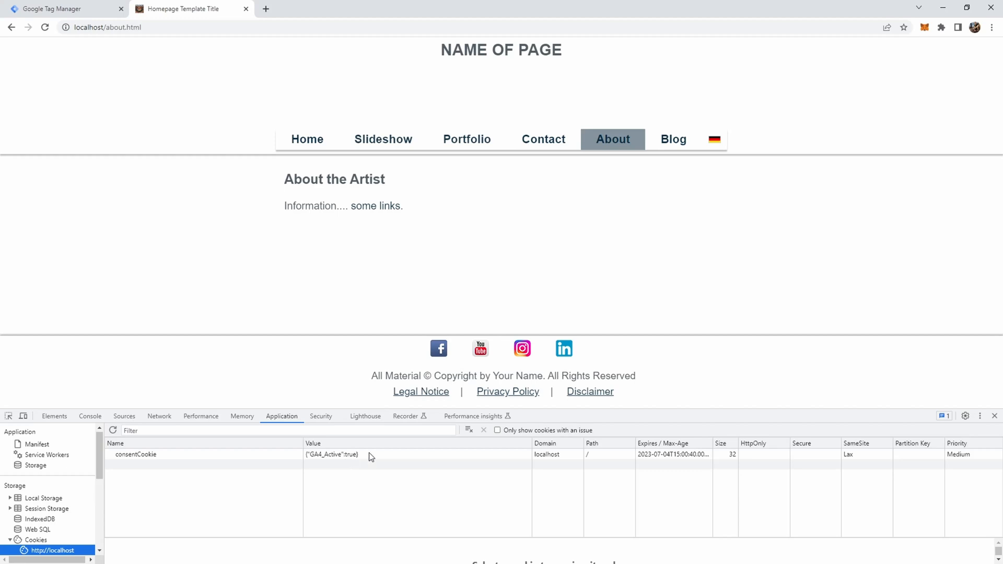
{"action": "mouse_move", "coordinate": [359, 456]}
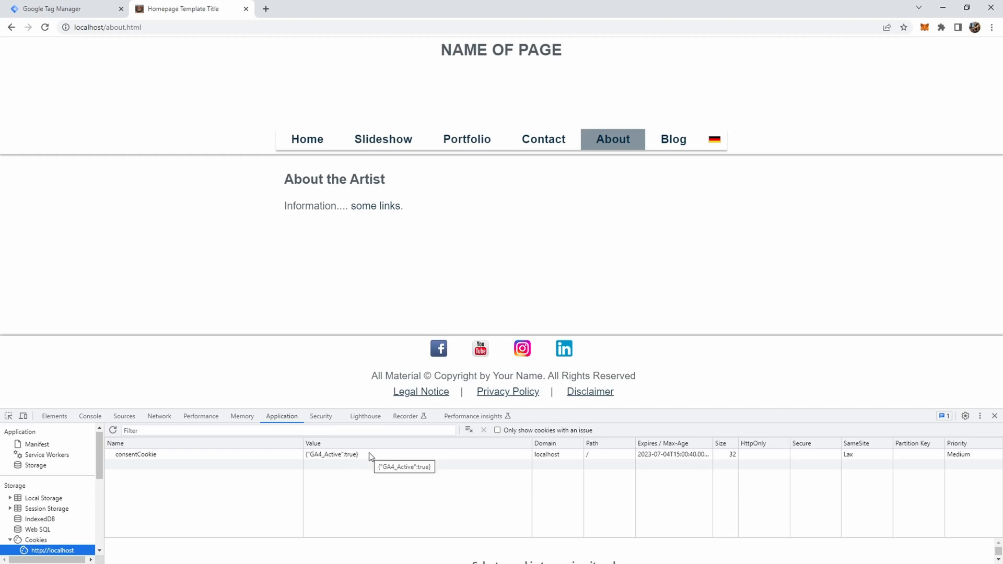